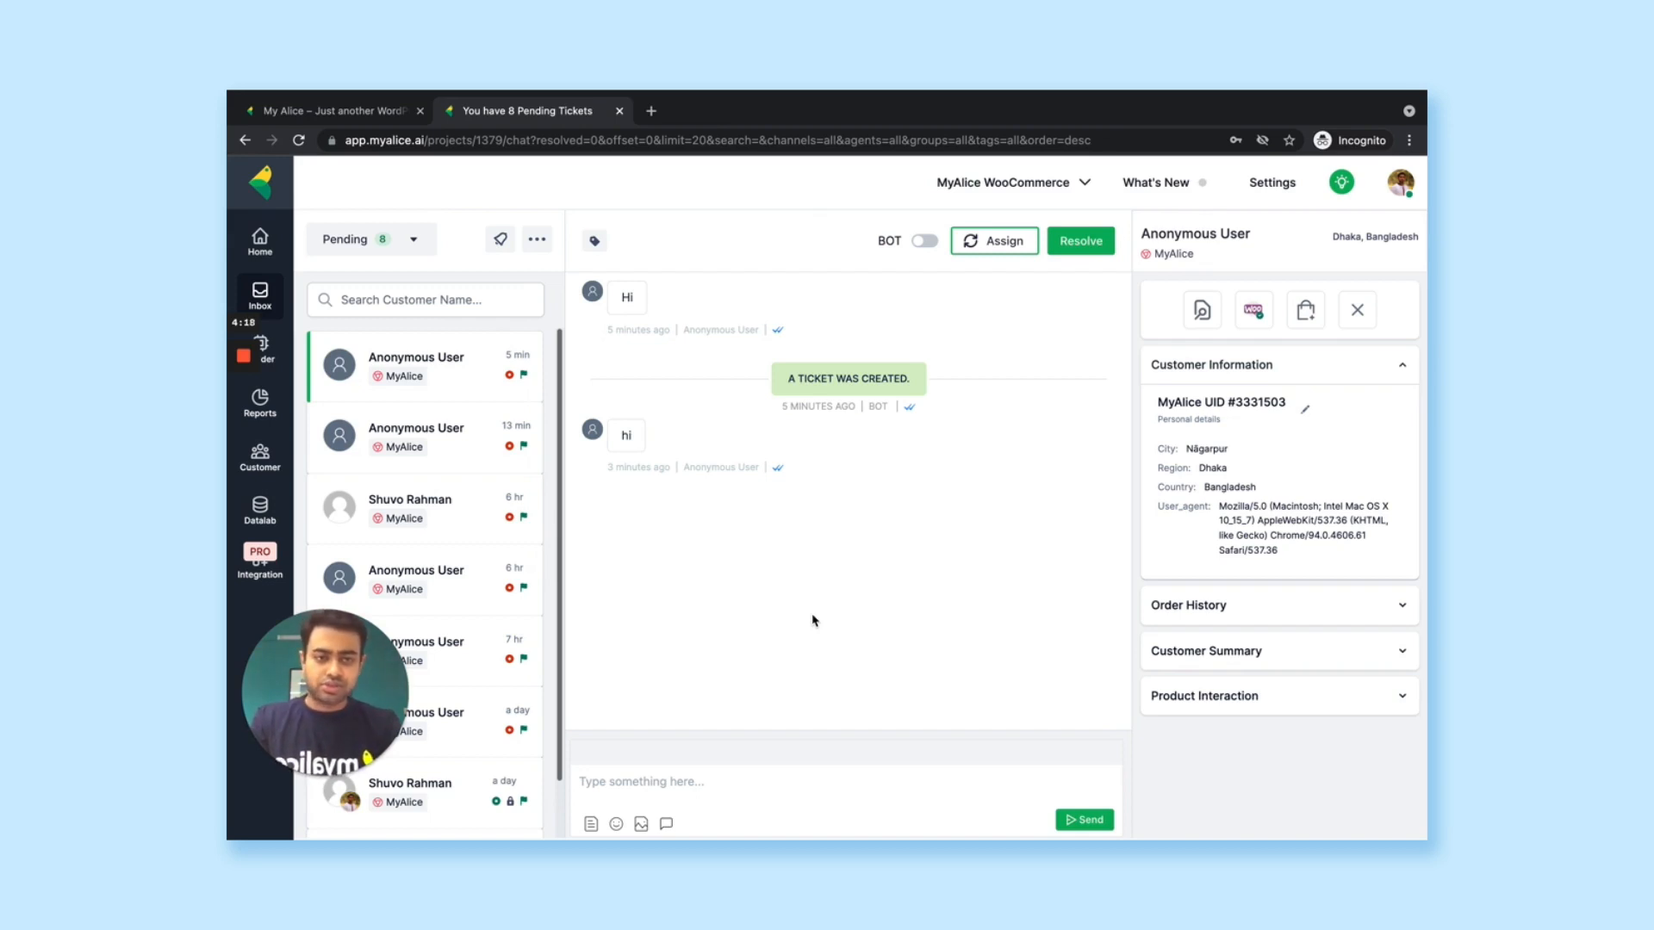
pyautogui.moveTo(332, 126)
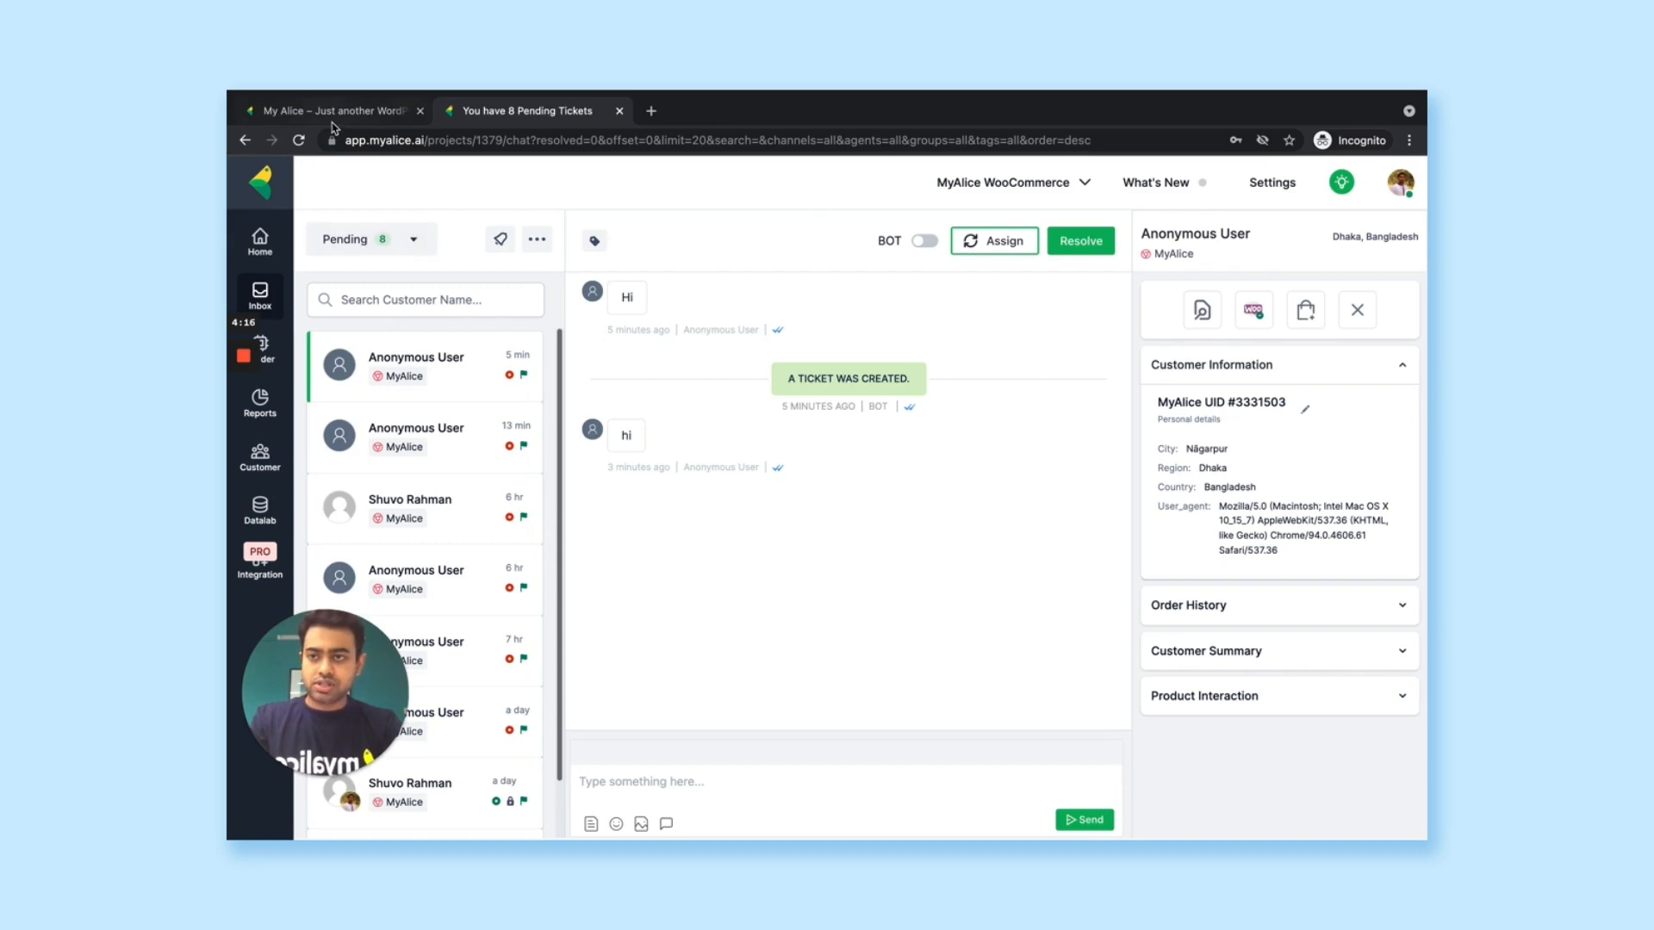
# - Open the sequin jacket product's chat widget in the store, then return to the MyAlice inbox
pyautogui.click(330, 110)
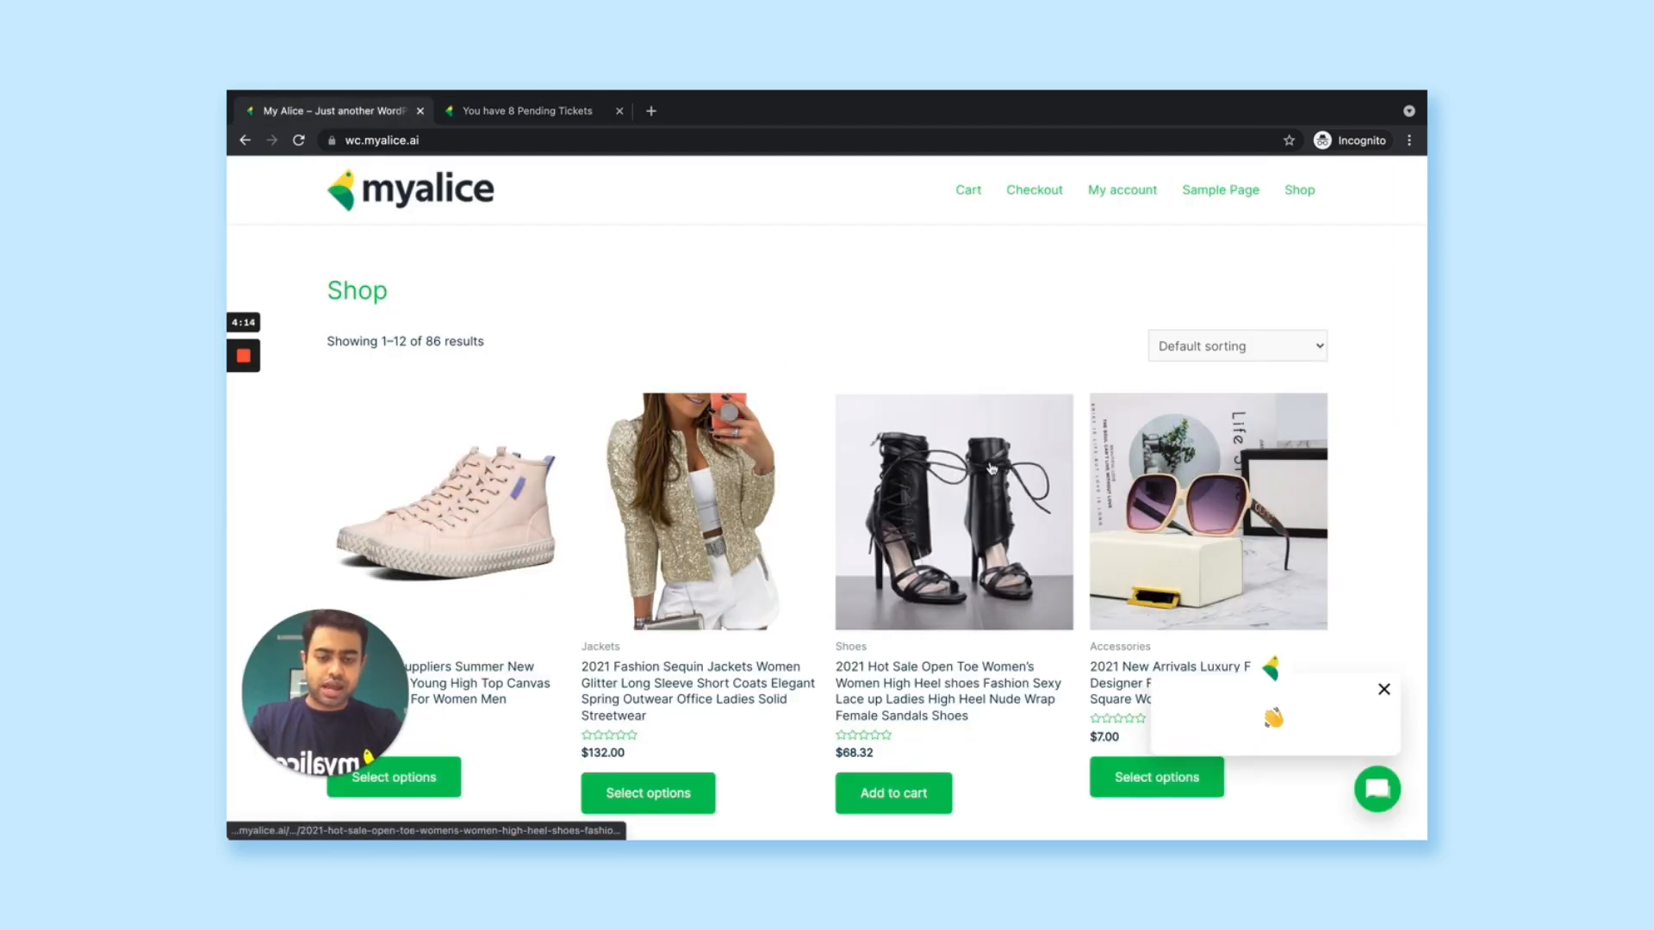
pyautogui.scroll(-3)
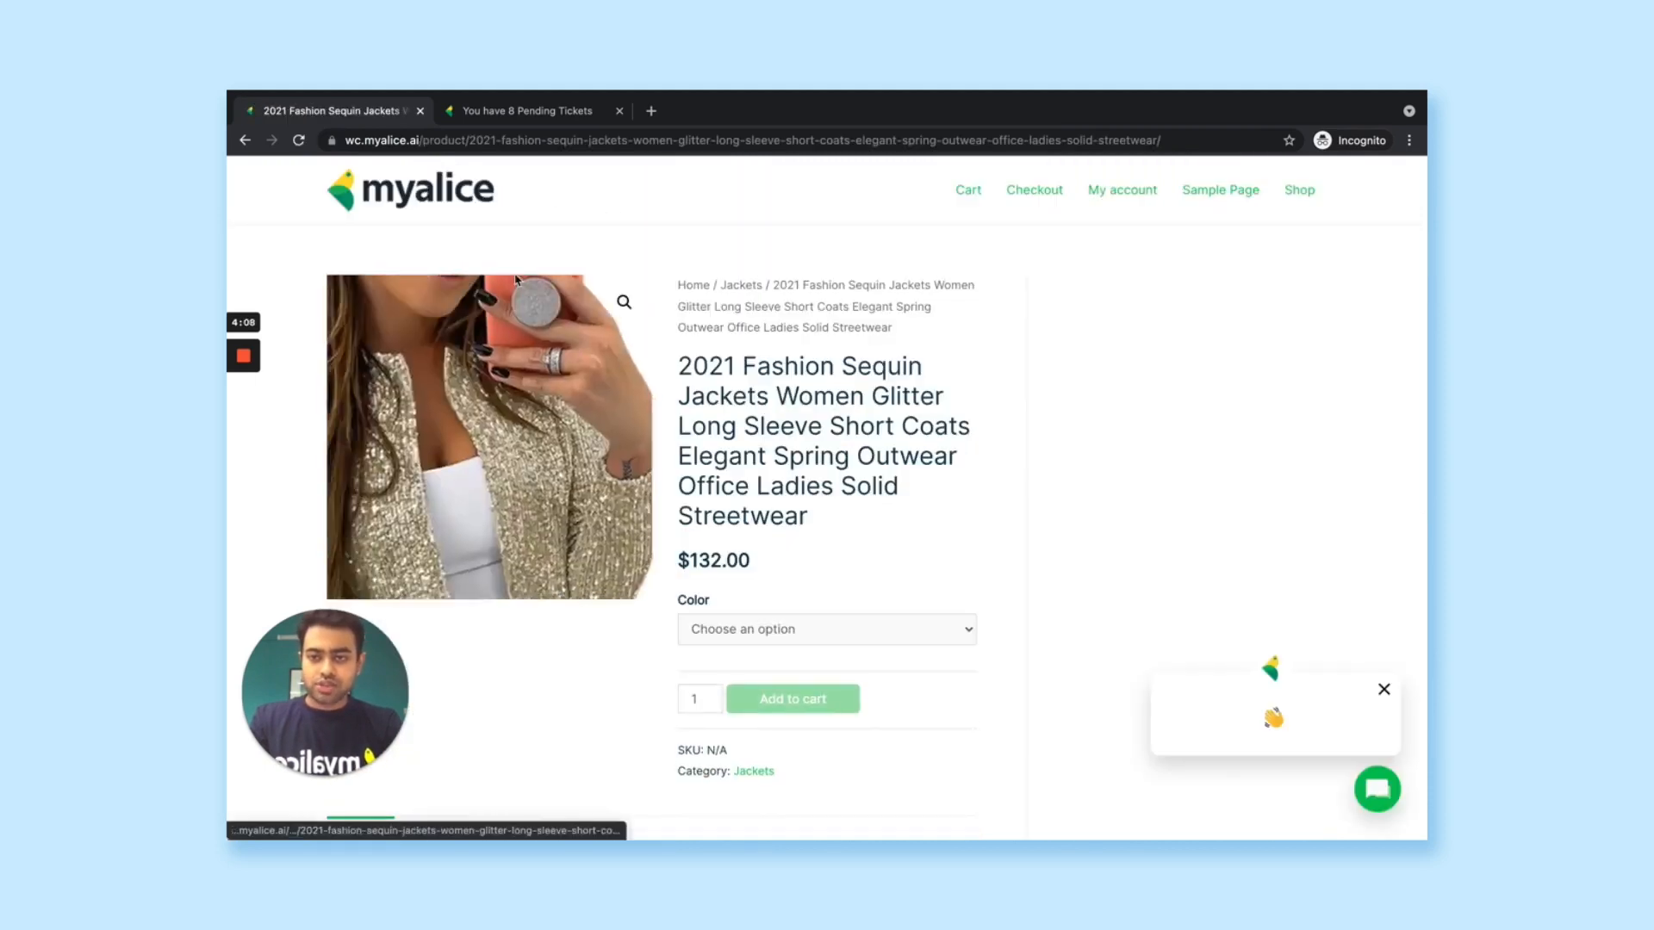
pyautogui.scroll(-3)
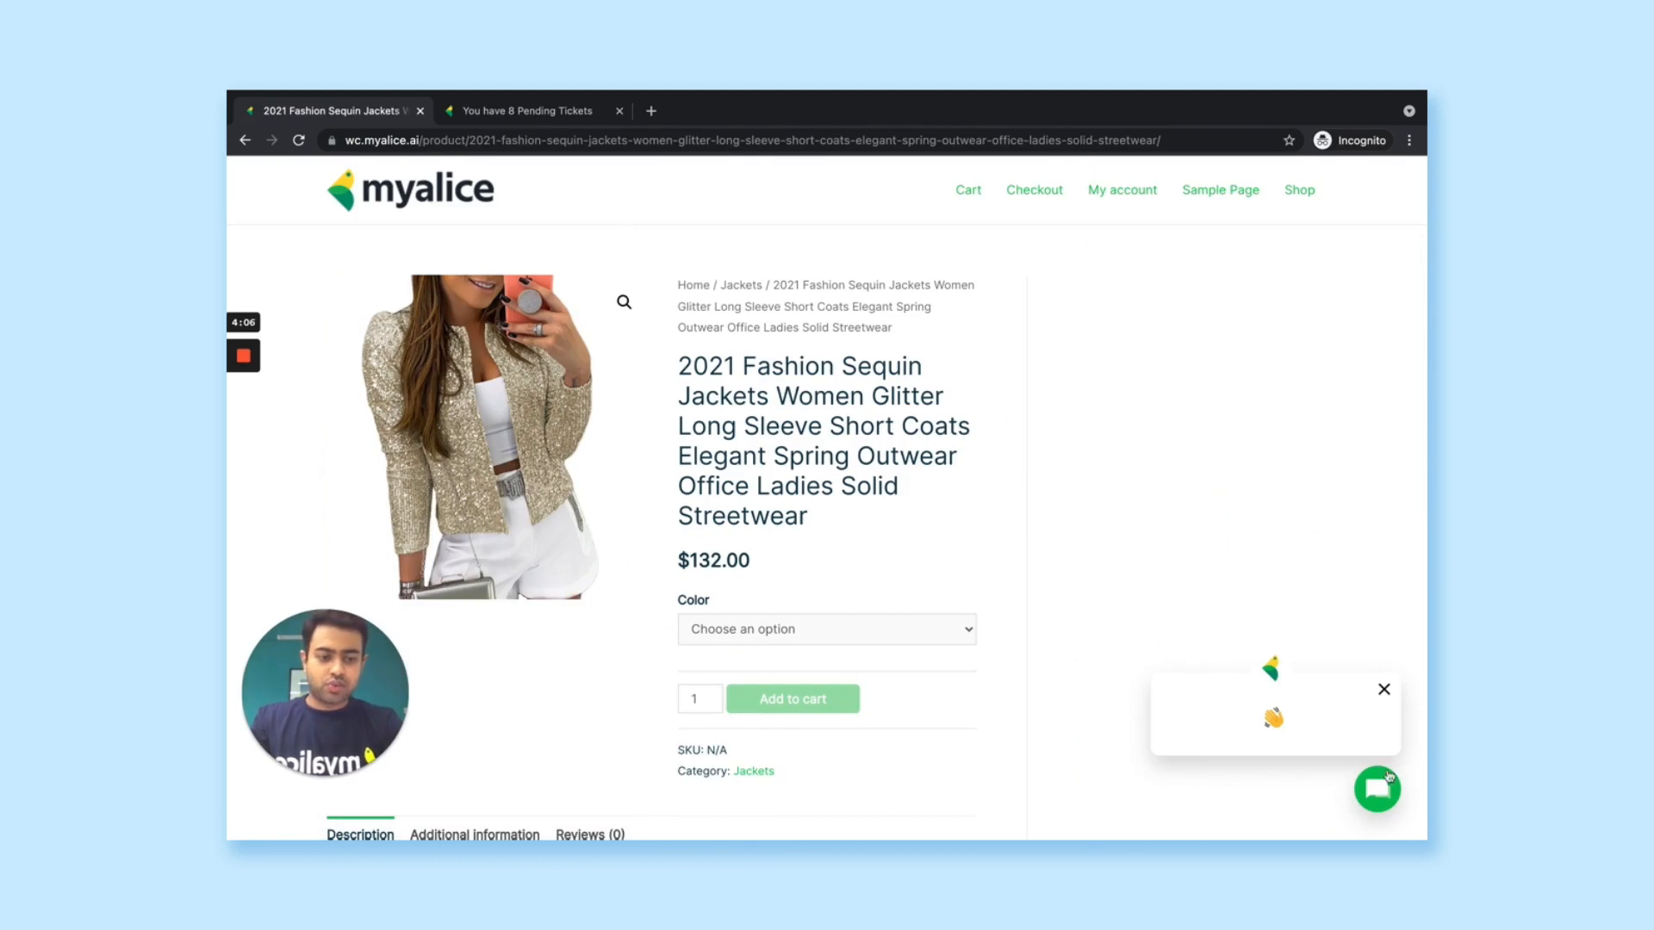
pyautogui.click(1374, 789)
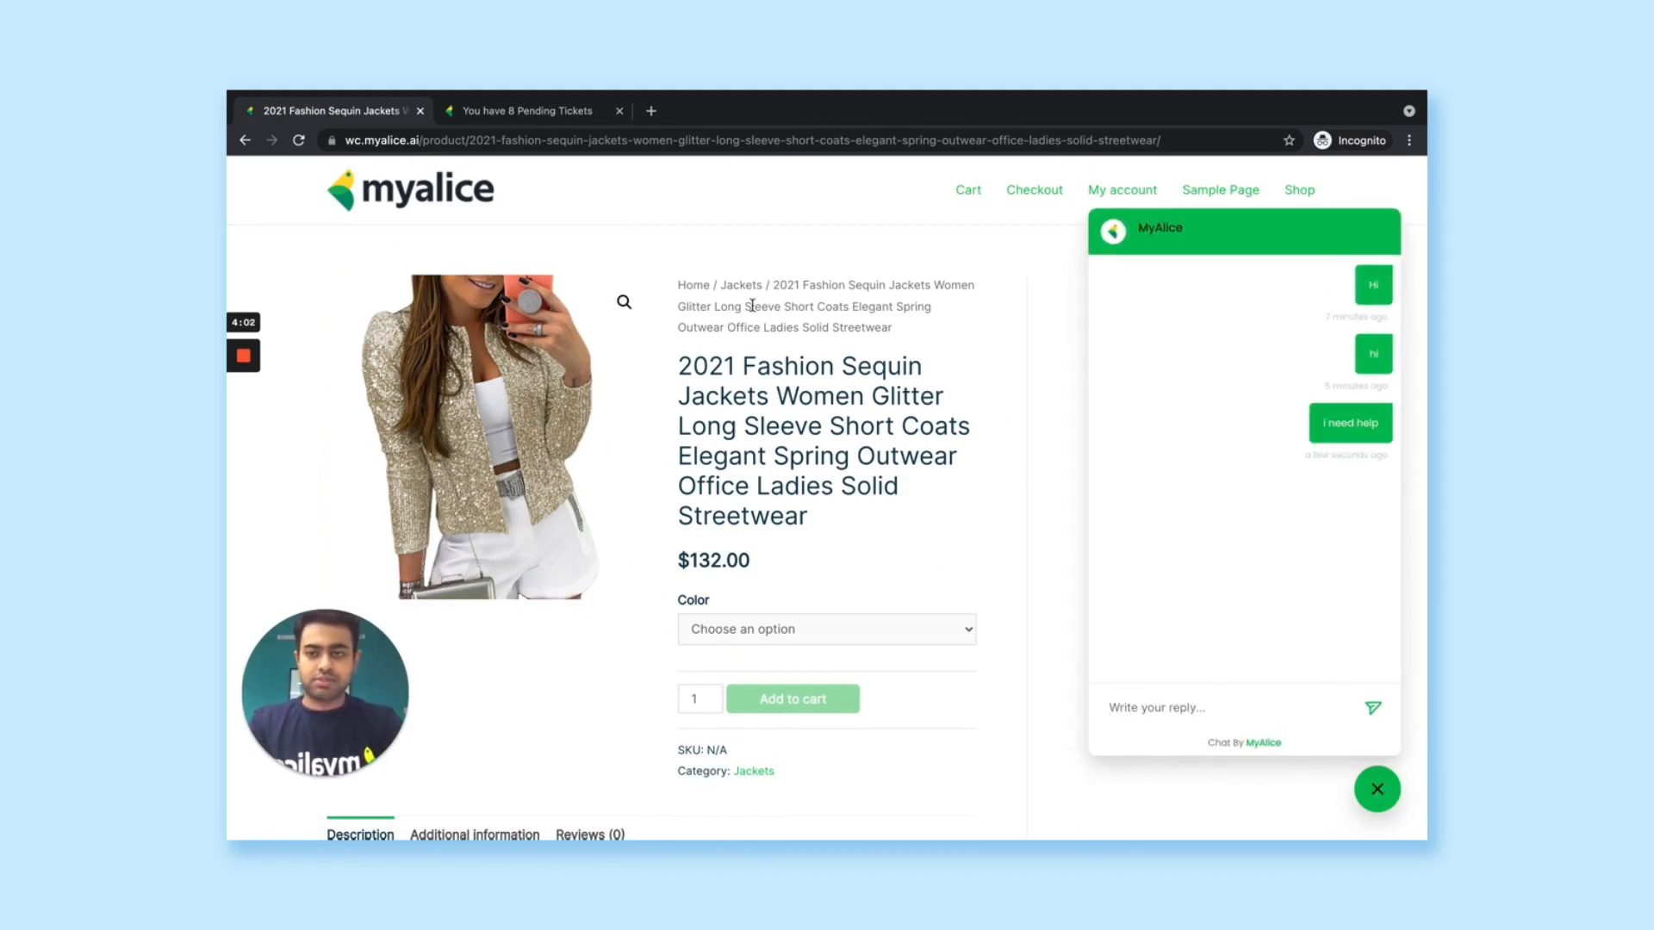
pyautogui.click(524, 110)
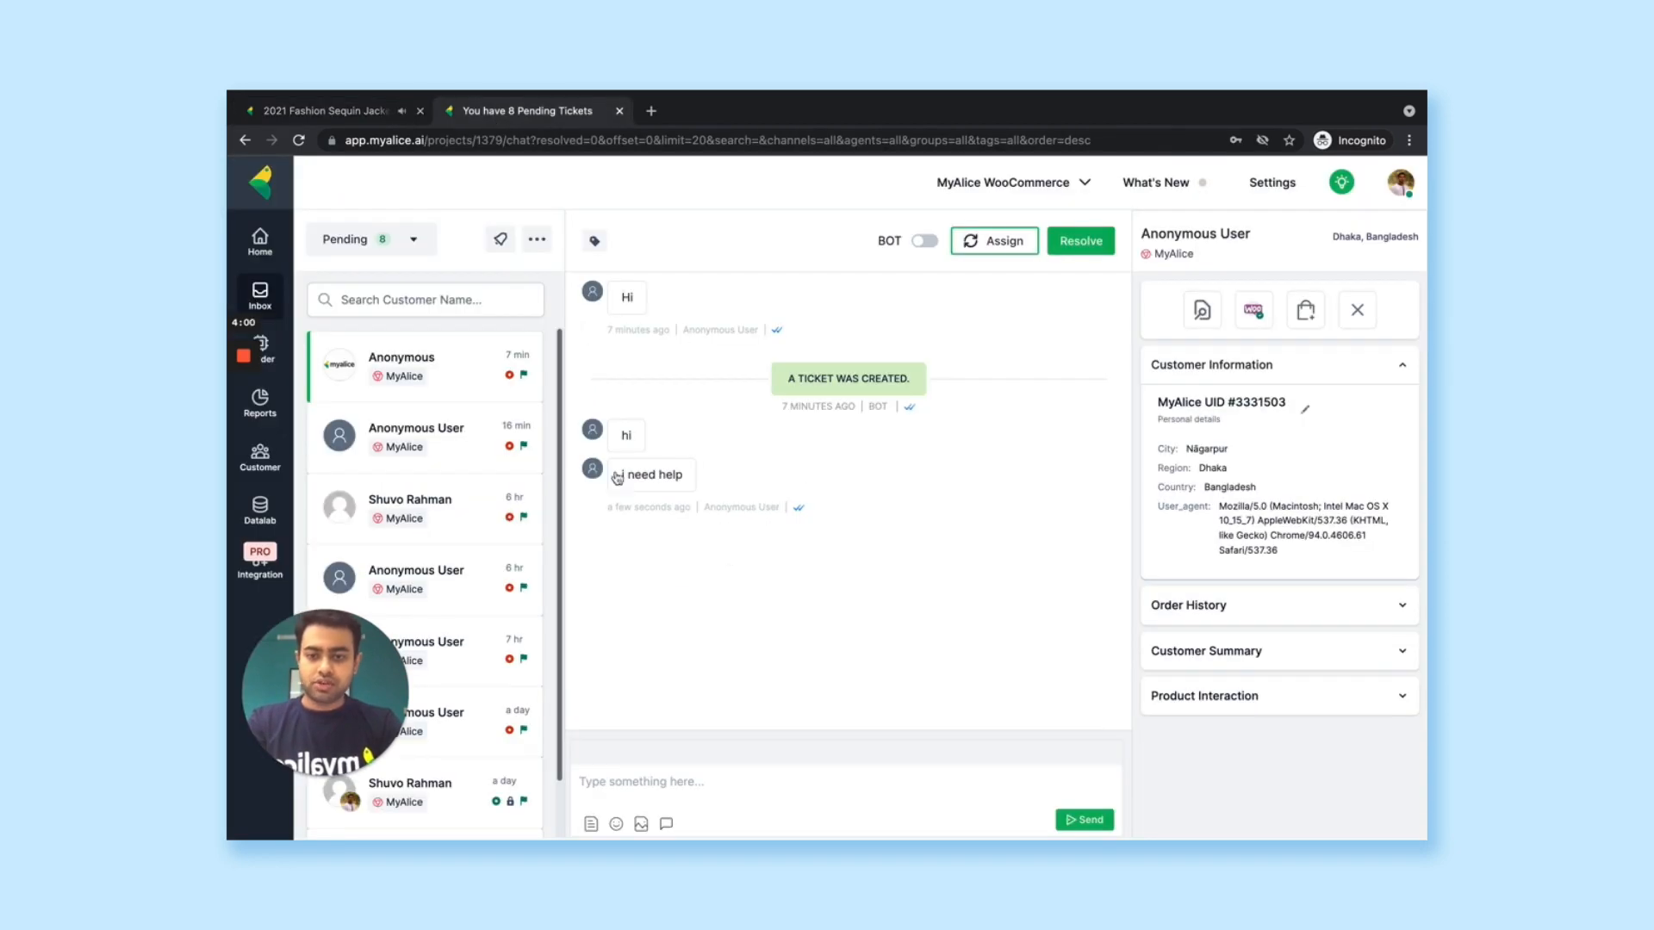
pyautogui.moveTo(1113, 461)
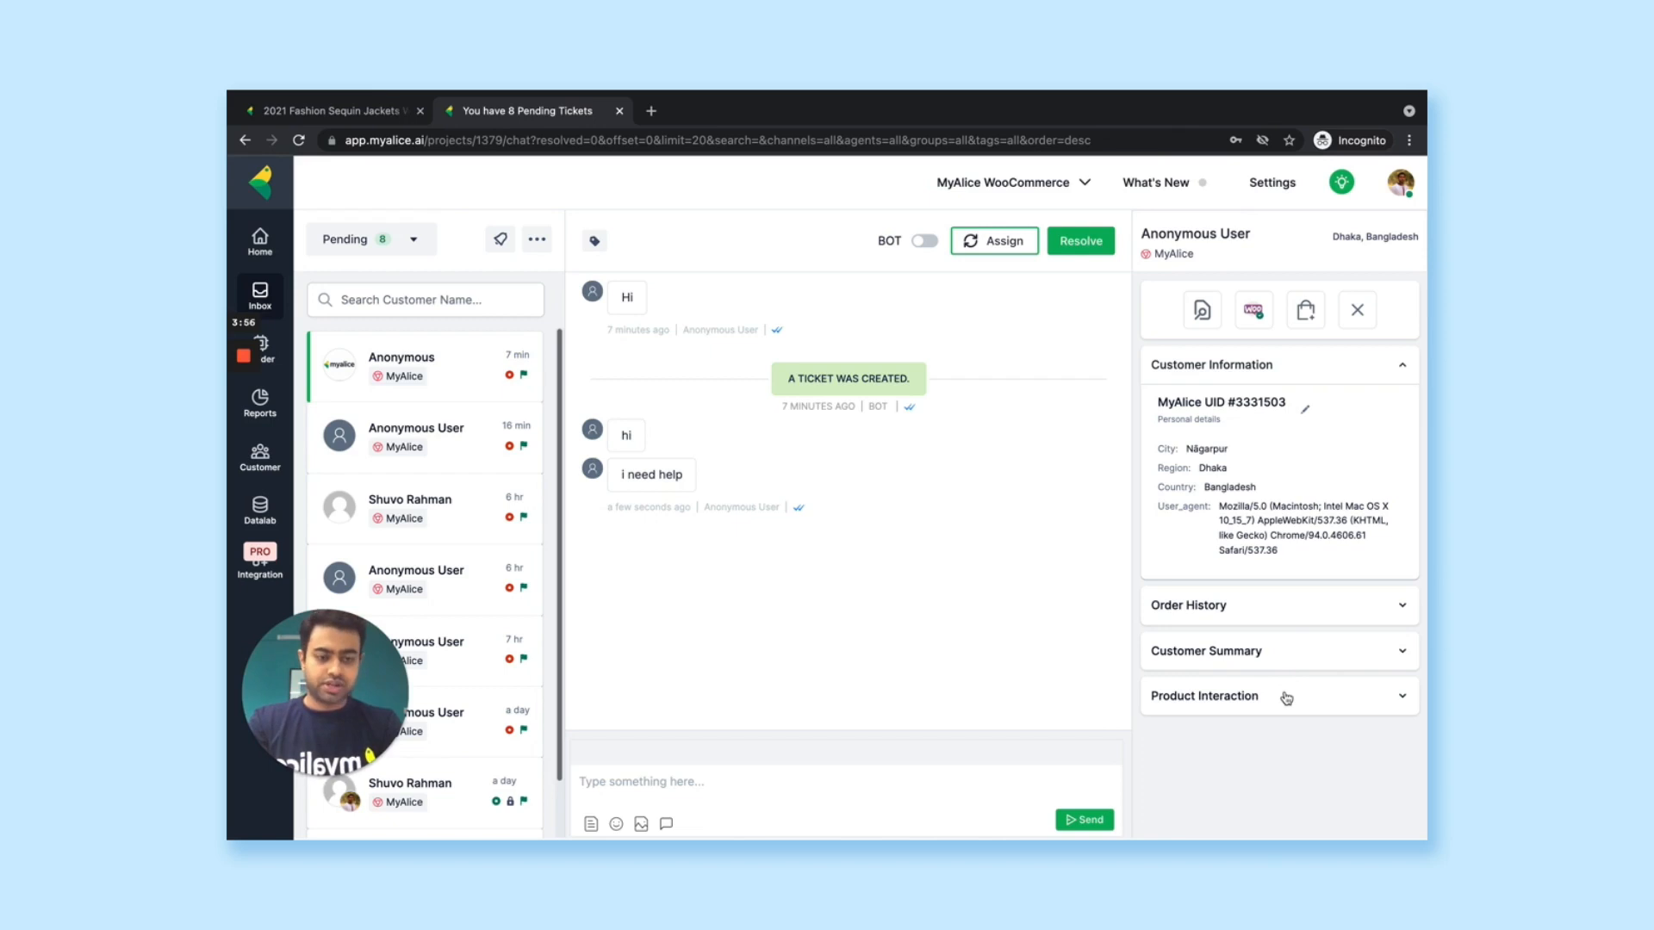
# - Expand Product Interaction and review the customer's viewed and bought products
pyautogui.click(1204, 694)
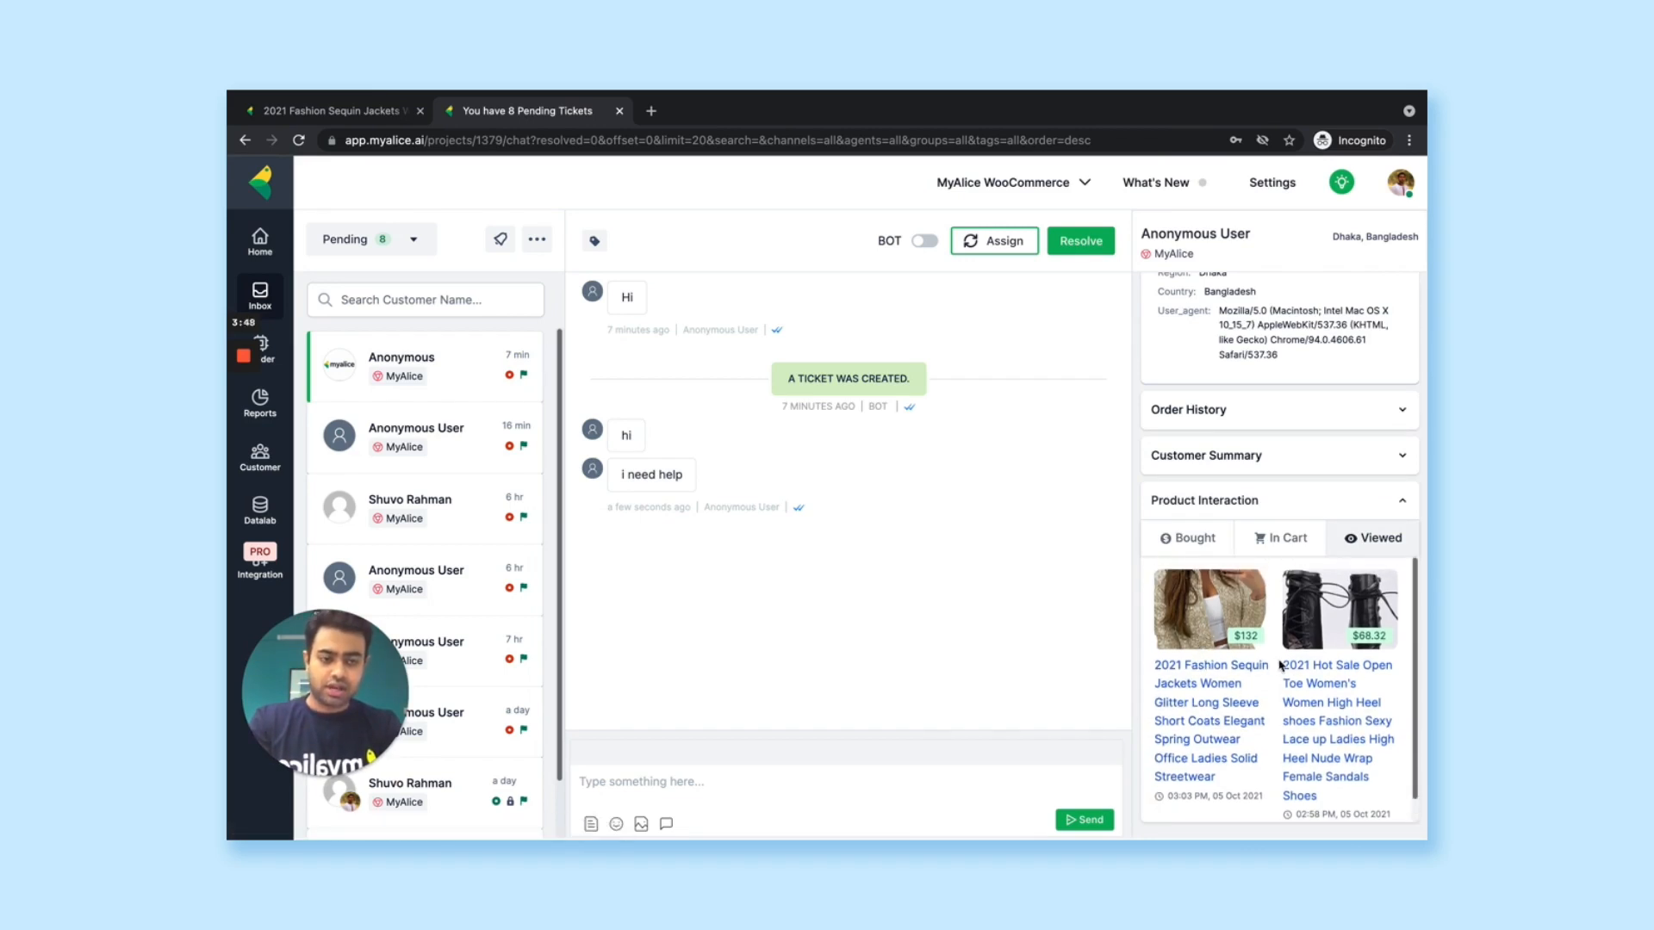
pyautogui.moveTo(1289, 548)
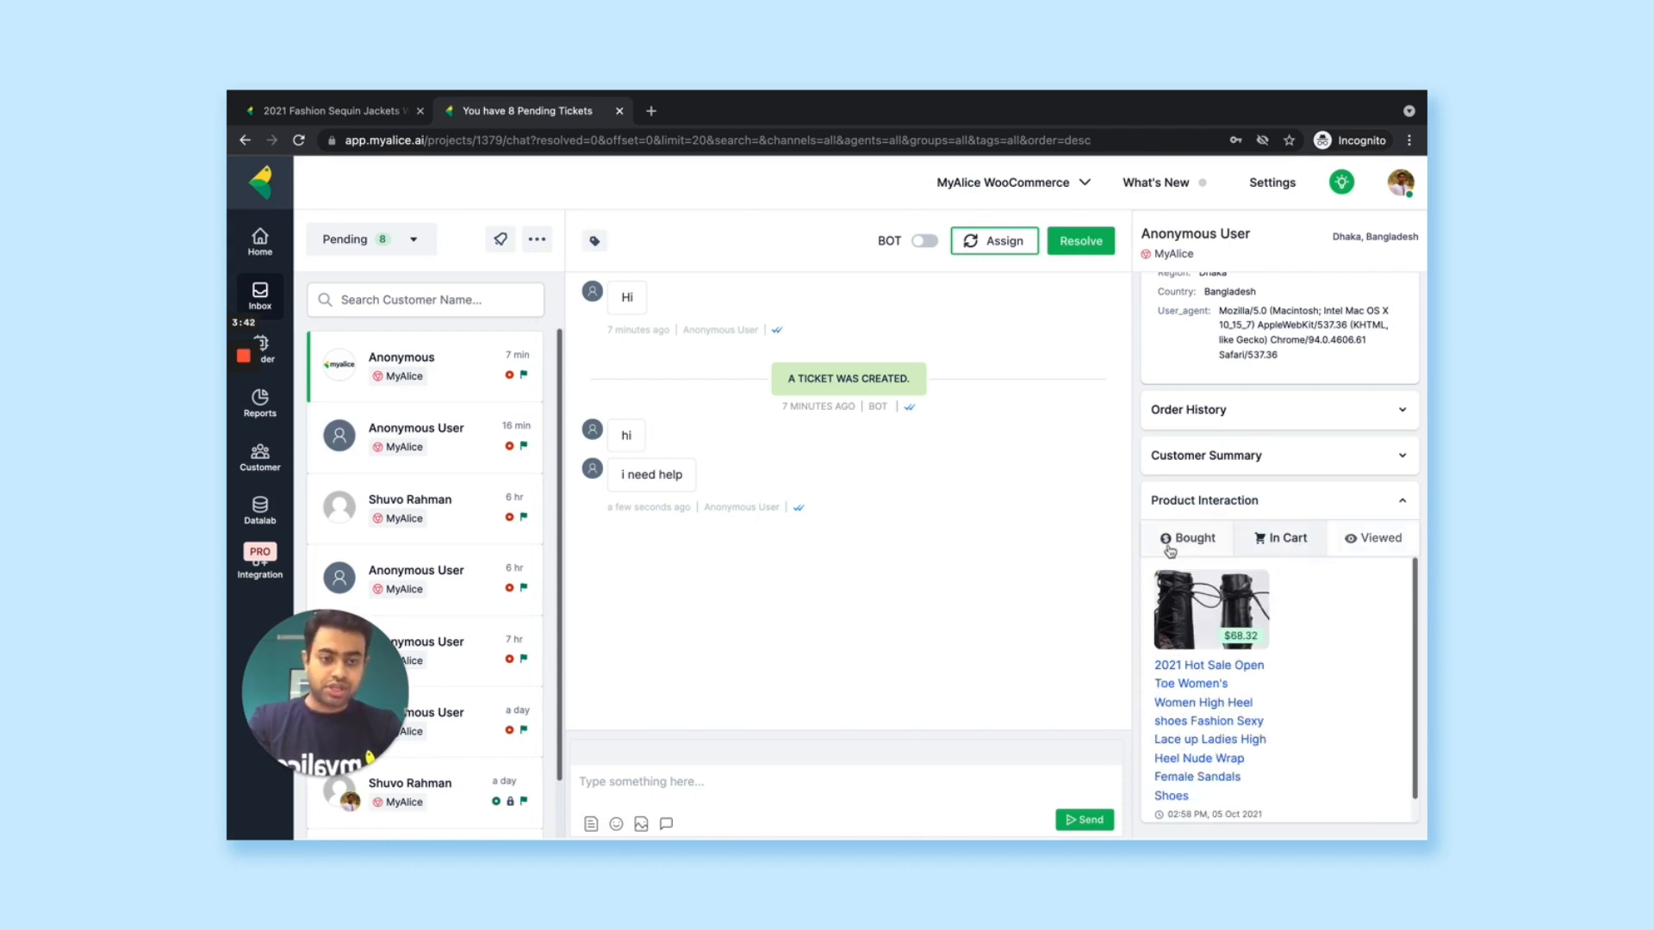
pyautogui.scroll(-3)
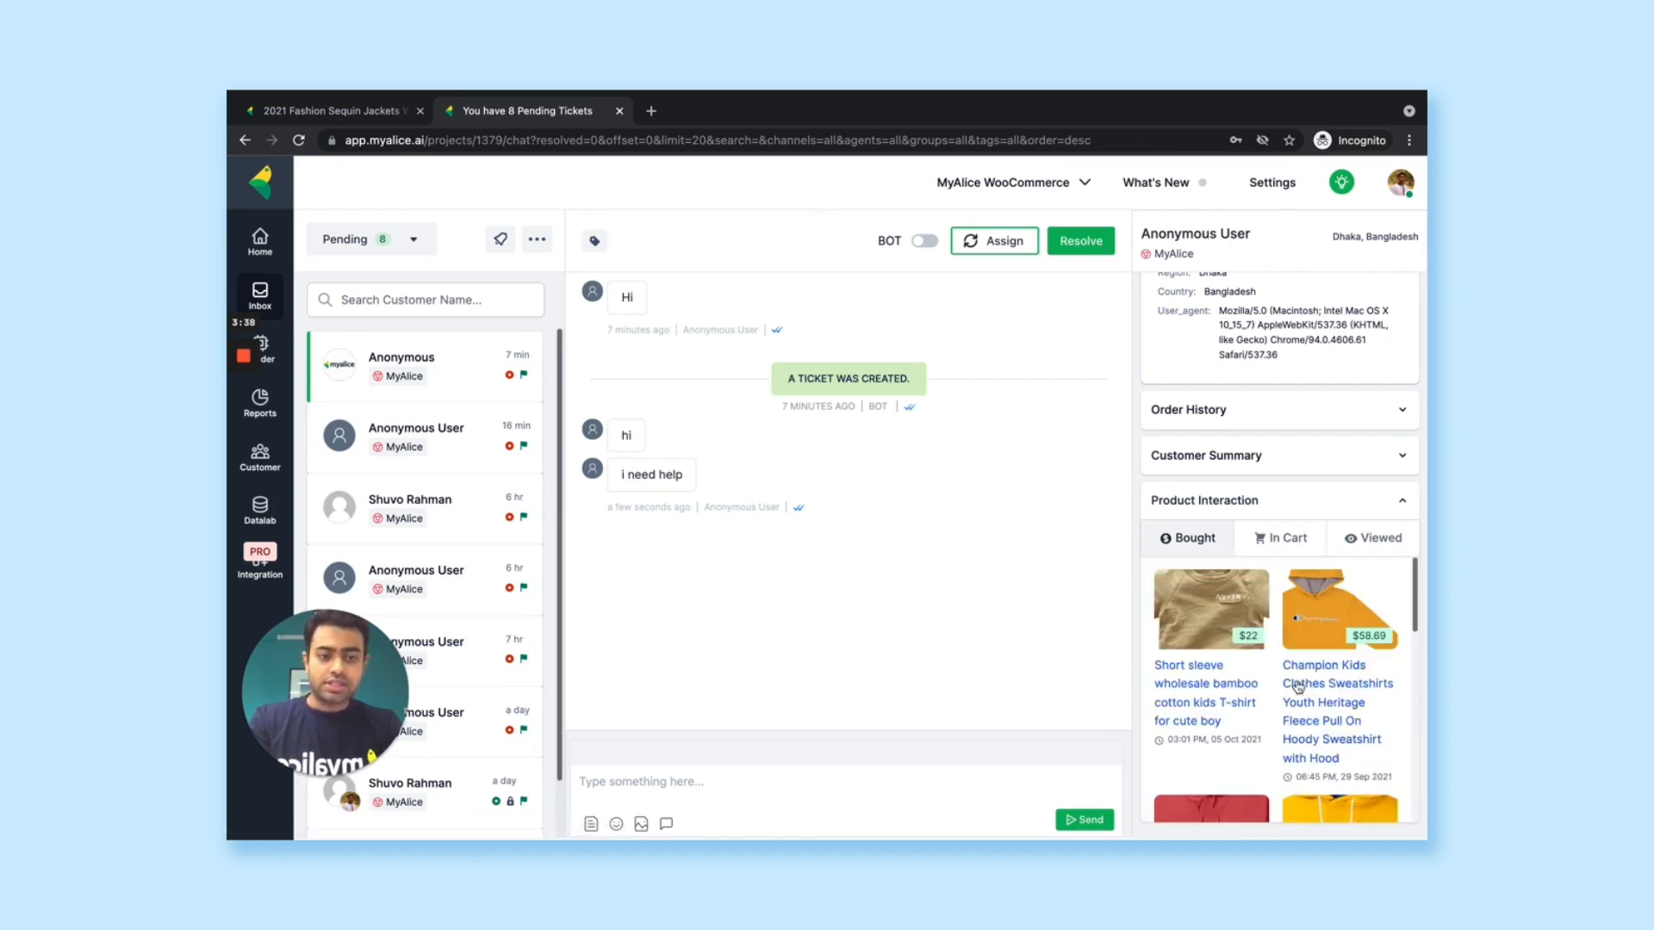
pyautogui.moveTo(1337, 712)
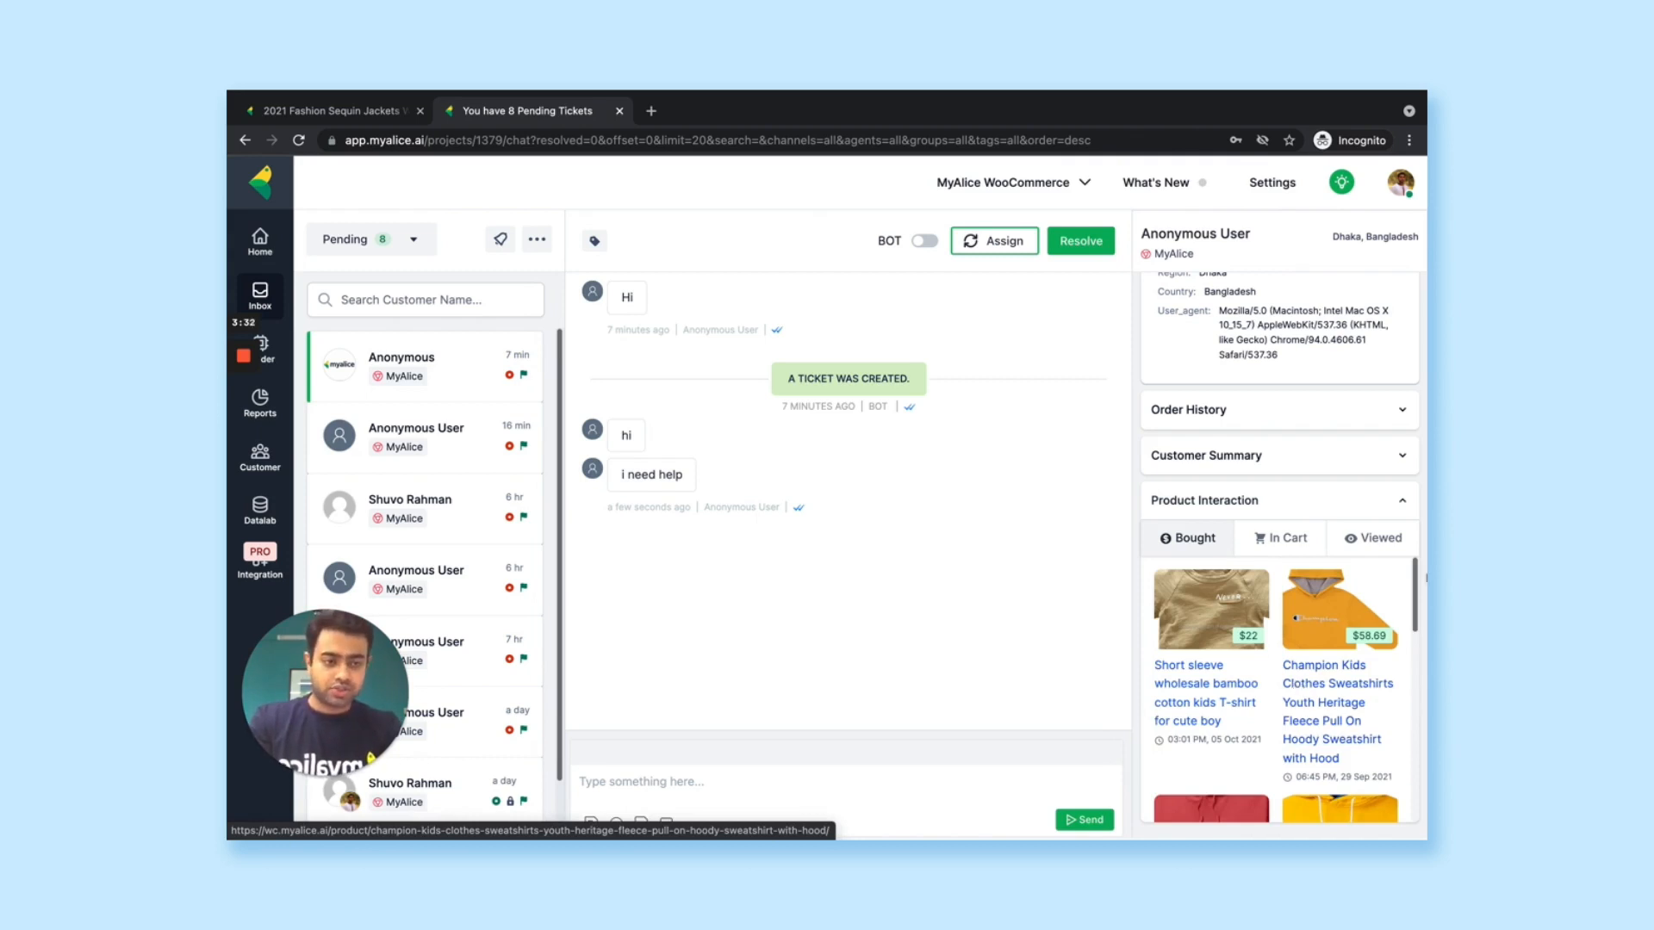
pyautogui.click(1403, 454)
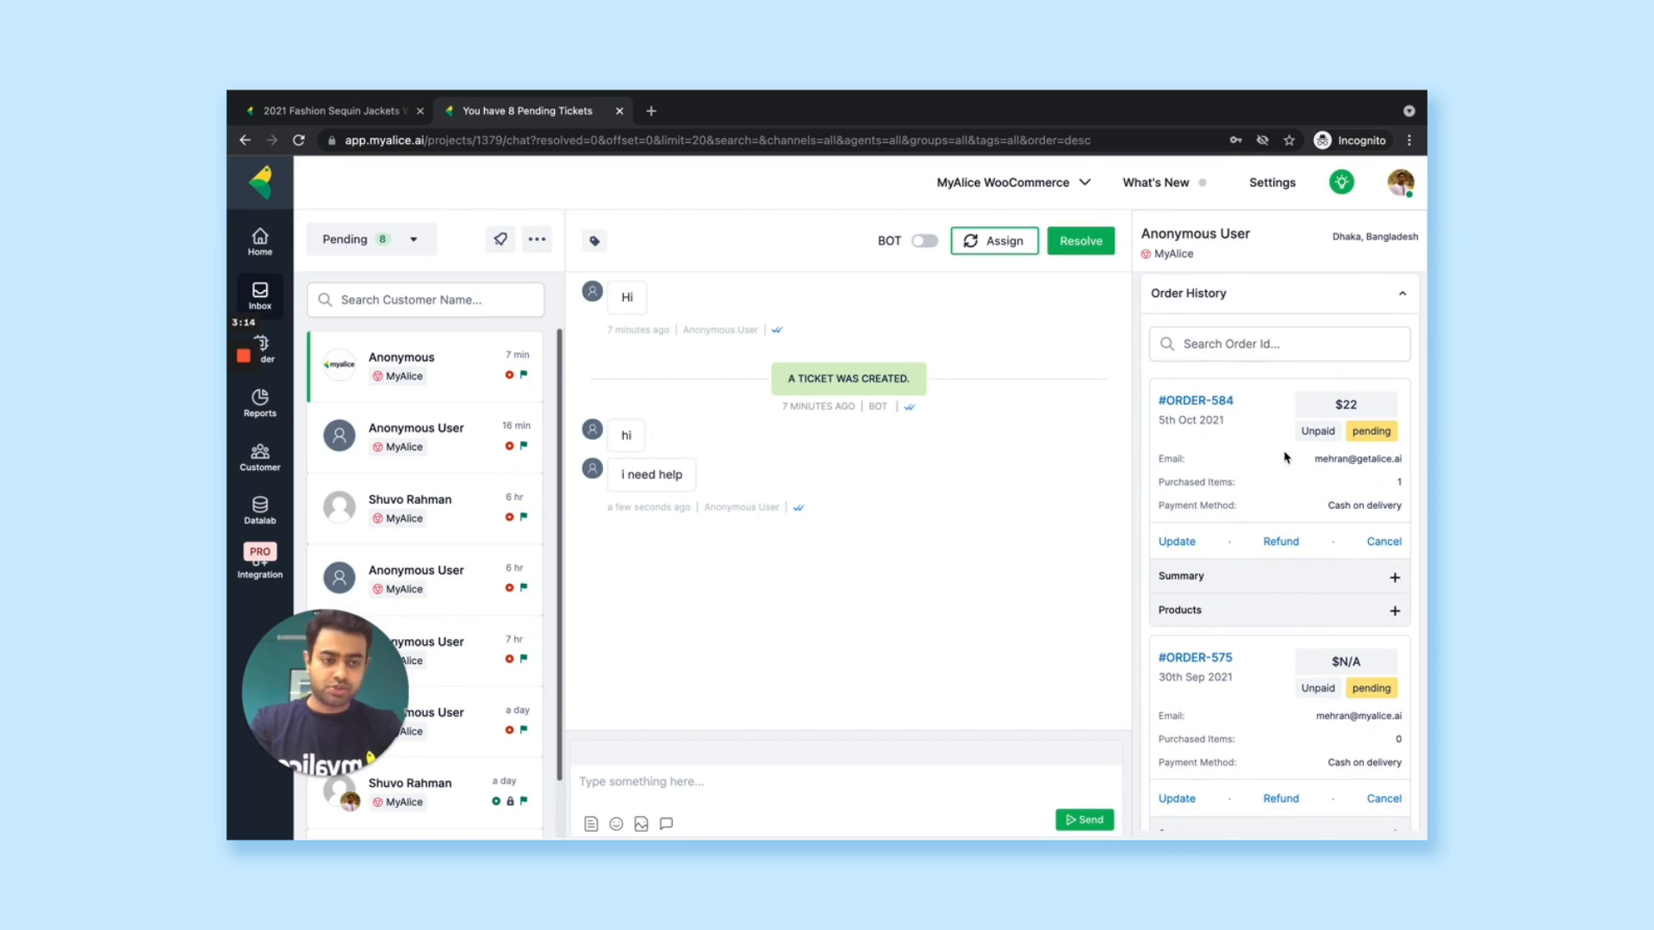
# - Expand the summary and products list of order #ORDER-584 in Order History
pyautogui.scroll(3)
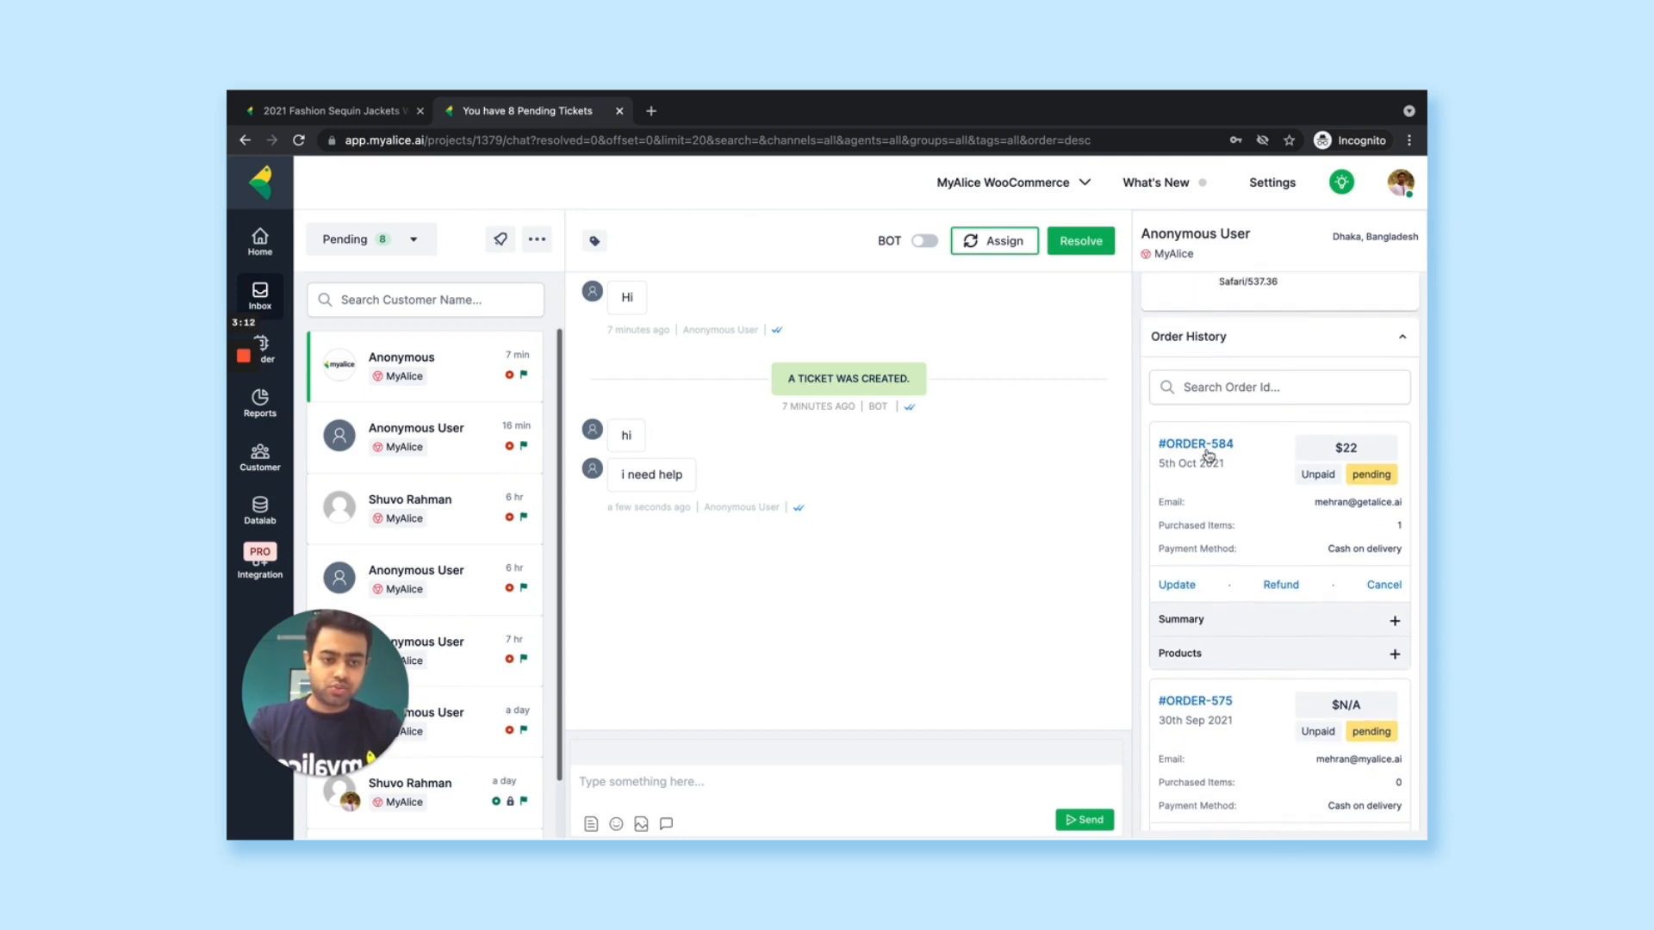
pyautogui.click(1394, 618)
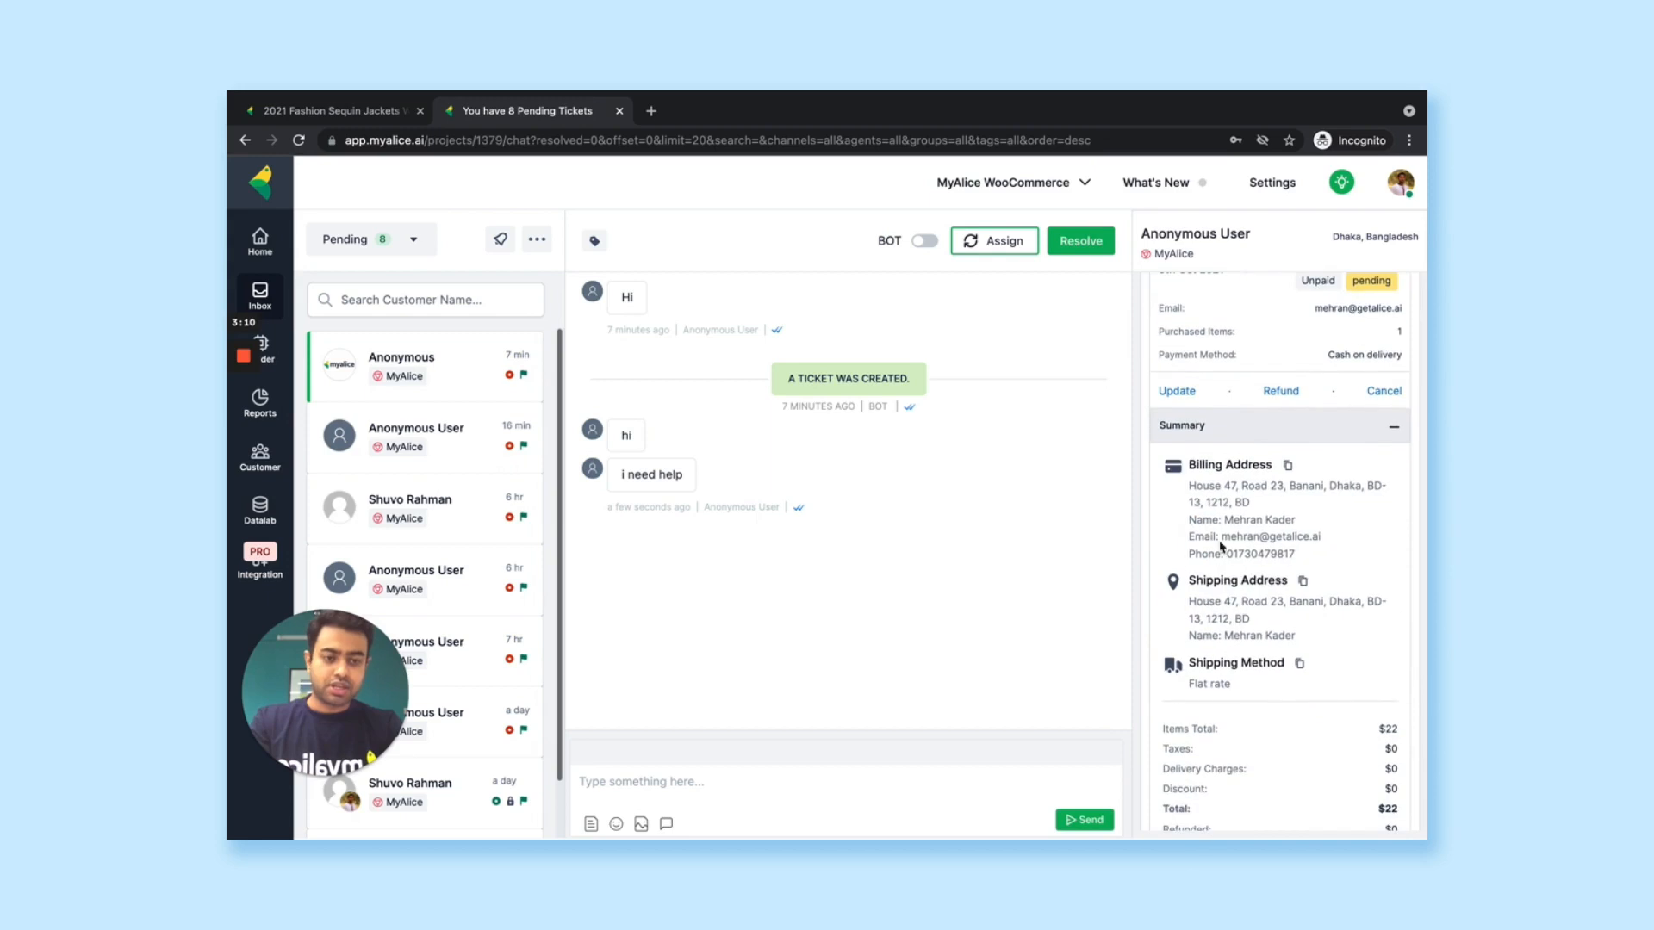
pyautogui.scroll(-3)
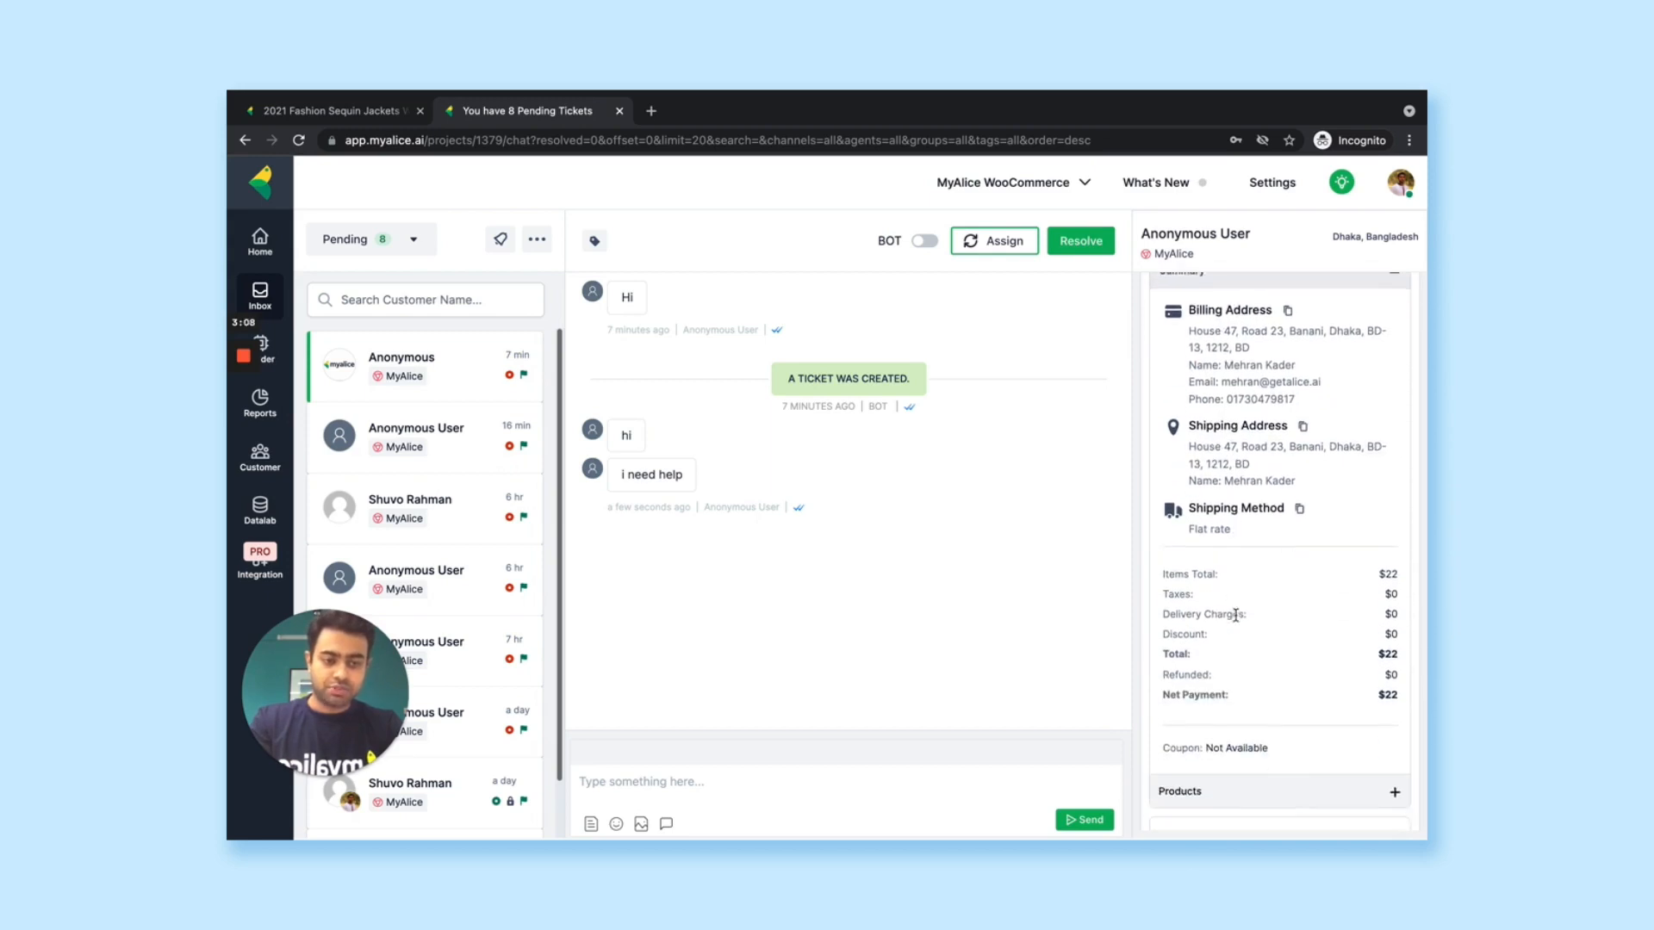
pyautogui.click(1392, 792)
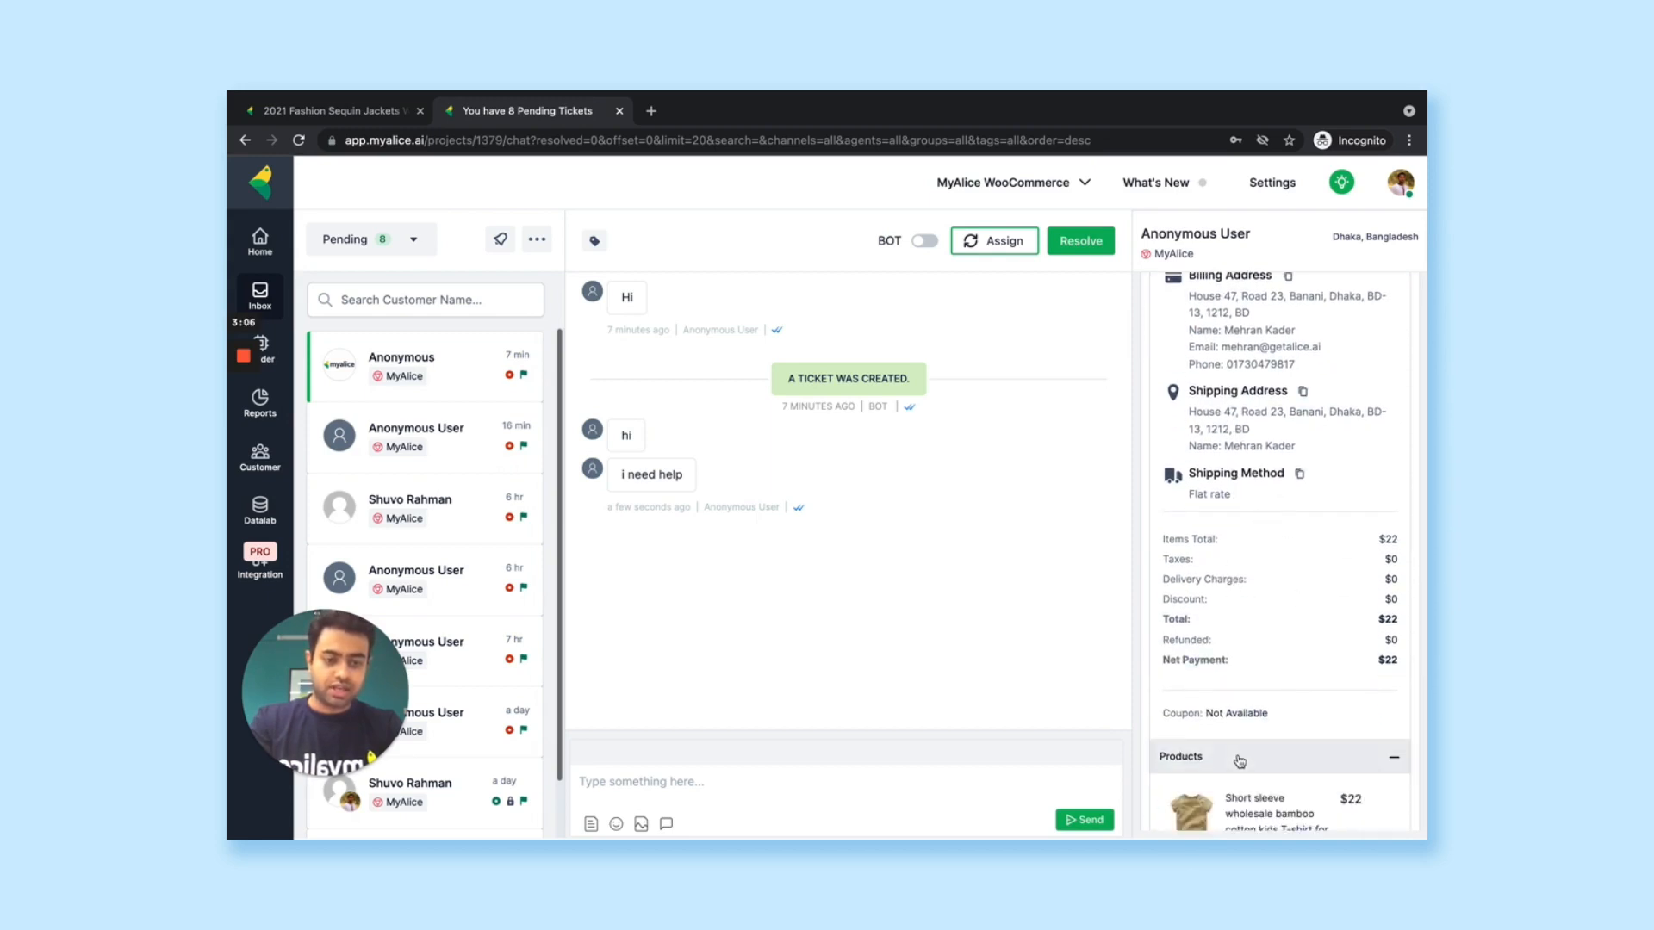
pyautogui.scroll(-3)
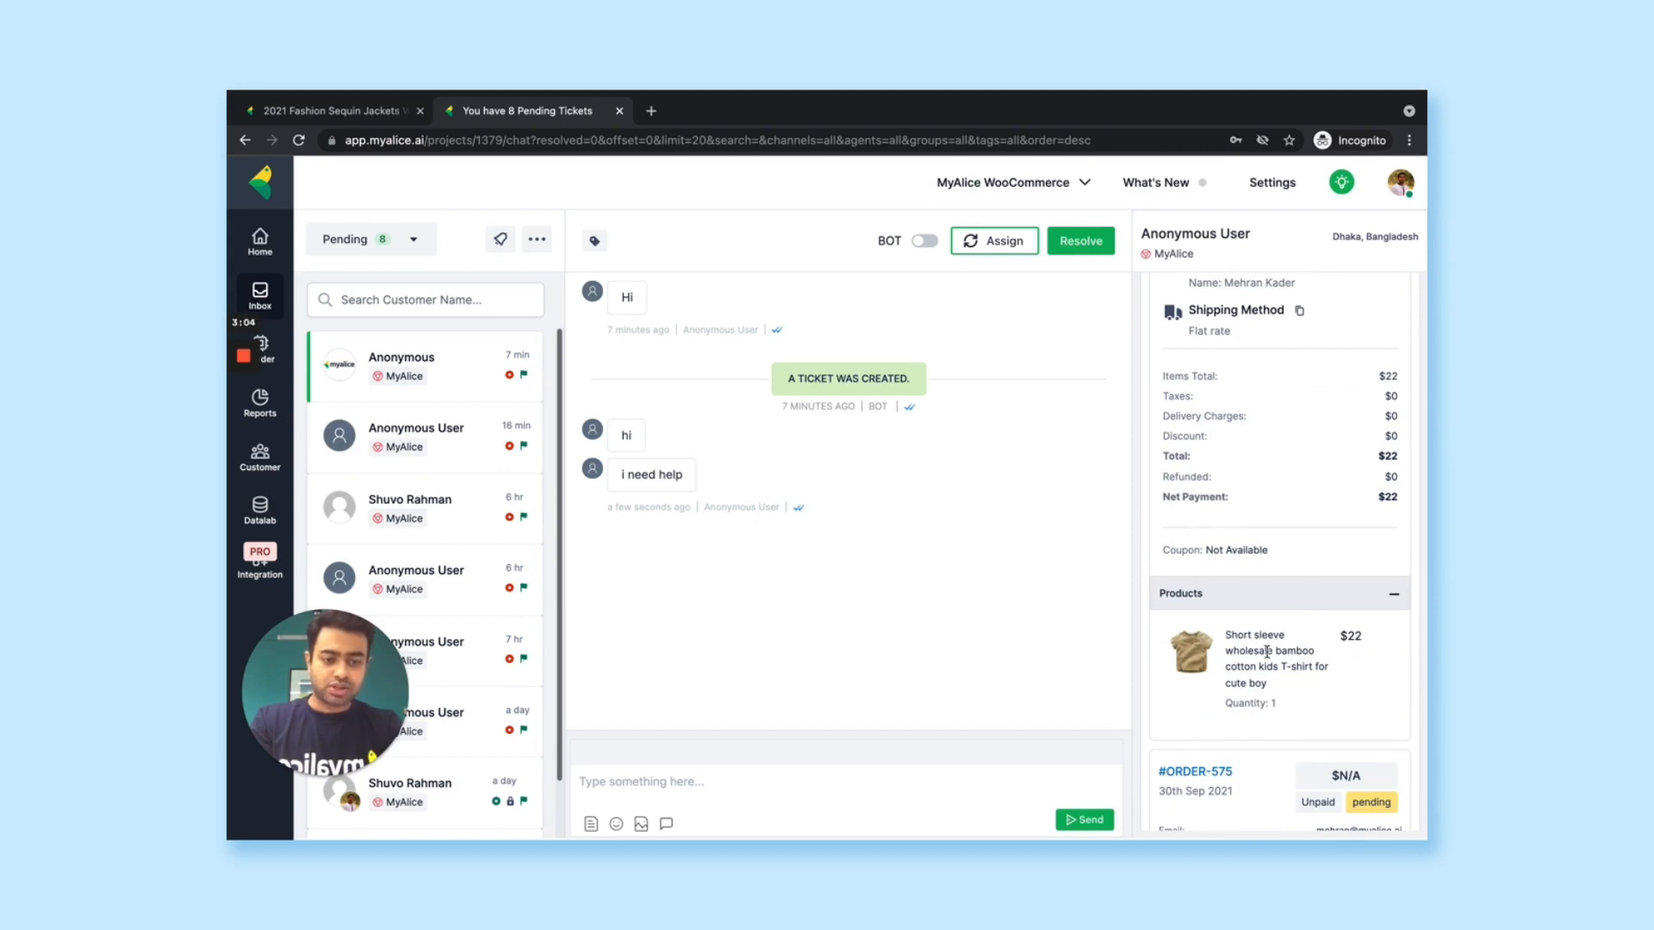
pyautogui.scroll(-3)
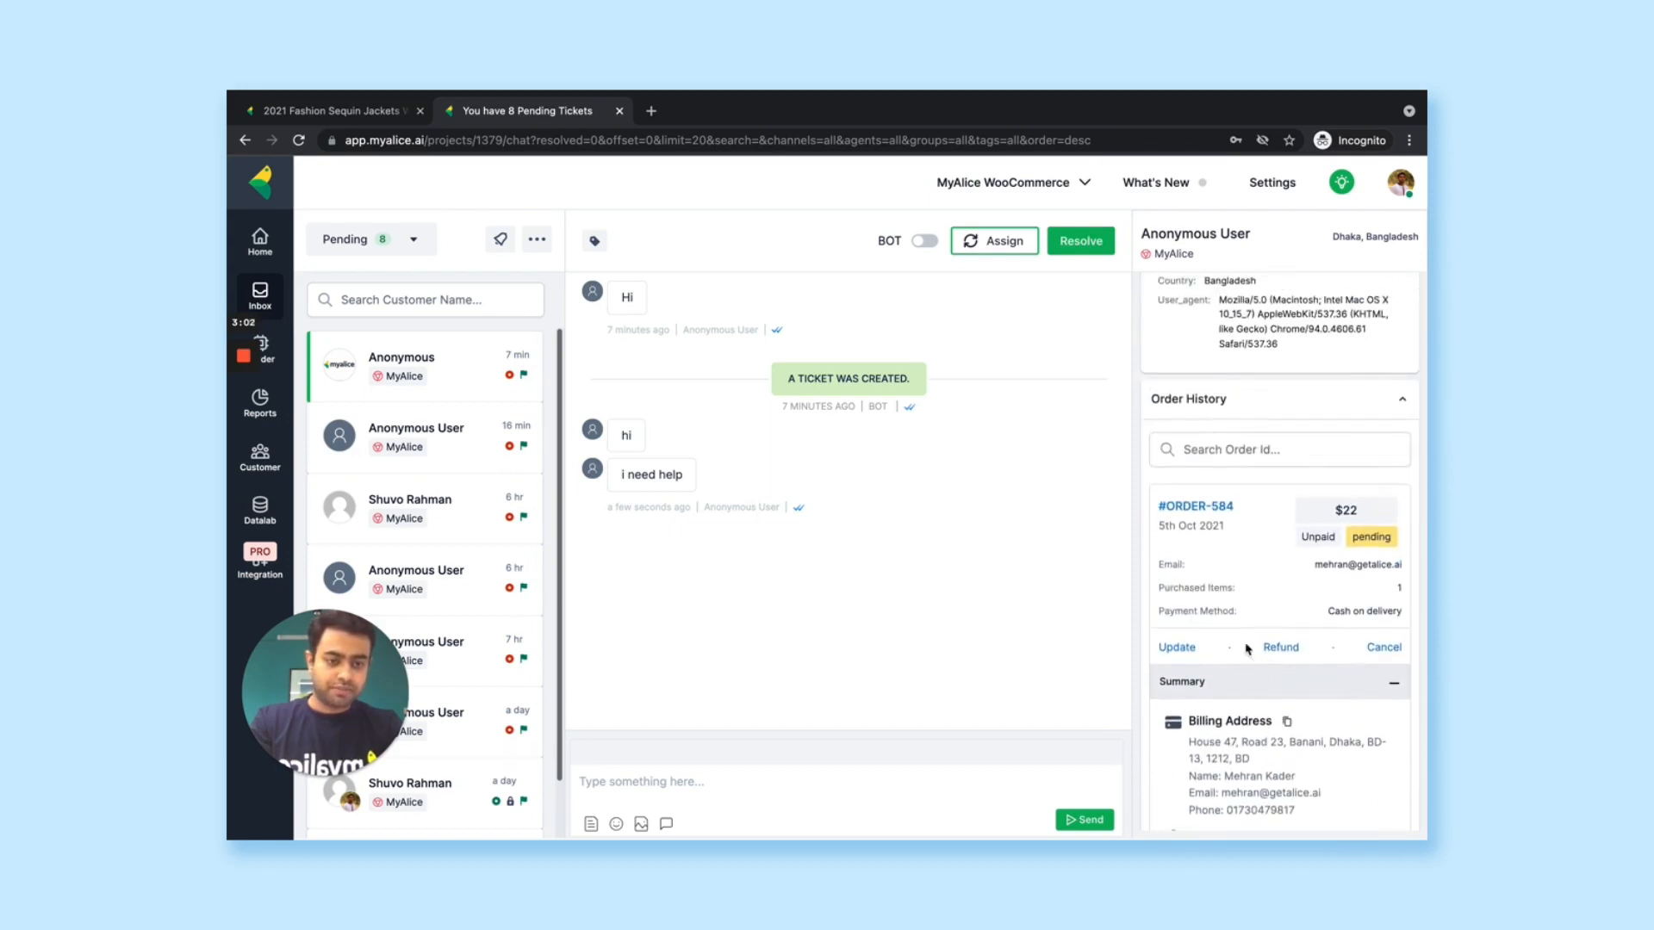
pyautogui.scroll(-3)
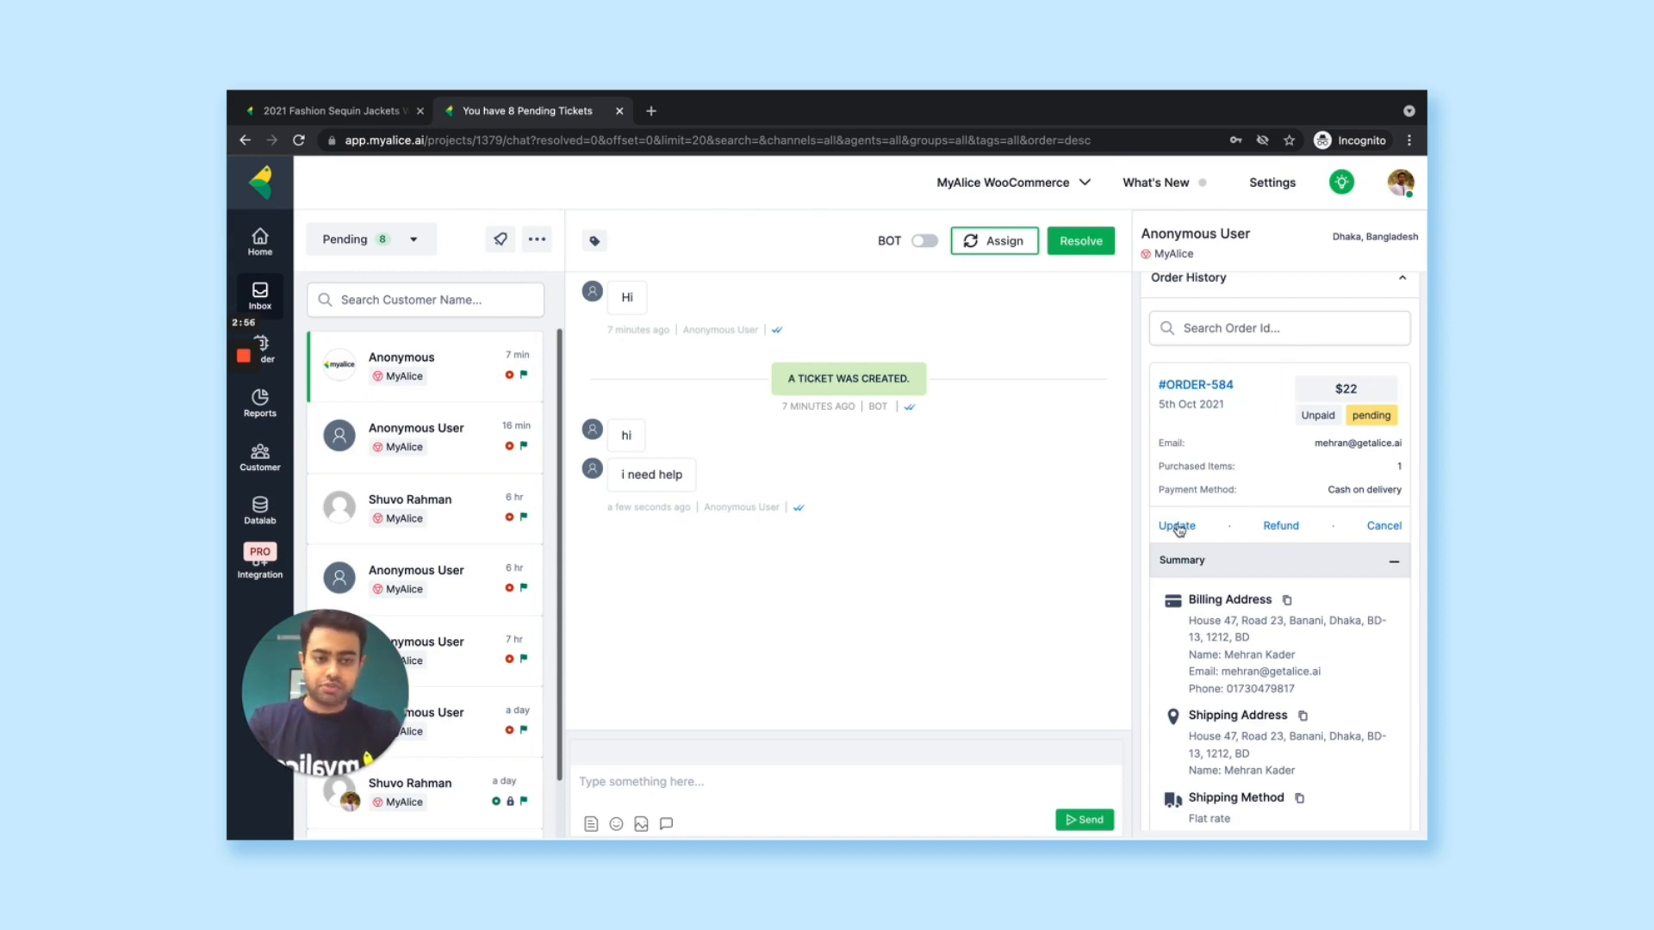
pyautogui.moveTo(1373, 534)
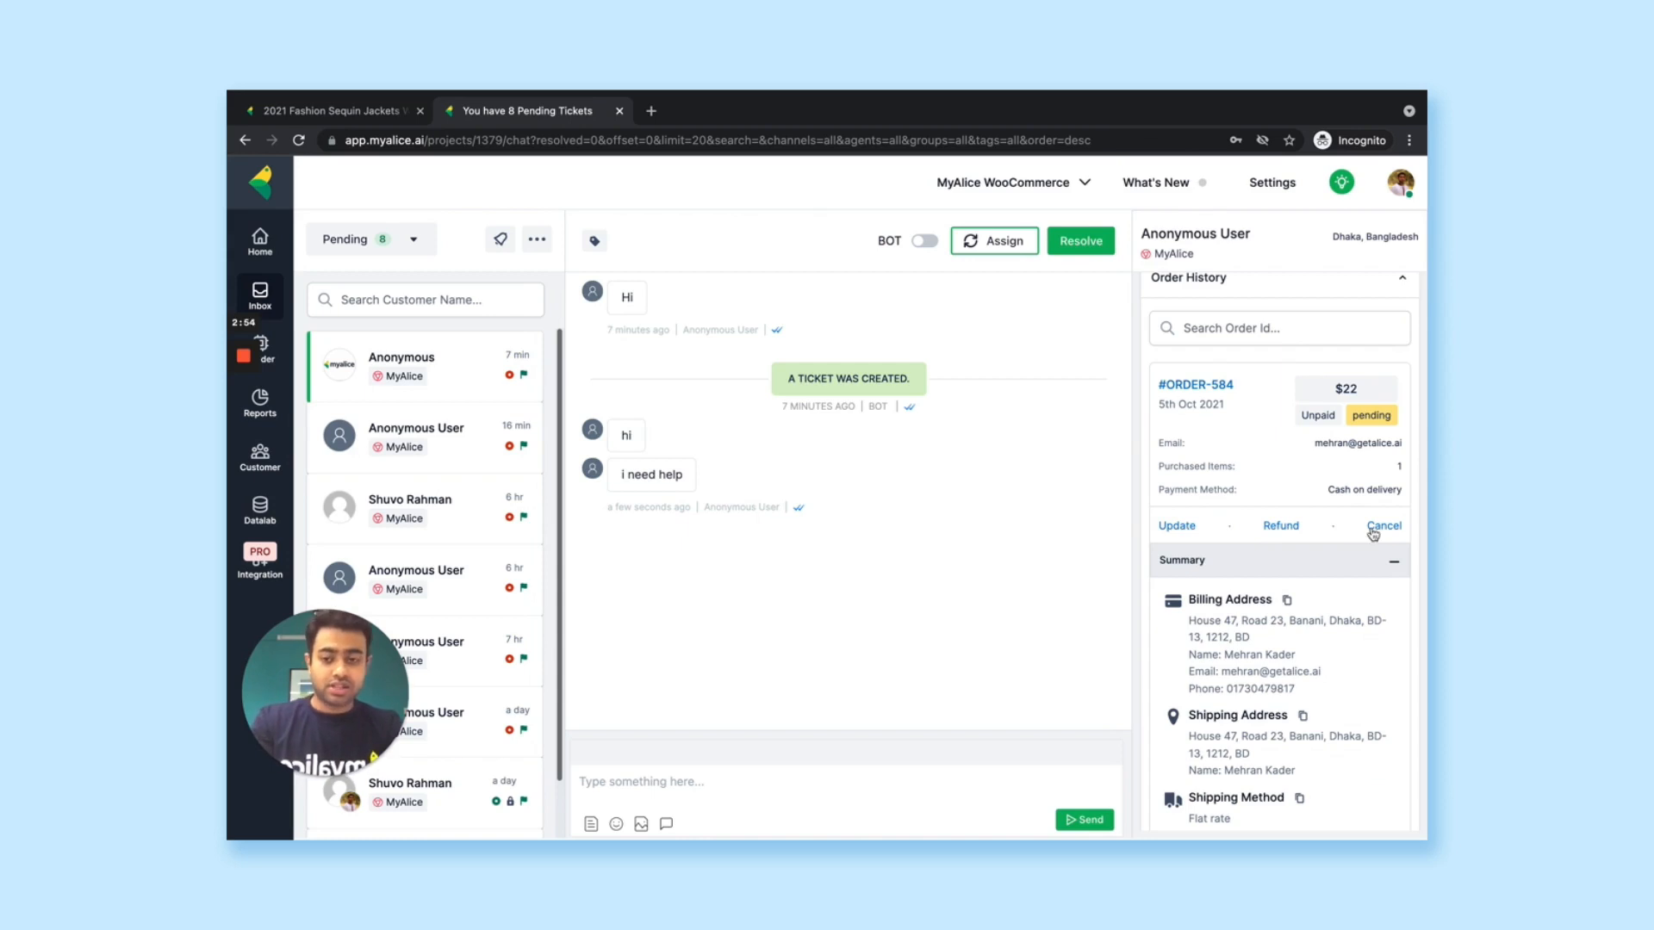
pyautogui.moveTo(1288, 536)
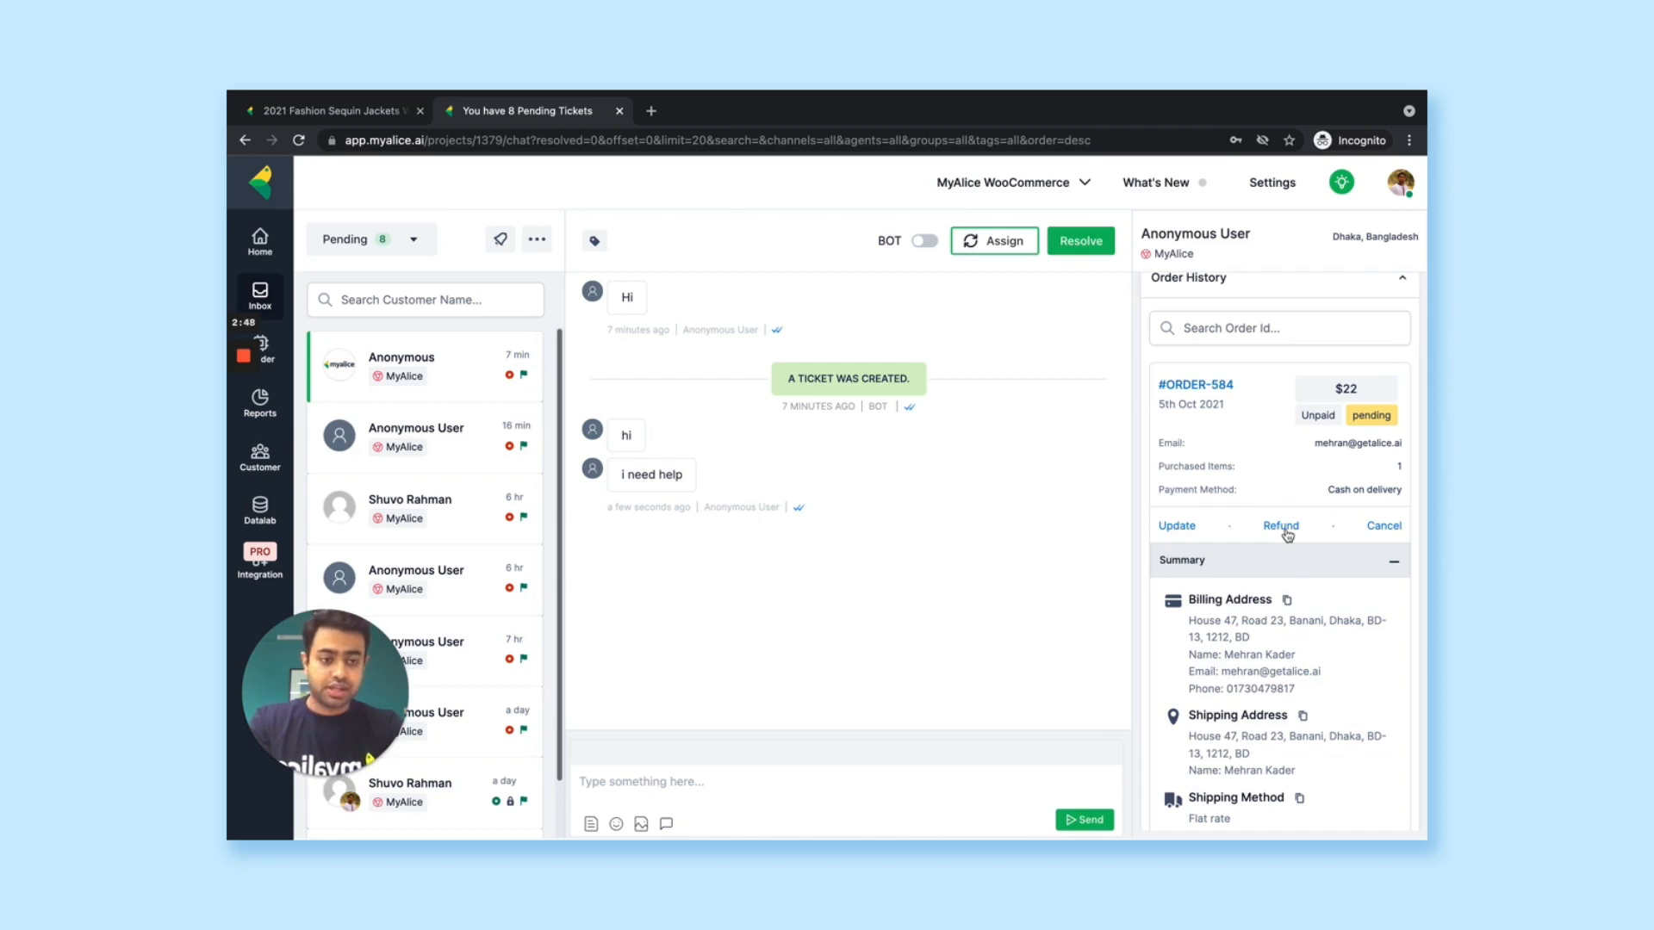
# - Start a refund for order #ORDER-584, bringing up the refund confirmation
pyautogui.click(1280, 526)
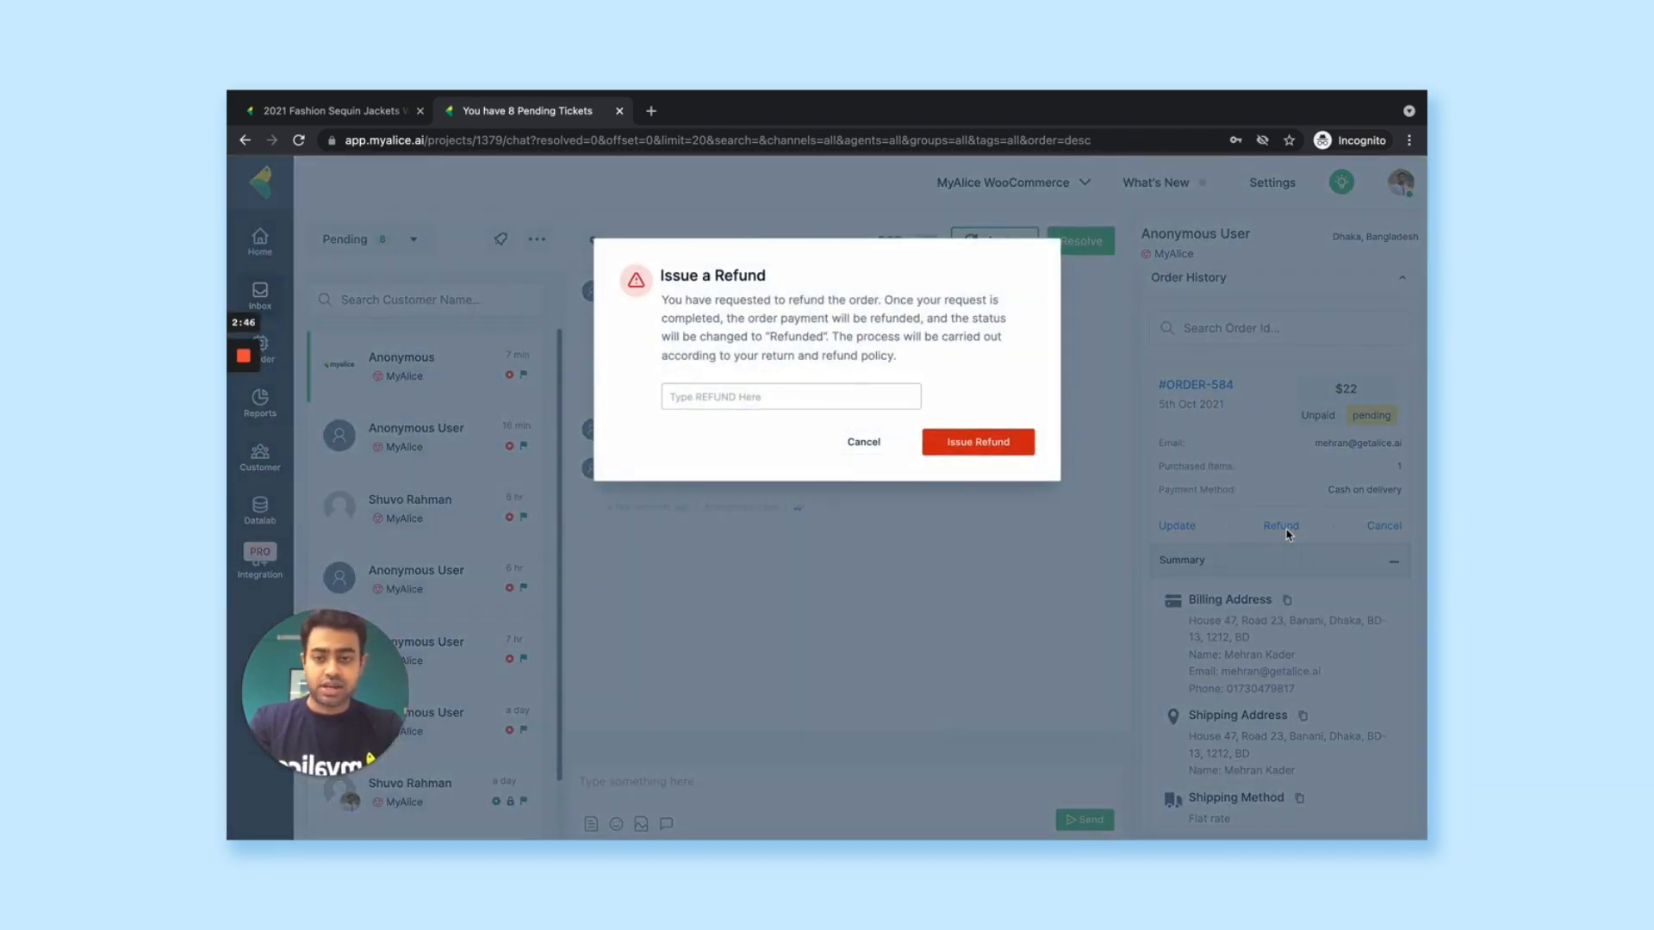
# - Cancel the Issue a Refund dialog without refunding order #584
pyautogui.click(863, 443)
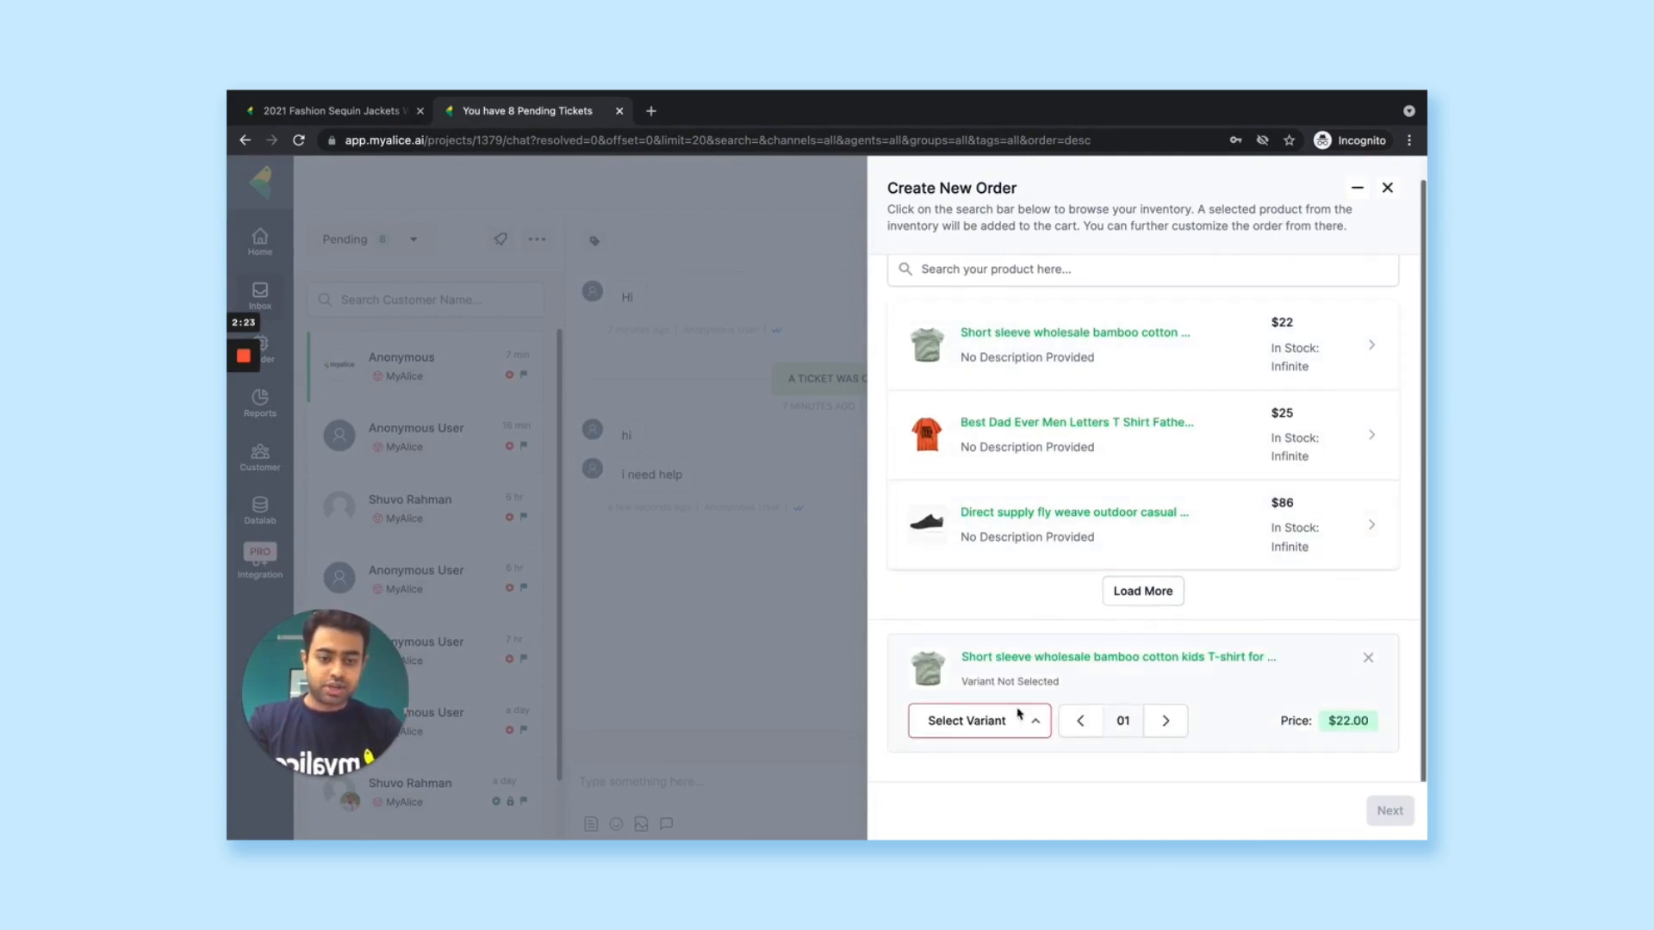
# - Choose the Gray variant for the kids T-shirt and continue to customer information
pyautogui.click(963, 720)
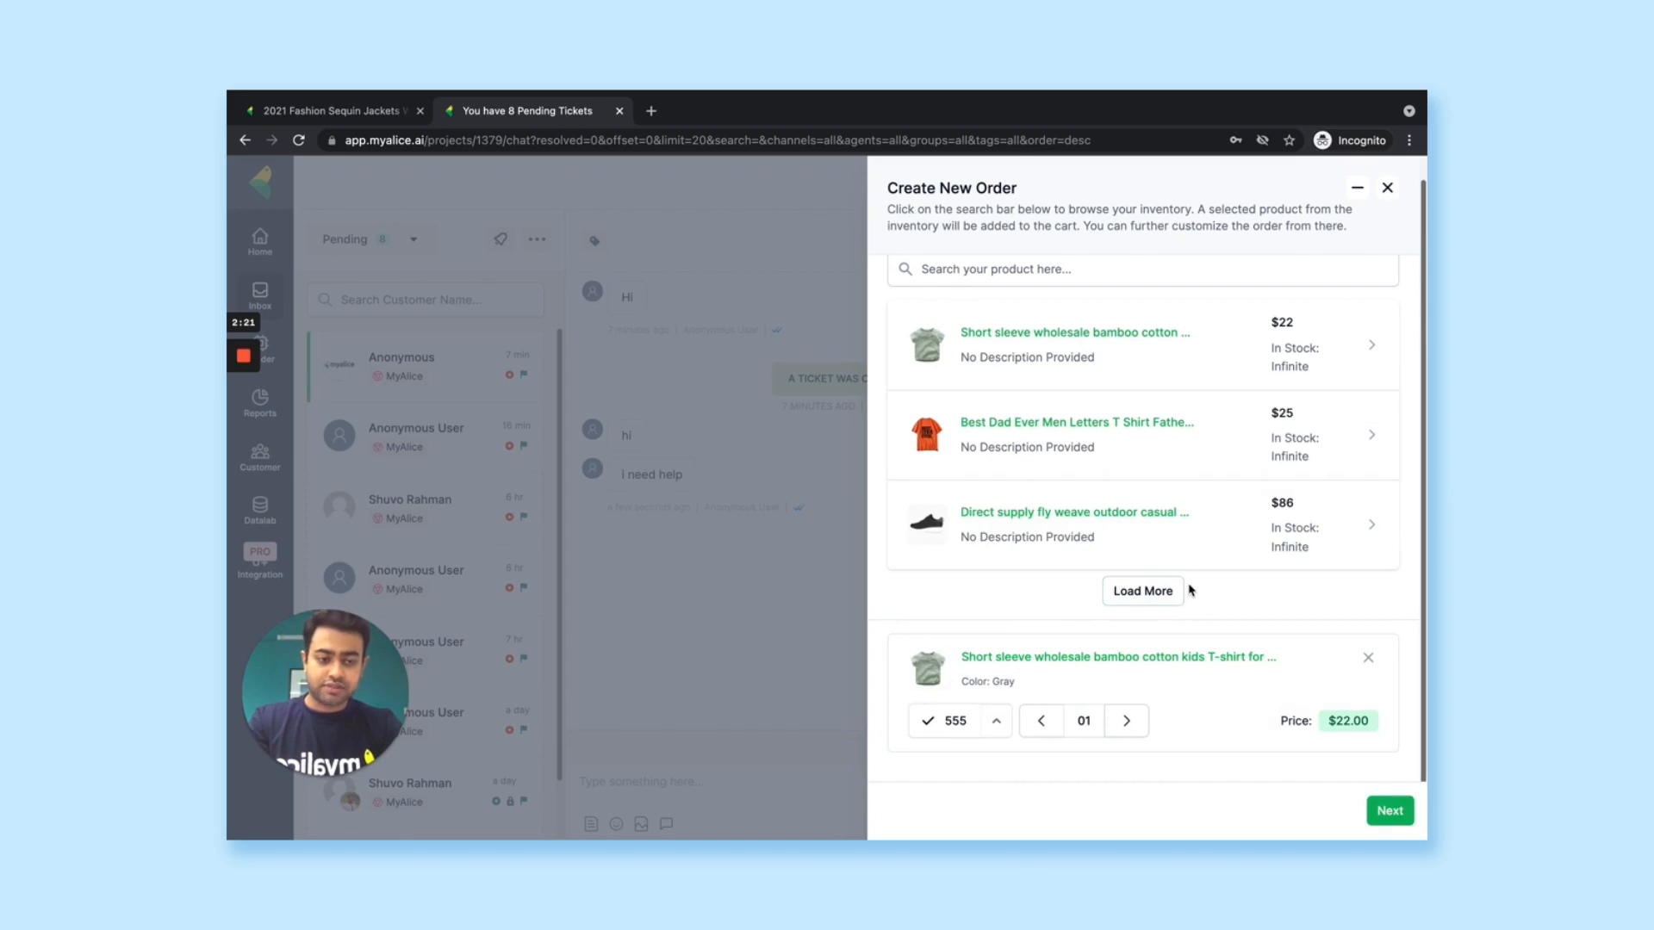
pyautogui.click(1388, 809)
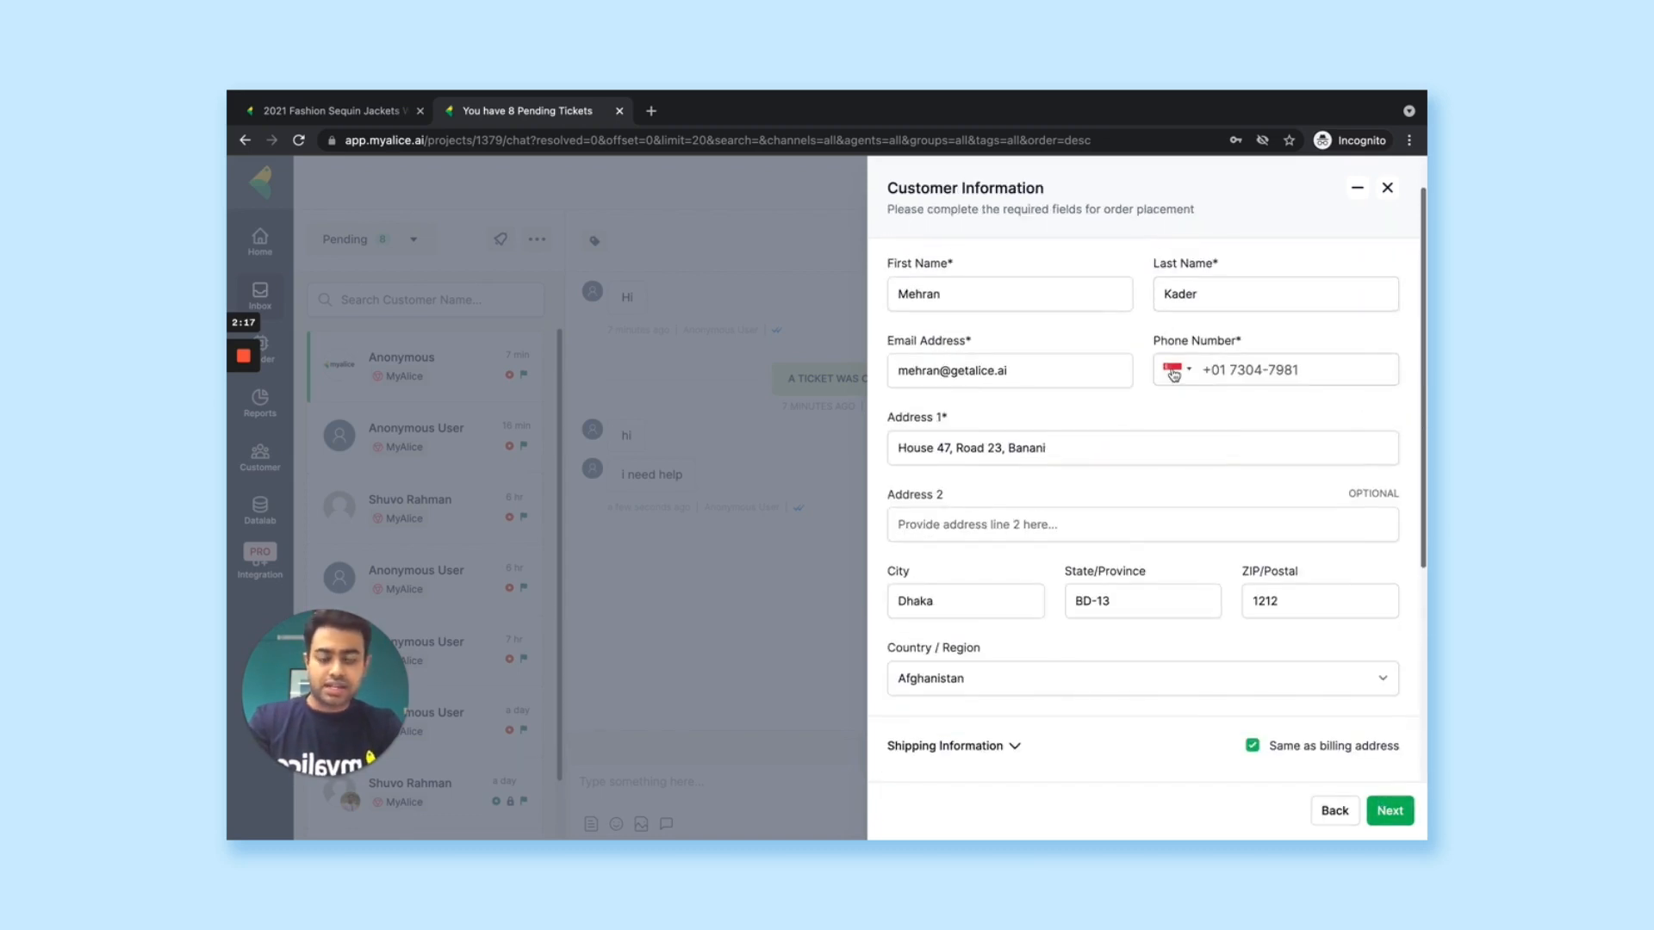
pyautogui.moveTo(1172, 369)
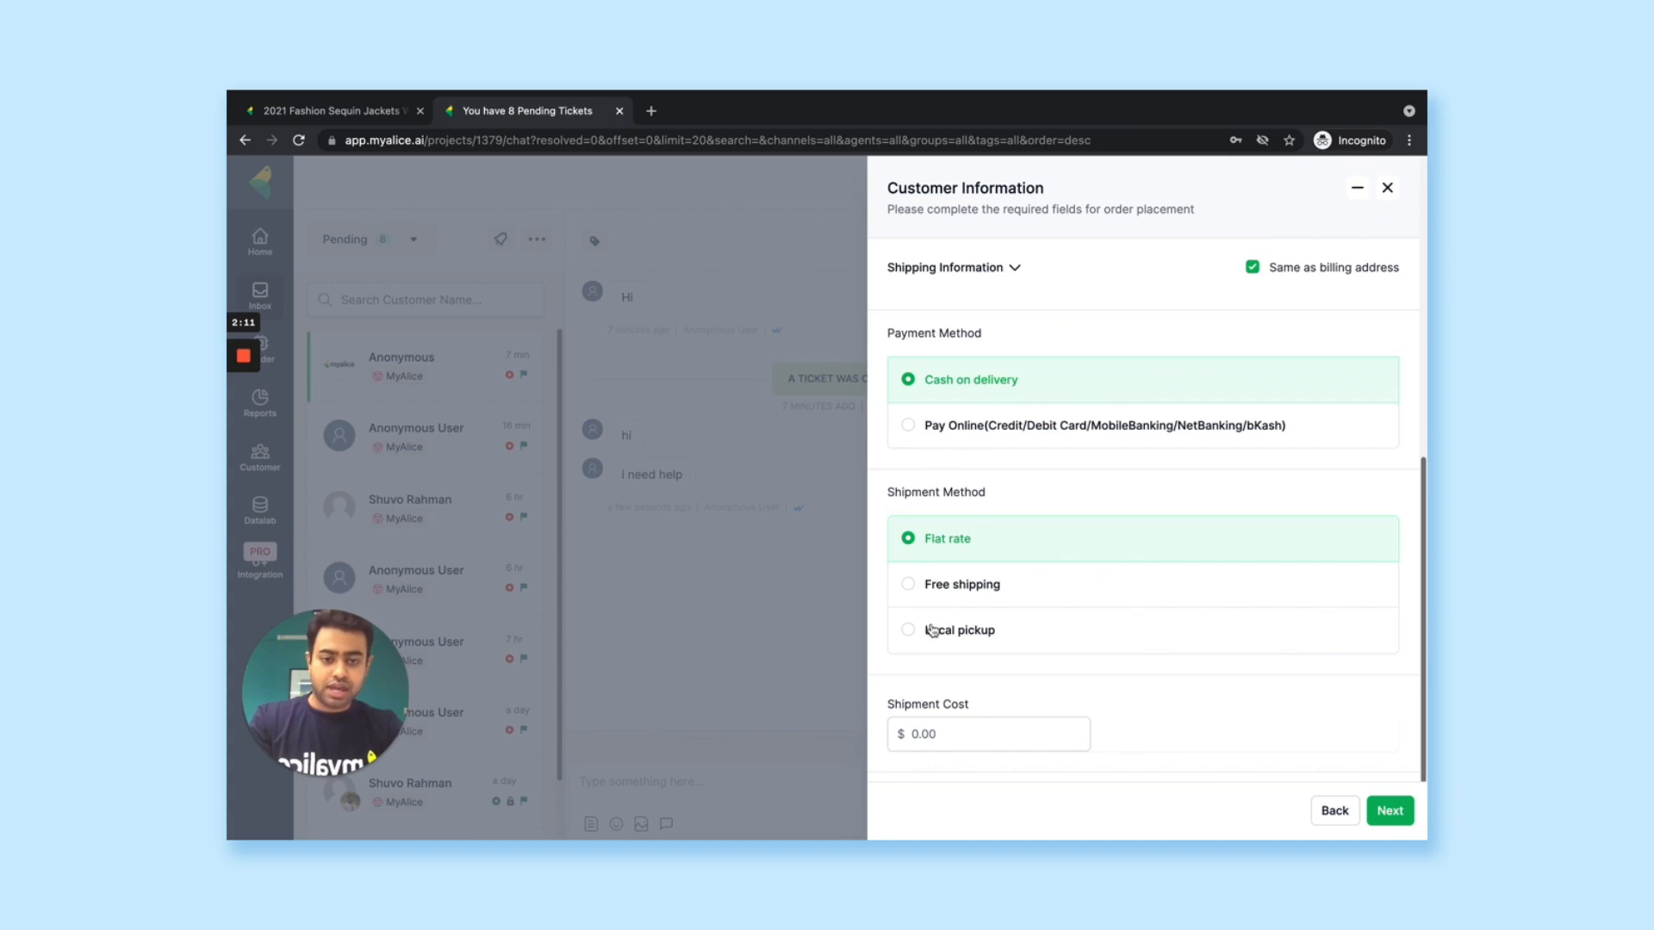
# - Review the order summary's total bill and complete the order as ORDER-586
pyautogui.click(1389, 809)
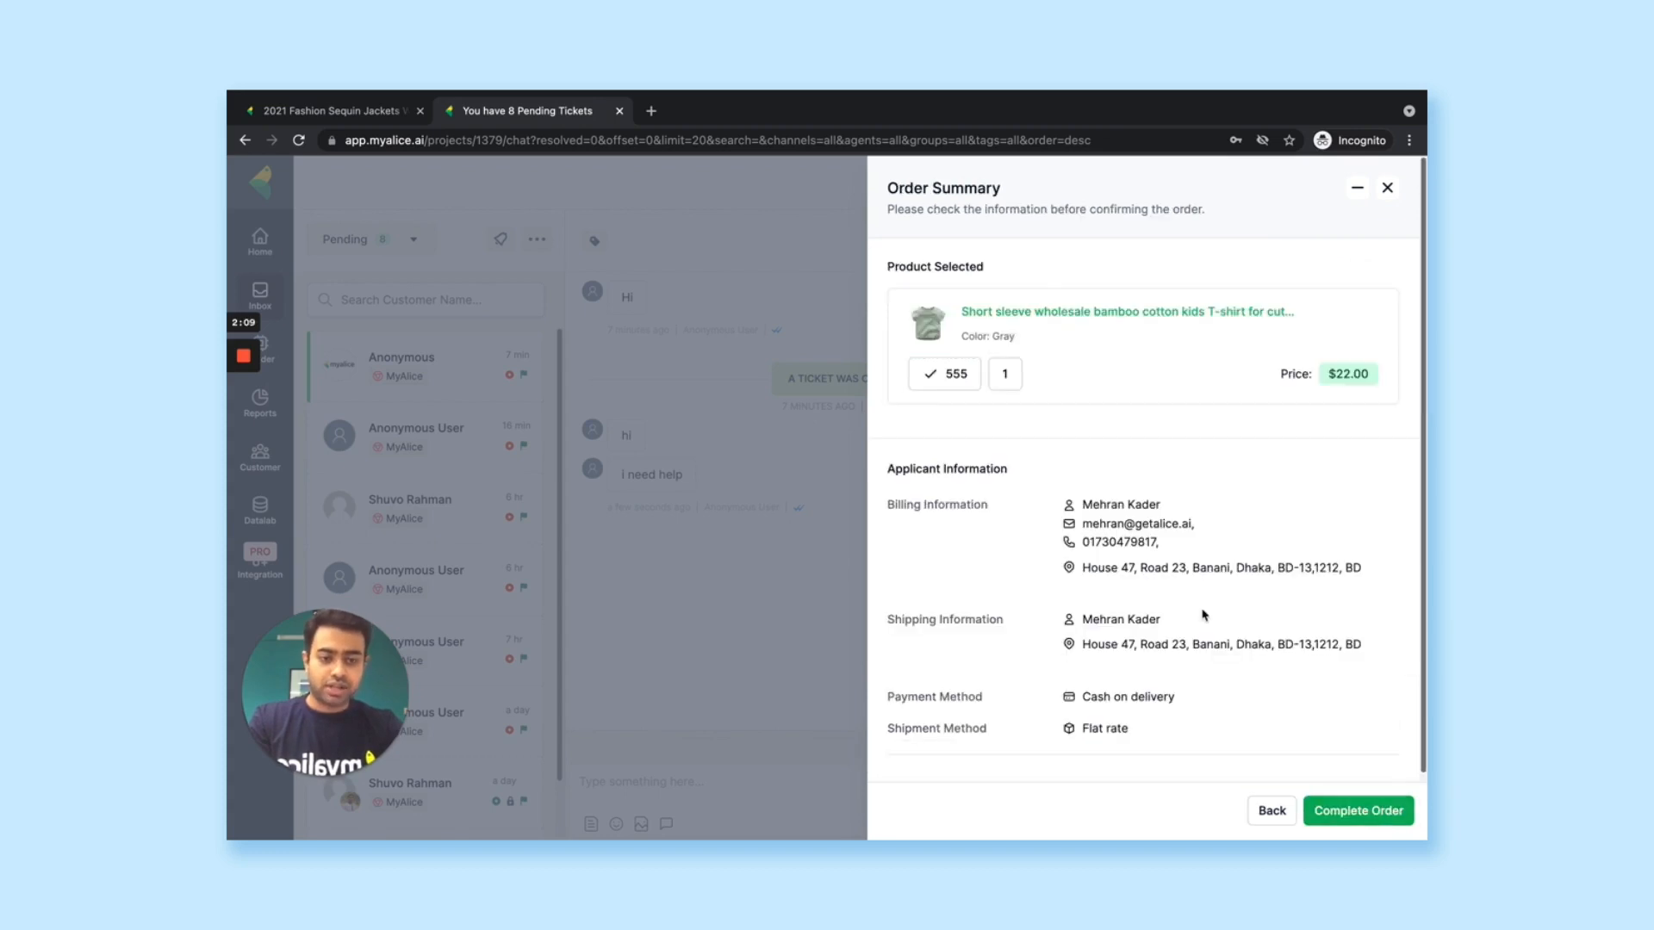
pyautogui.scroll(-3)
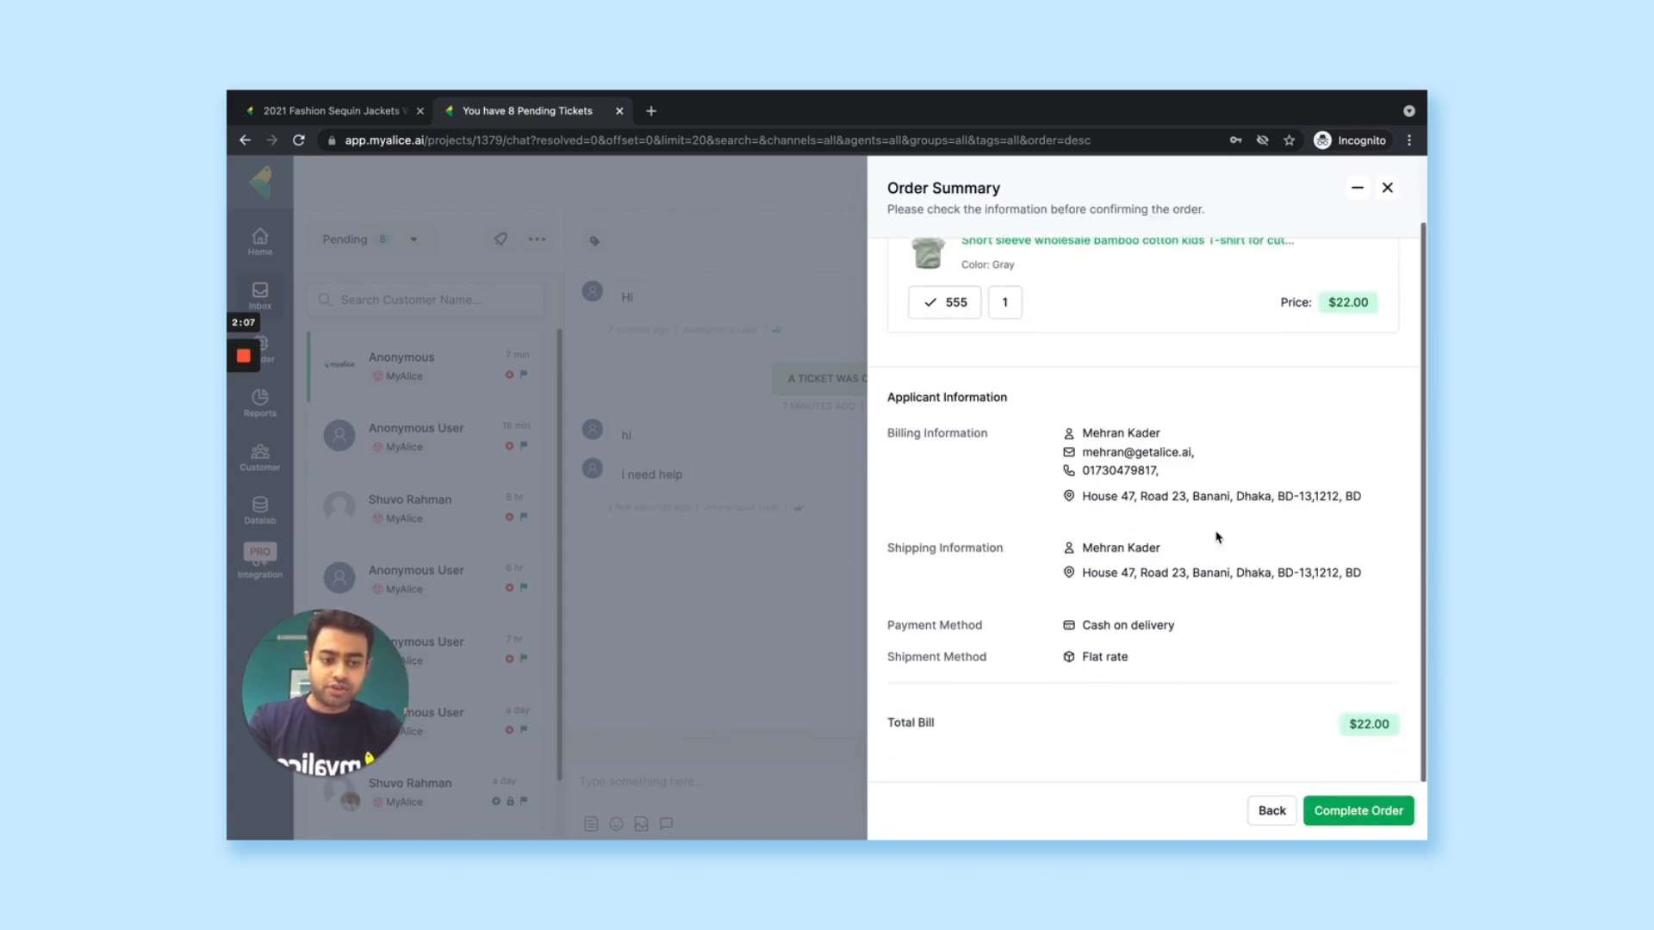
pyautogui.click(1358, 810)
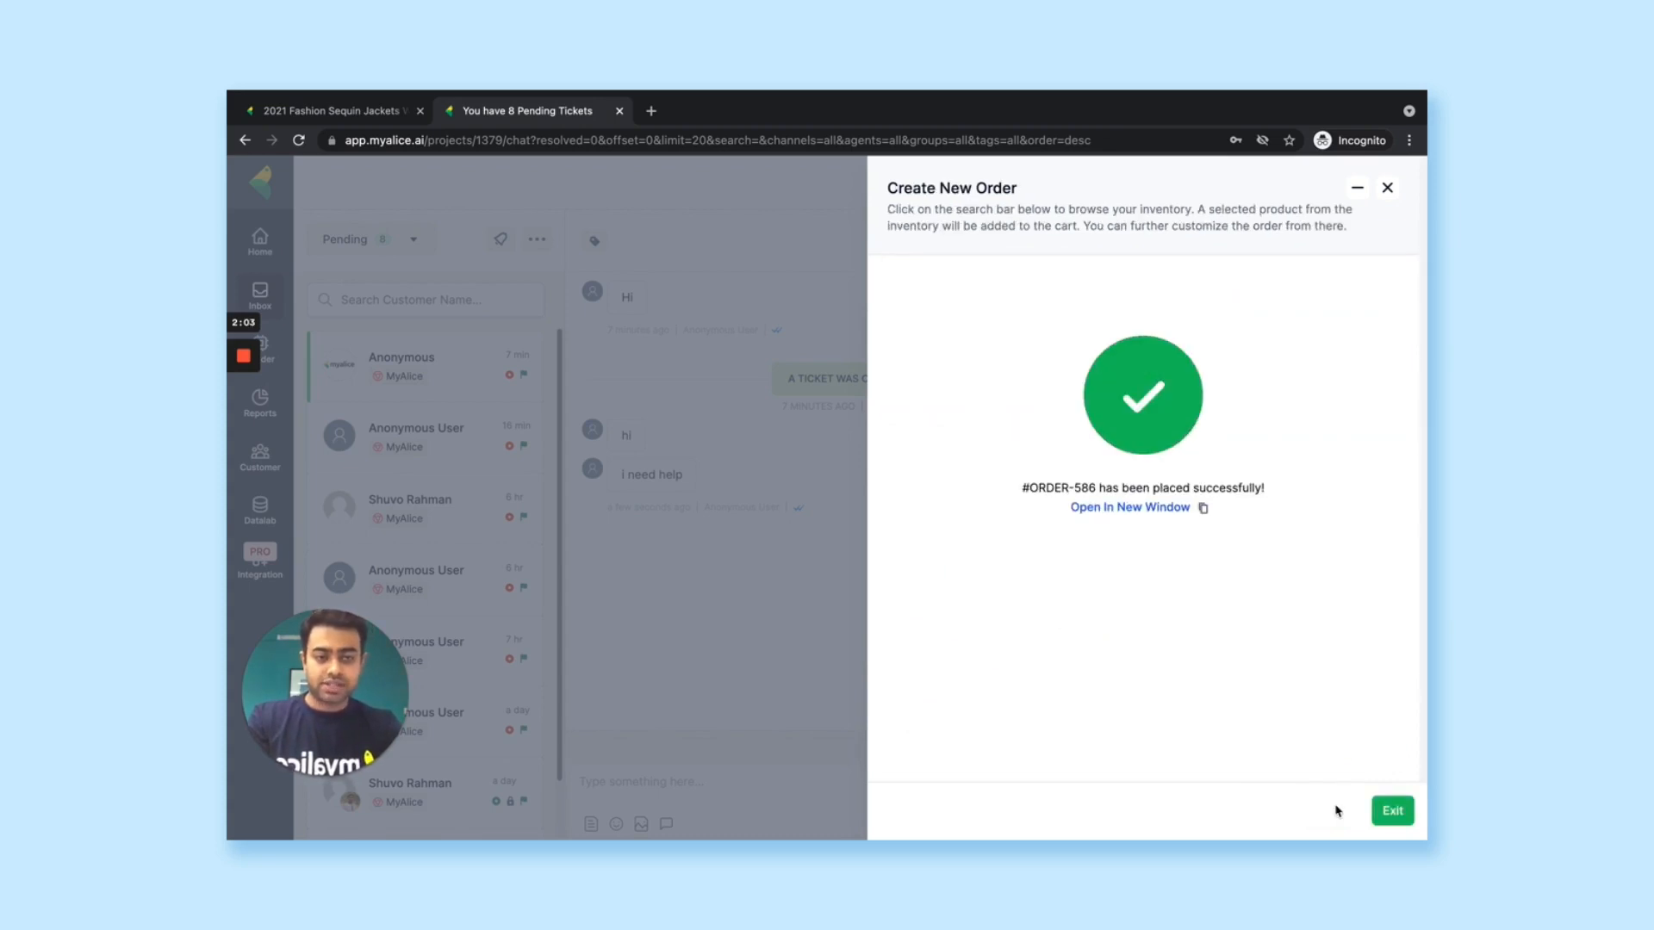
pyautogui.moveTo(1118, 502)
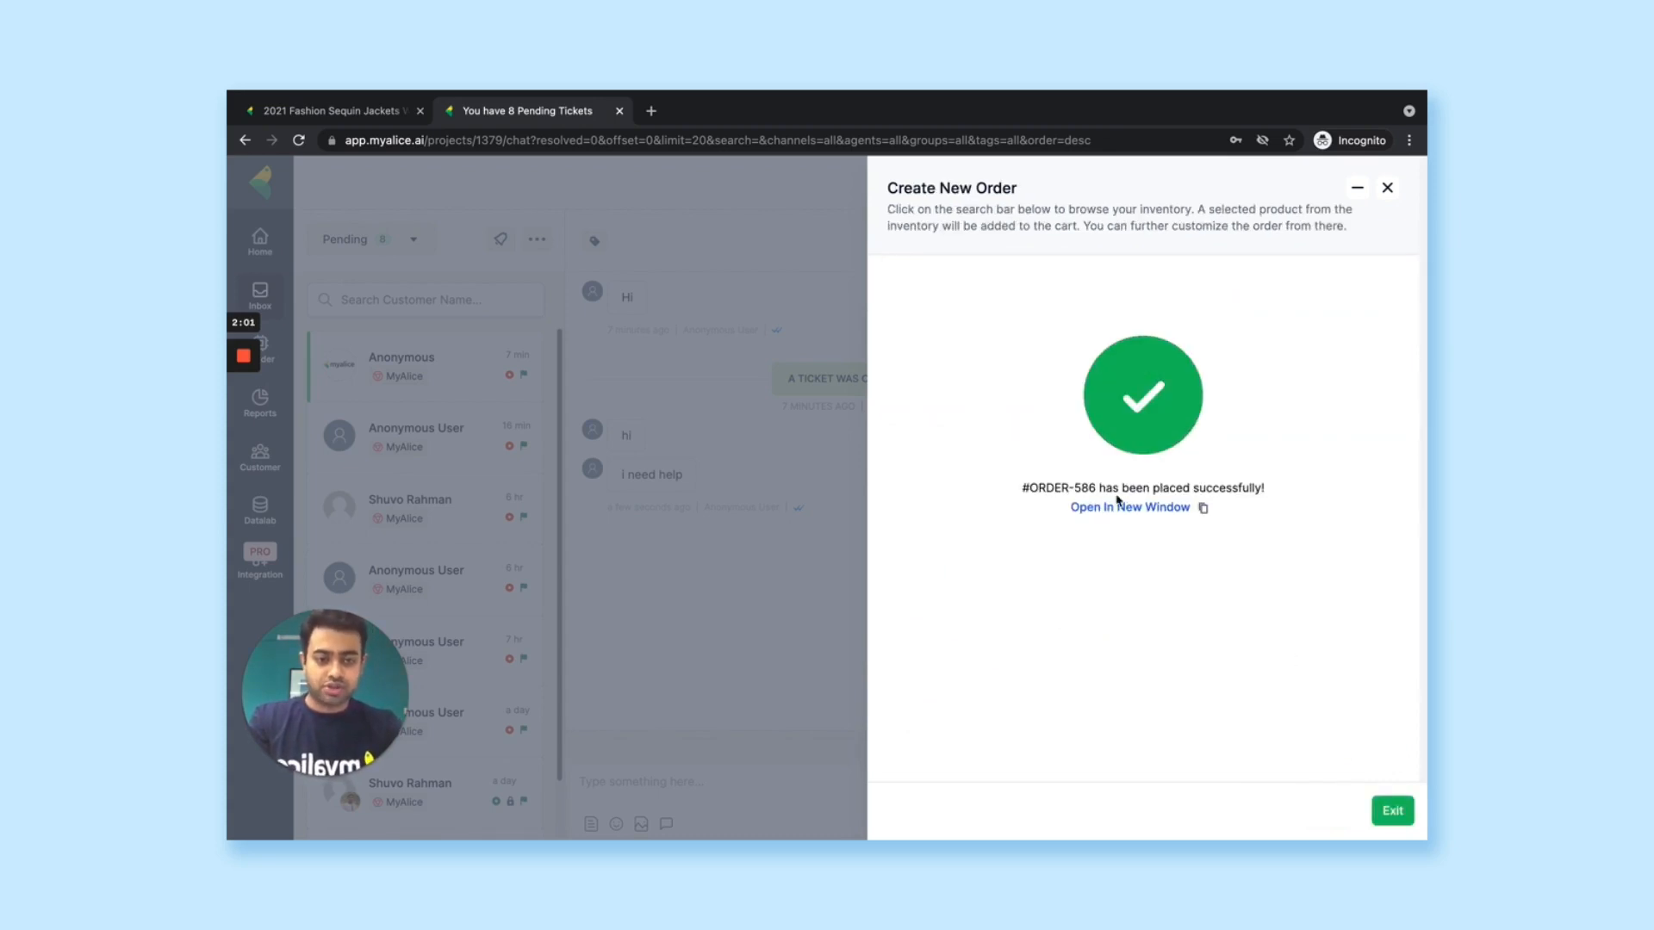
pyautogui.moveTo(1128, 506)
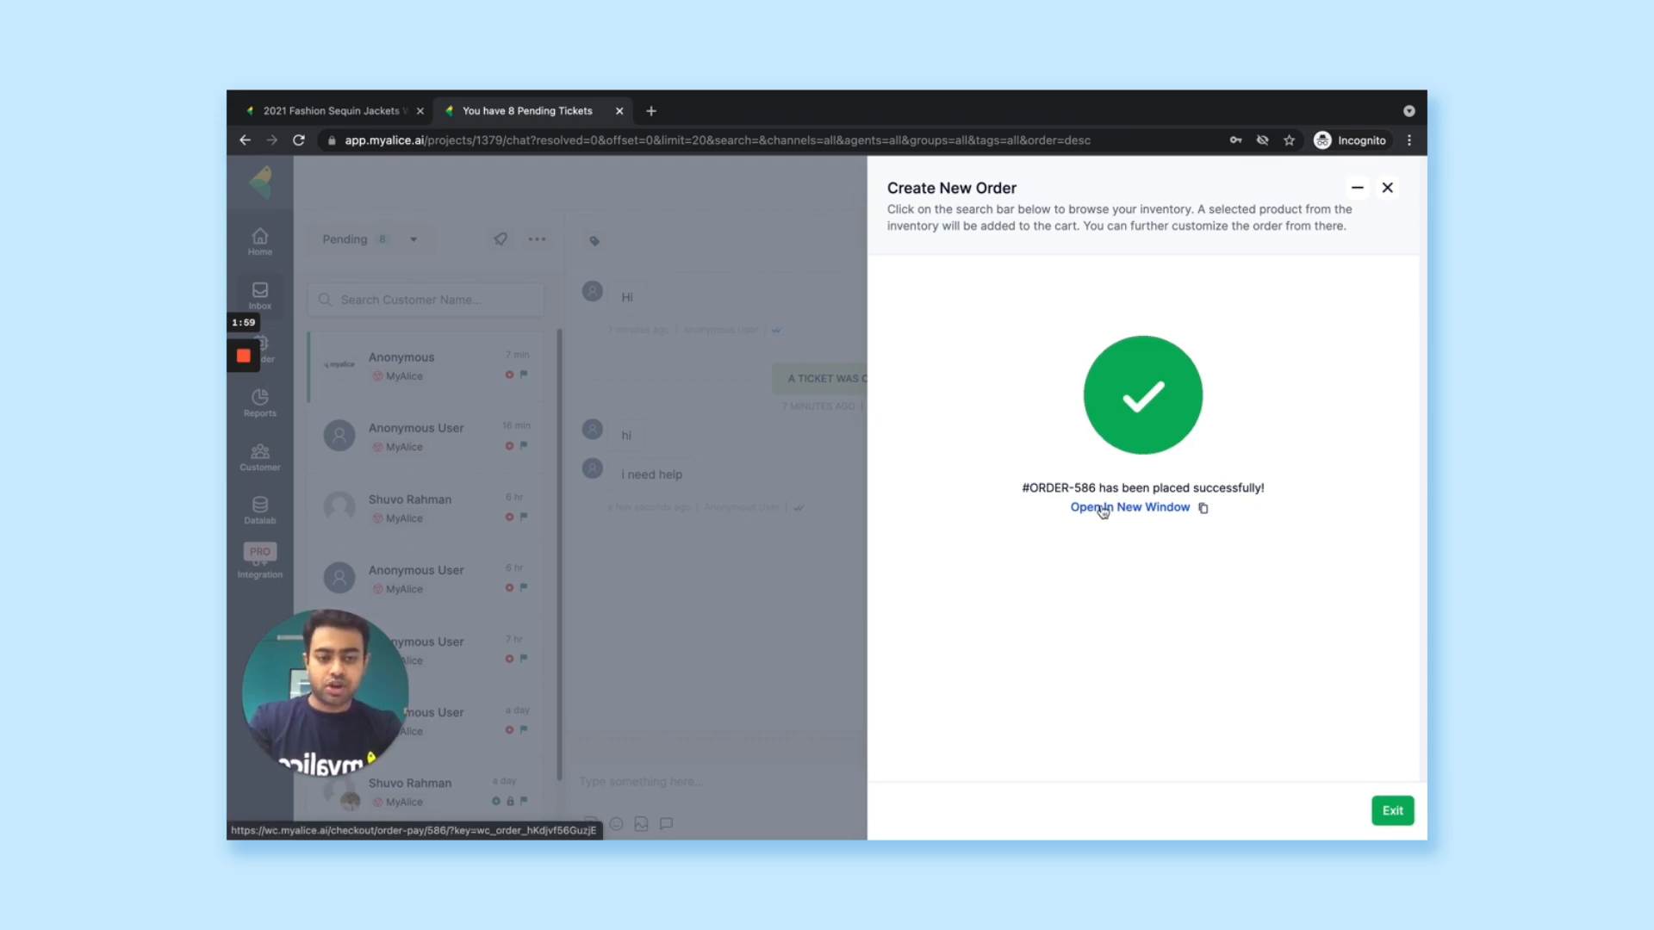
# - Open order 586's checkout page in a new tab and return to the chat with its link ready
pyautogui.click(1129, 506)
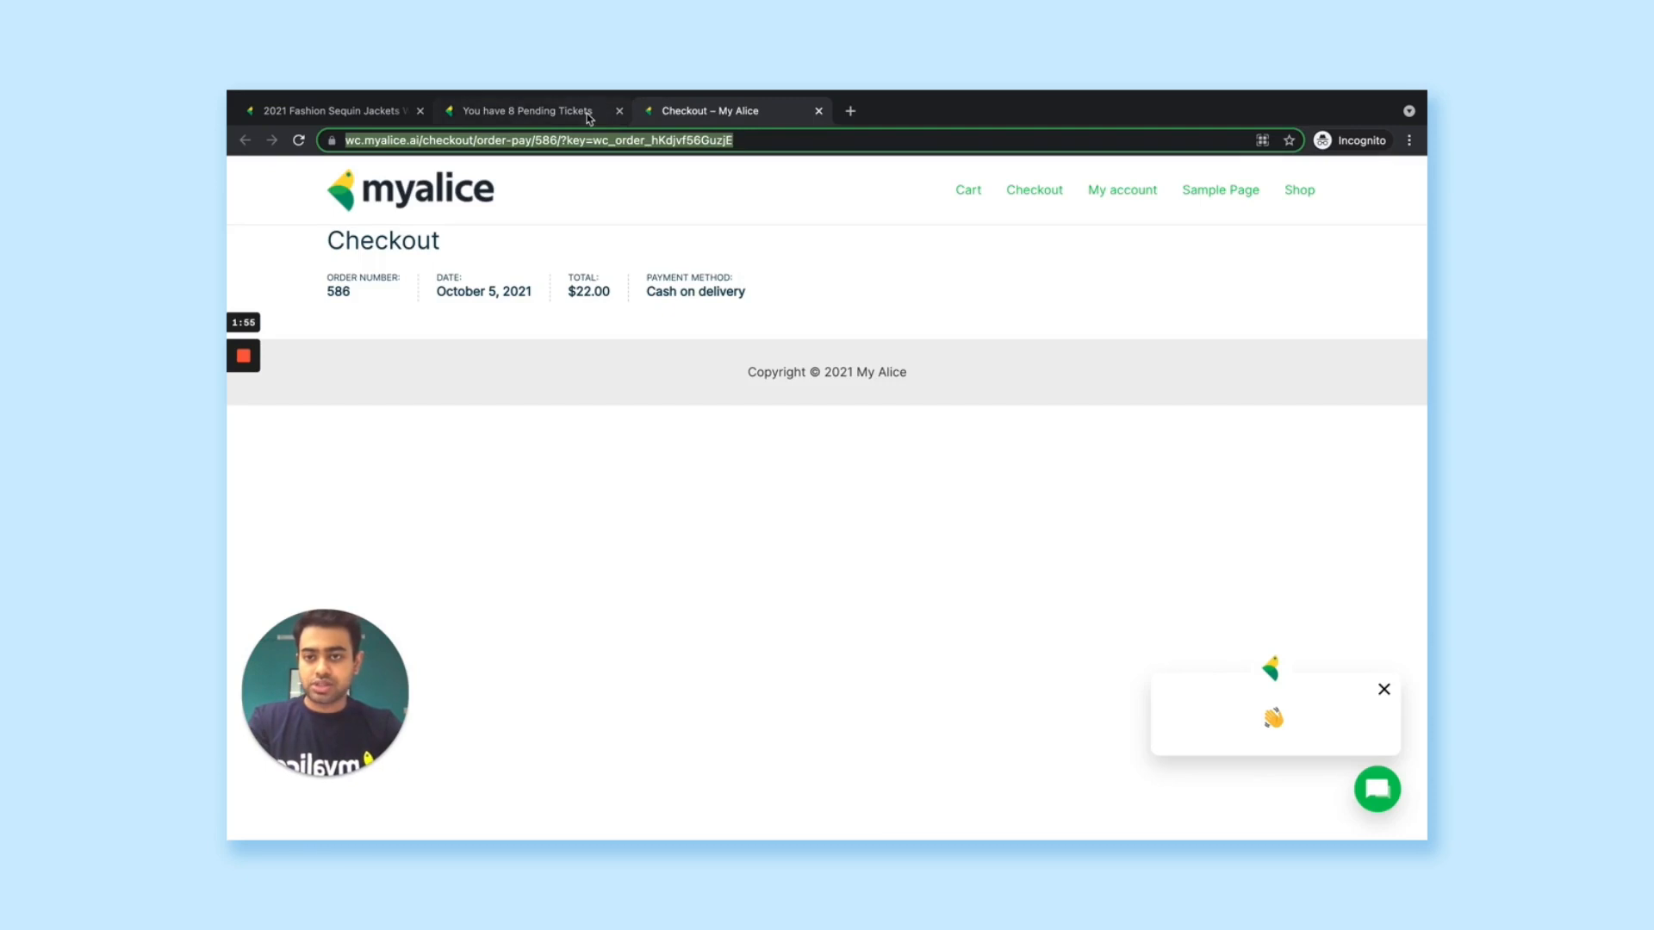
pyautogui.click(527, 110)
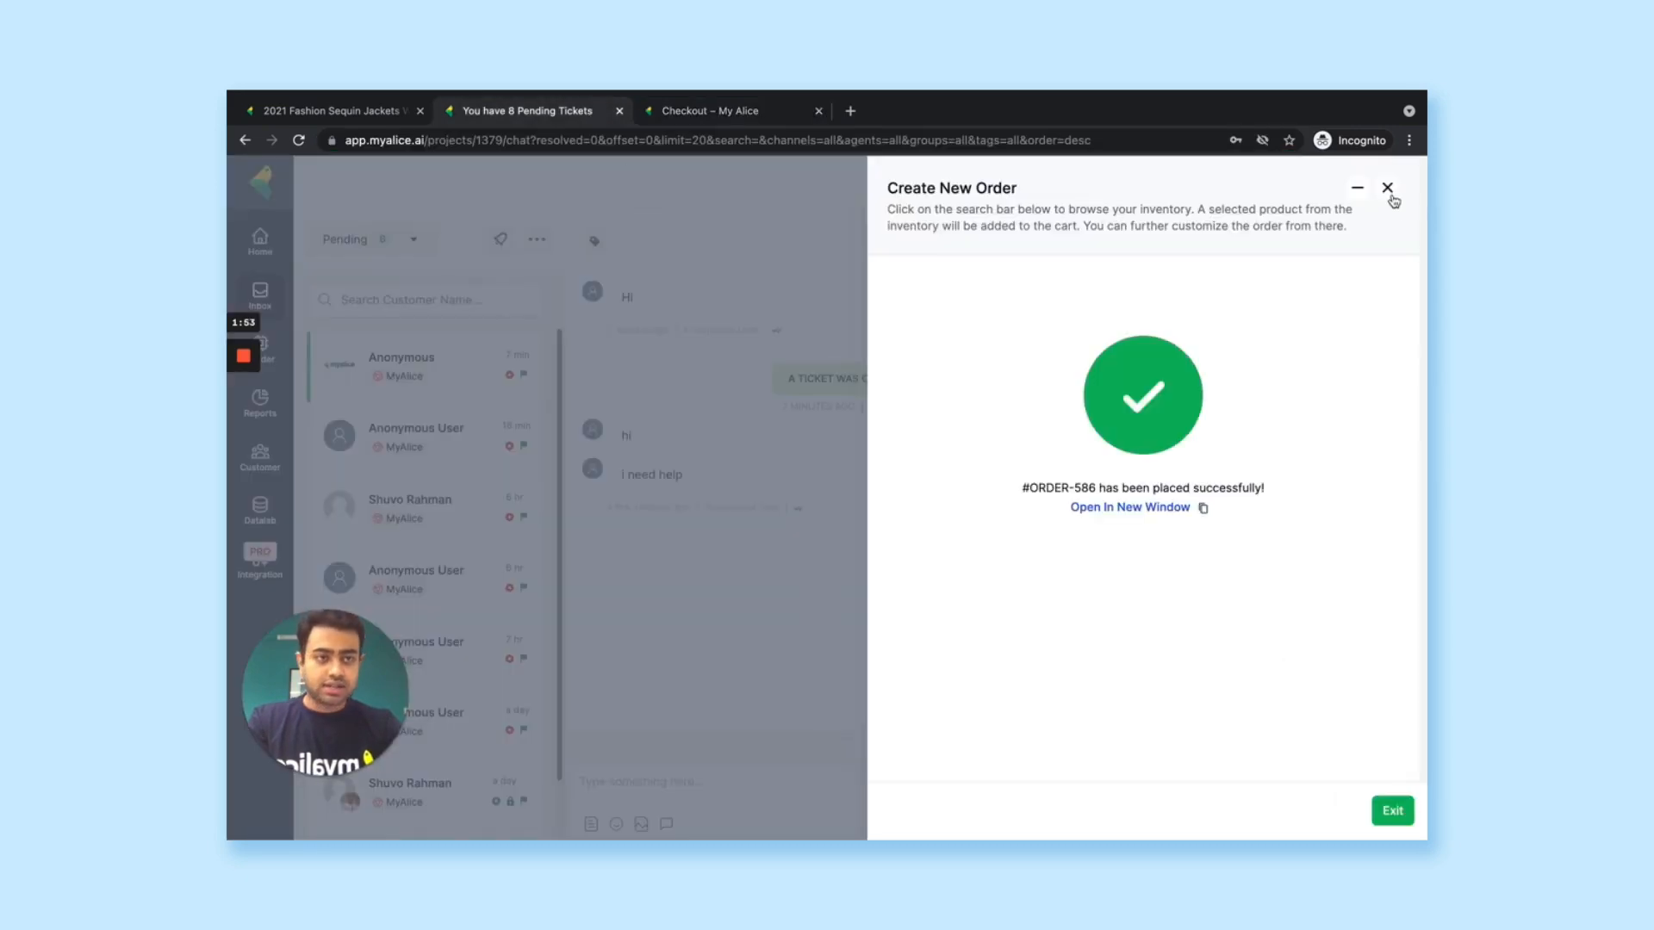
pyautogui.click(1389, 188)
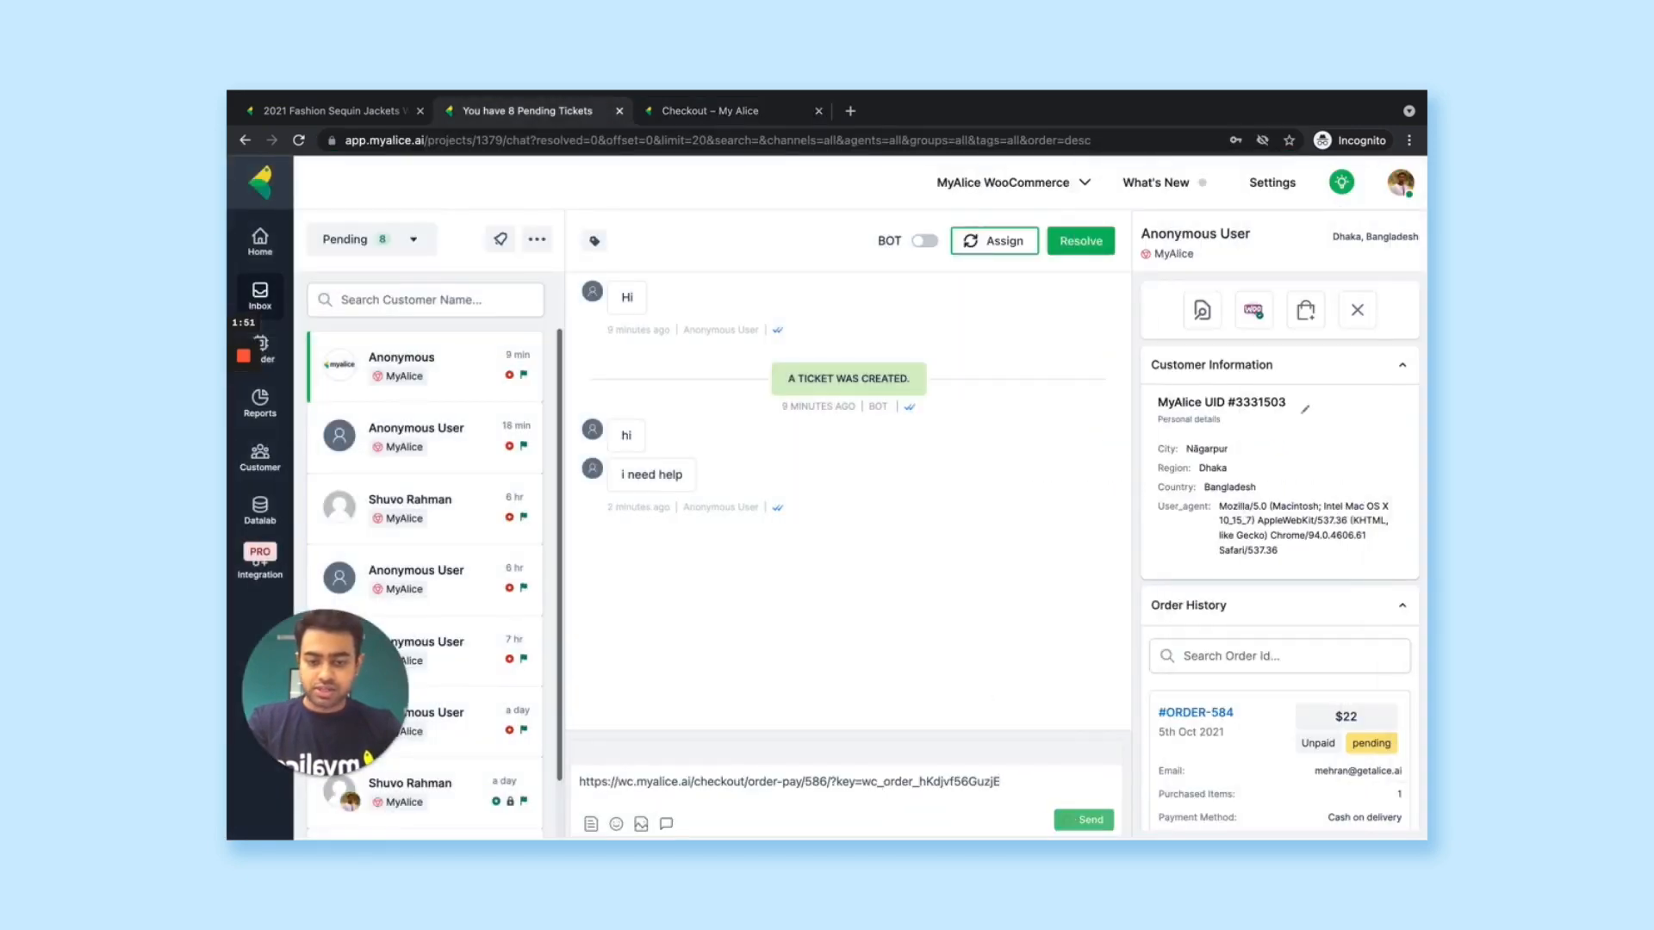
# - Send the order 586 checkout link to the customer in chat
pyautogui.click(1084, 820)
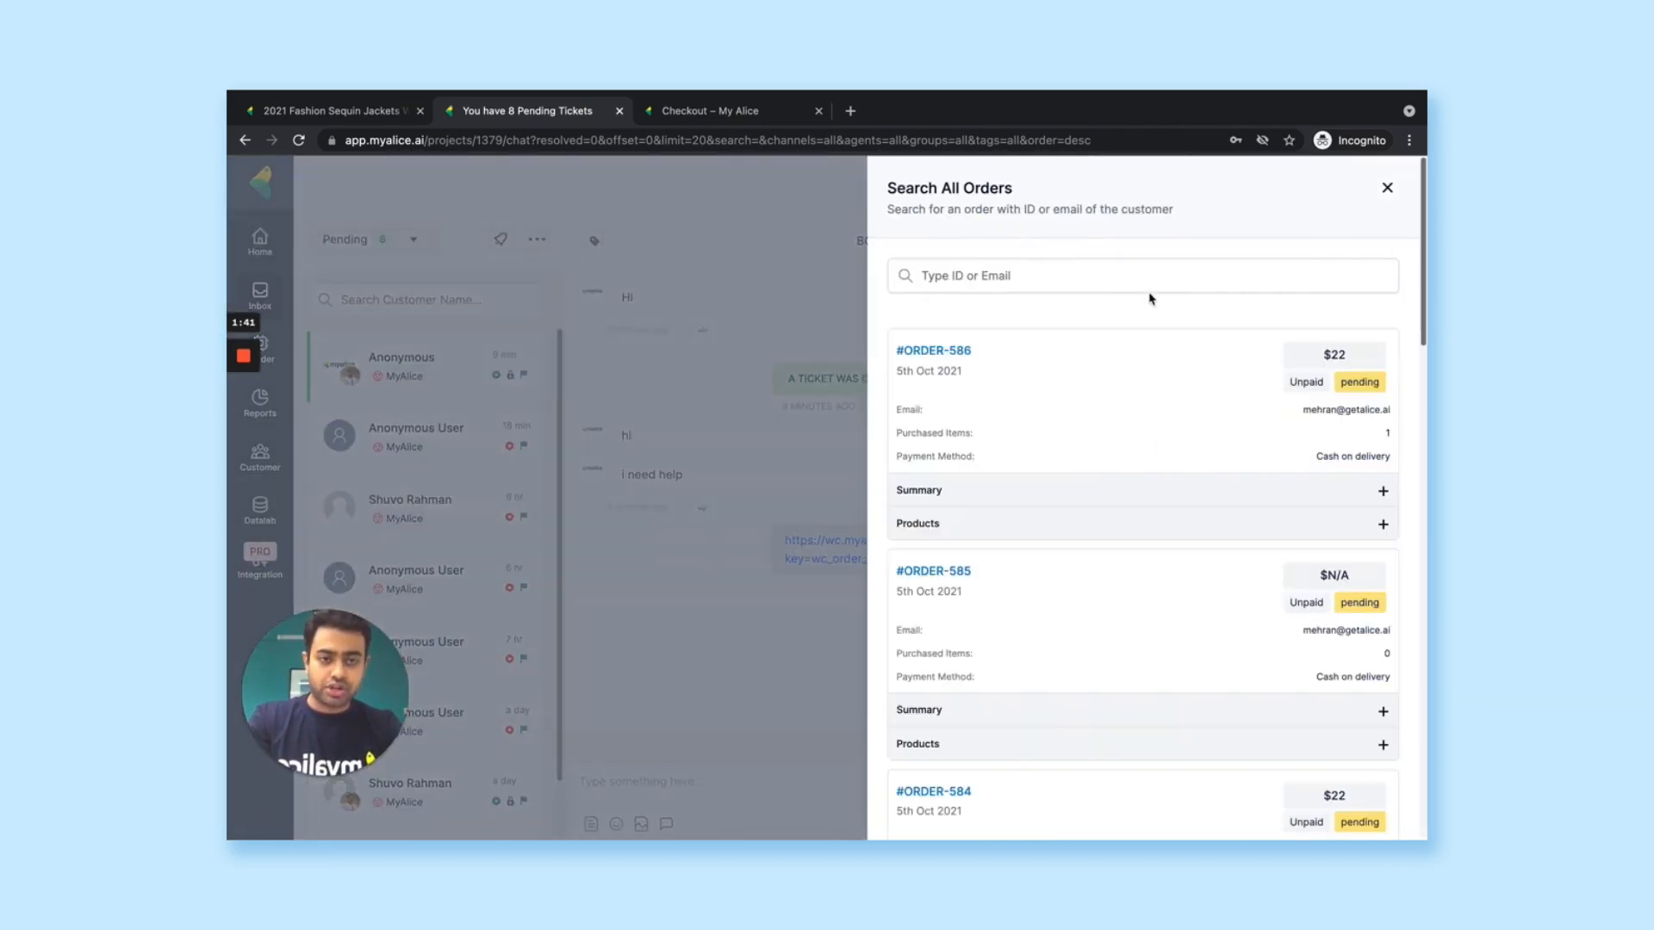
# - Search all orders for ID 585, then for customer name 'sh' listing Shuvo's orders
pyautogui.click(1142, 275)
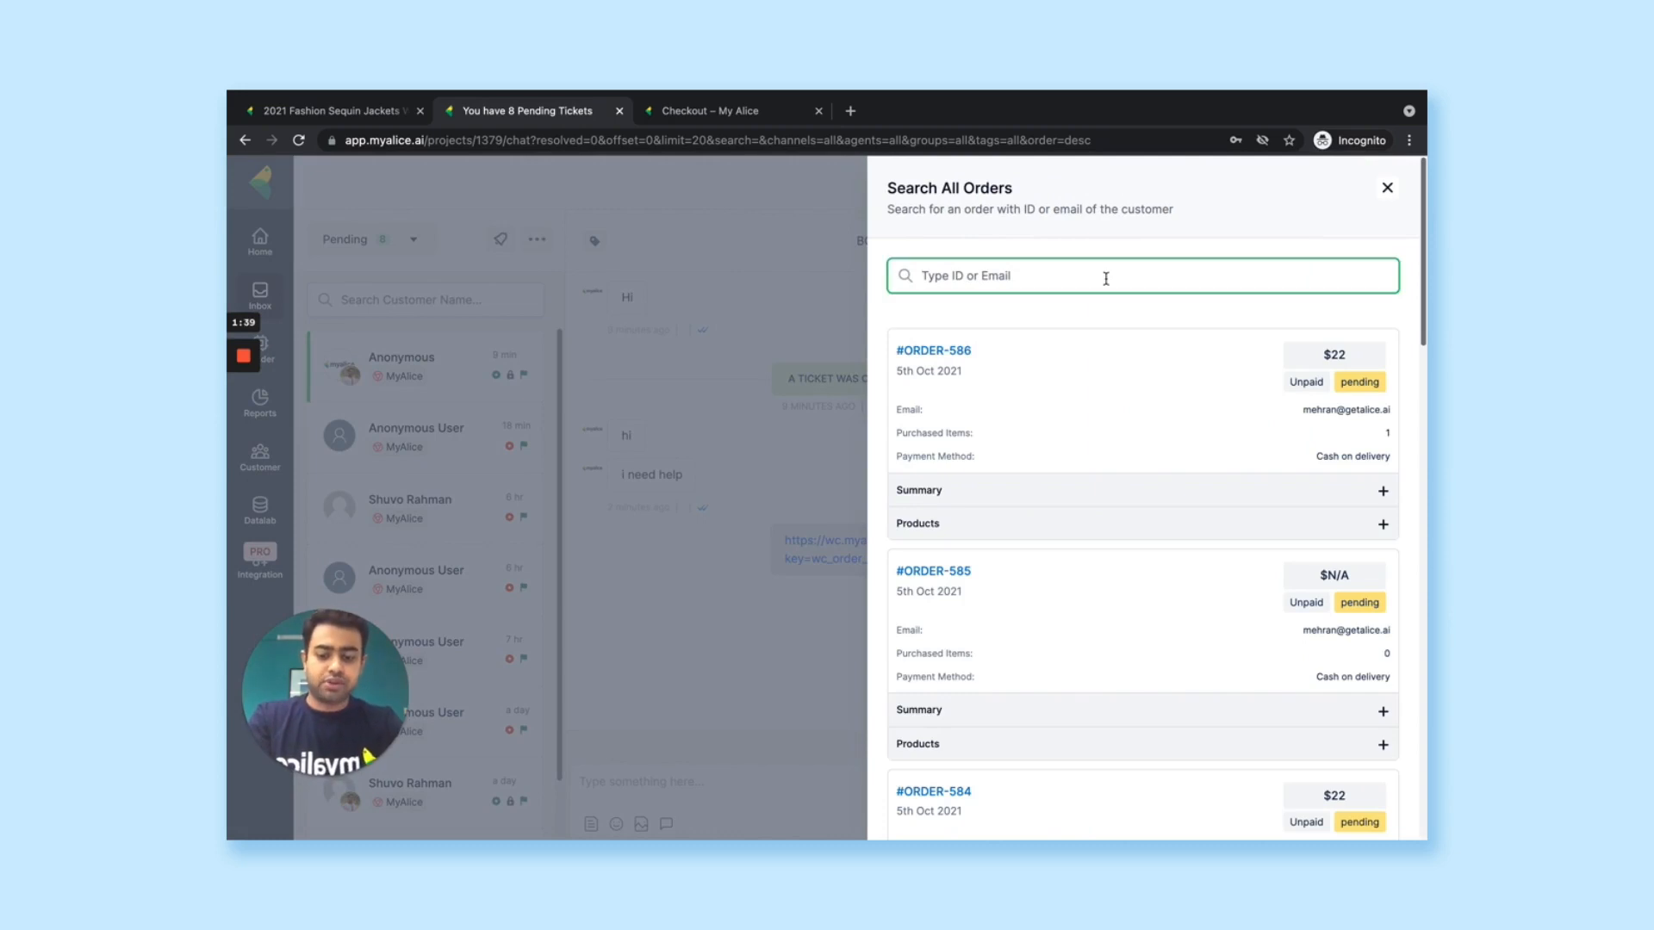
pyautogui.write('585')
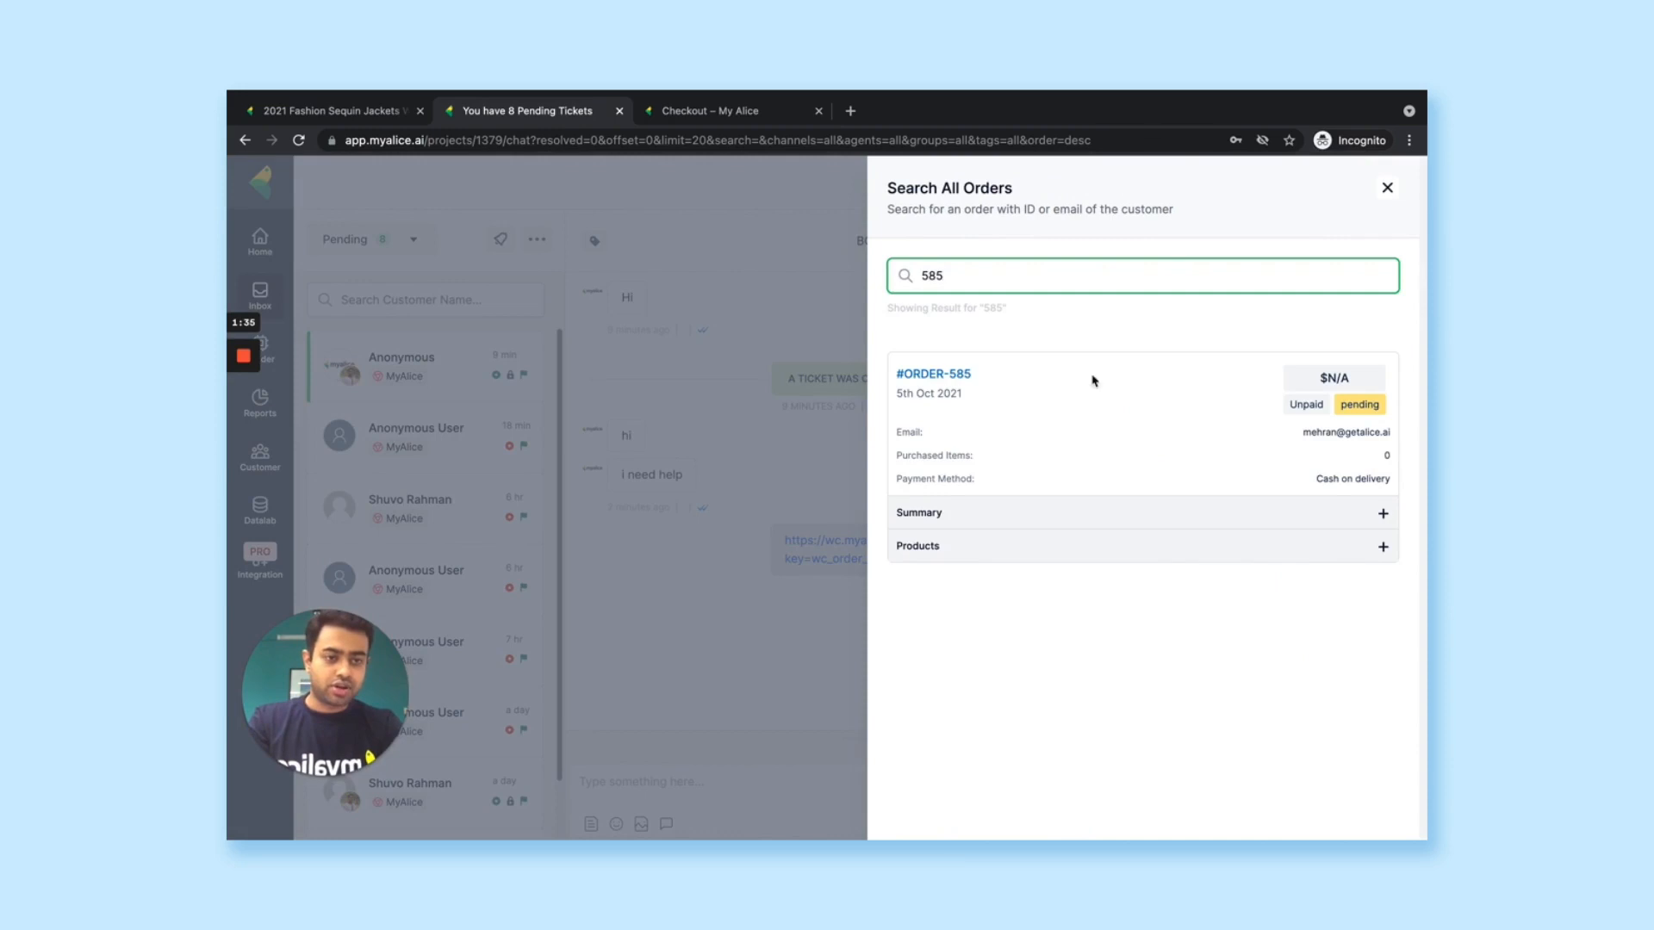
pyautogui.write('shuvo')
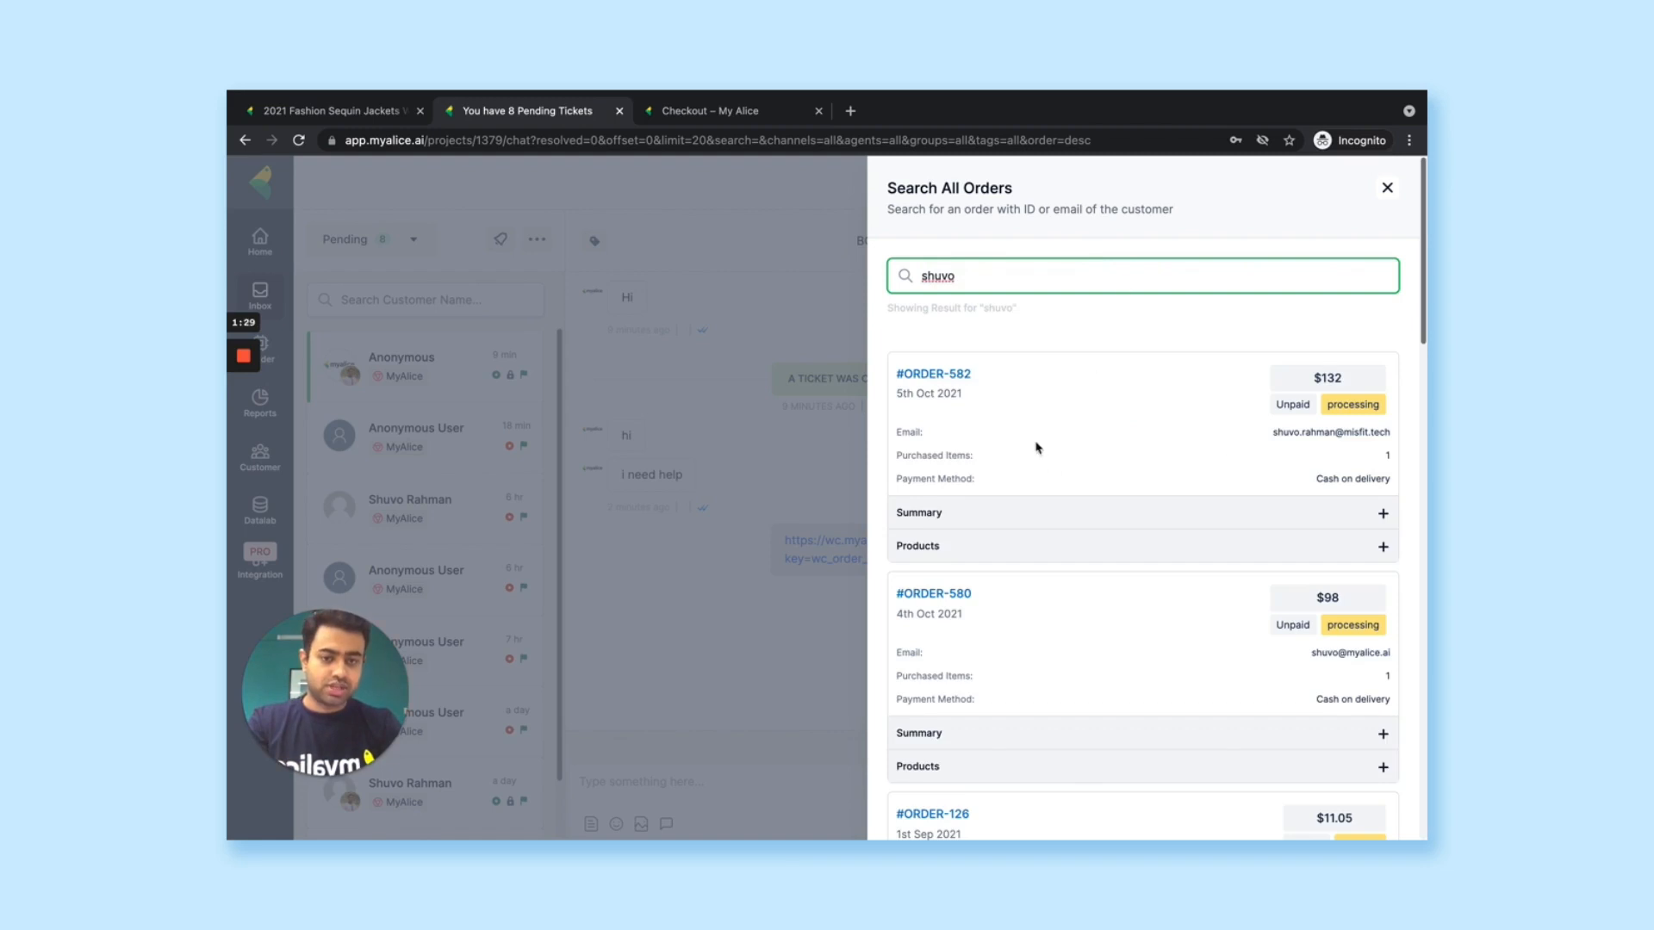
pyautogui.moveTo(1413, 207)
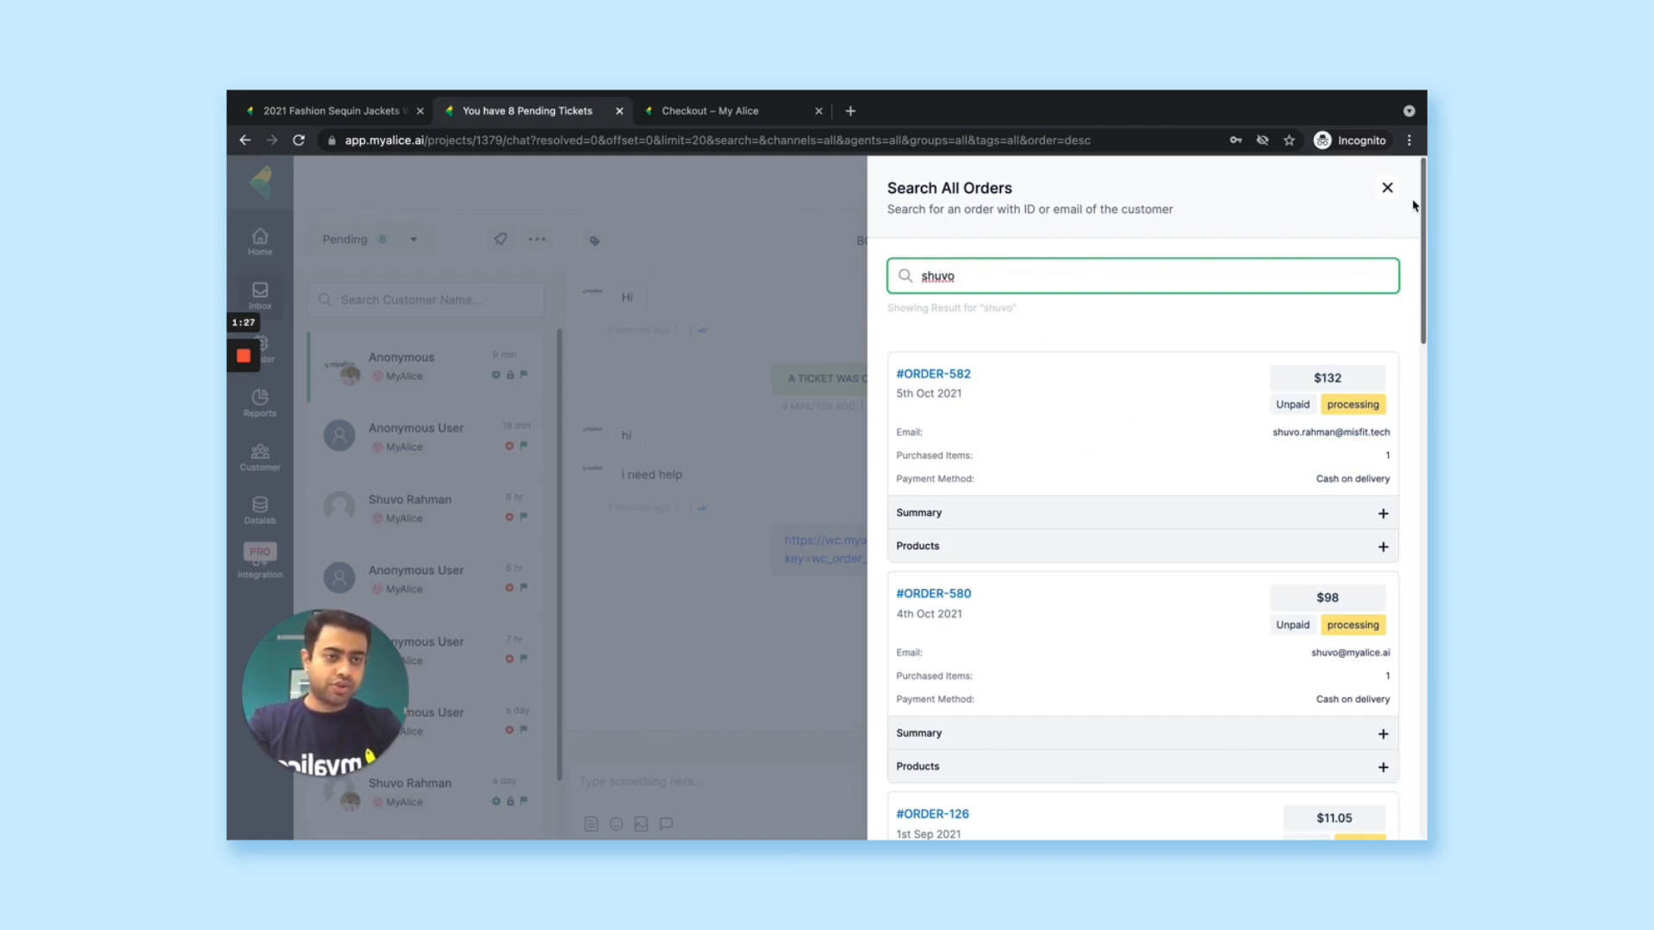
# - Close the Search All Orders panel to return to the conversation
pyautogui.click(1387, 186)
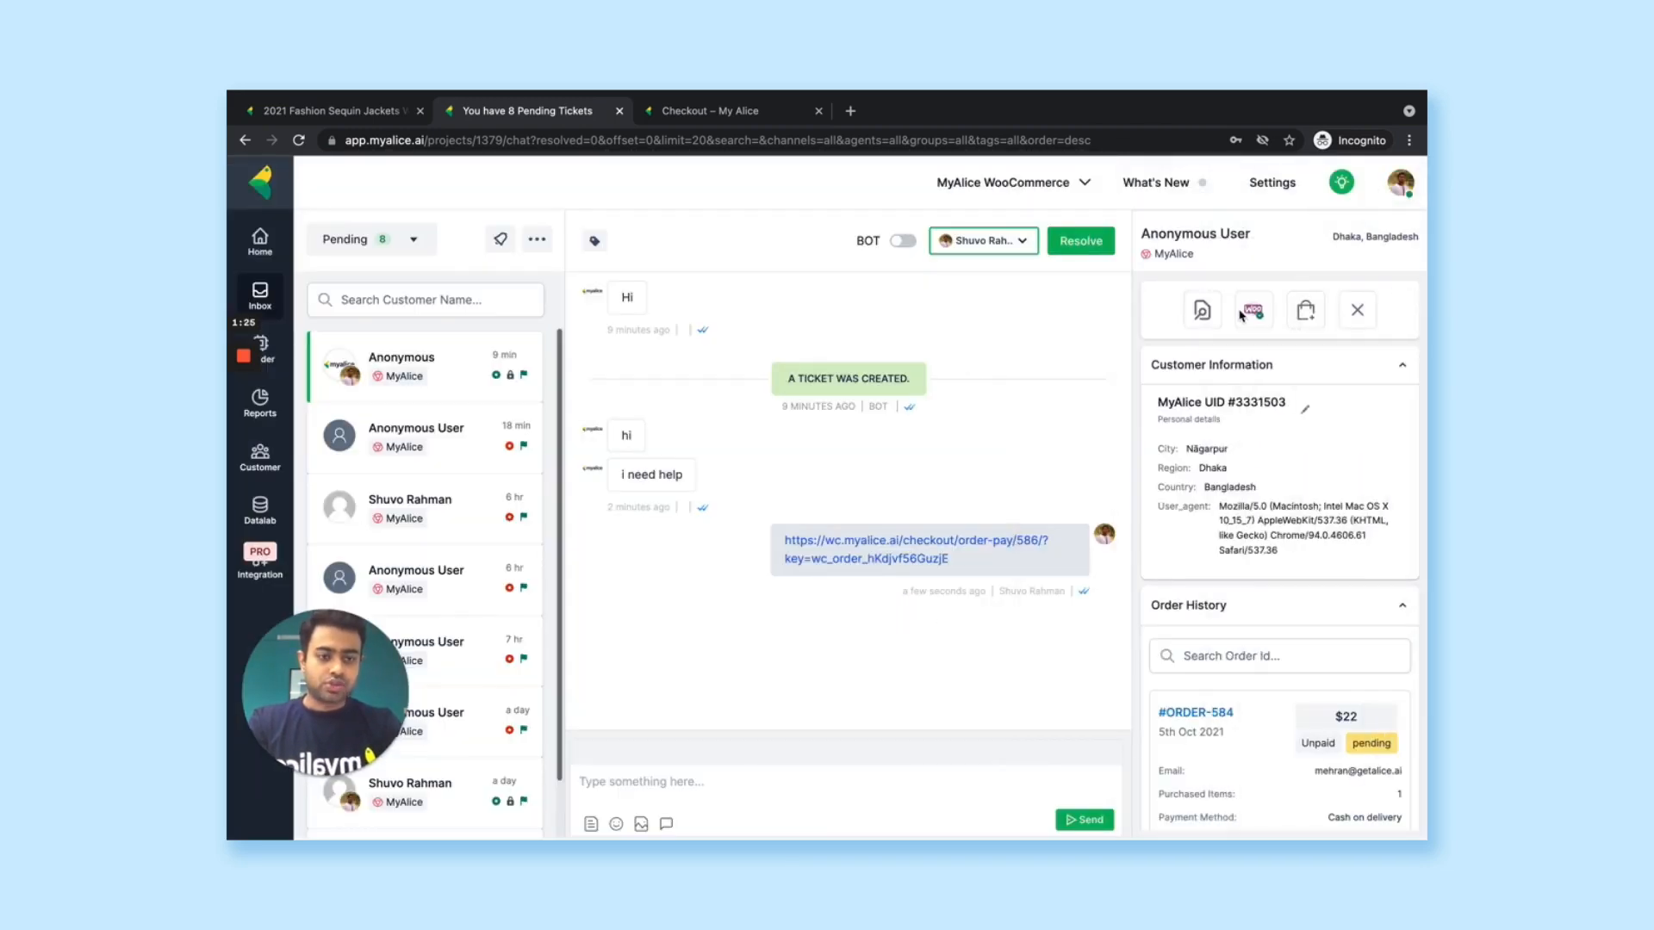
pyautogui.moveTo(1253, 308)
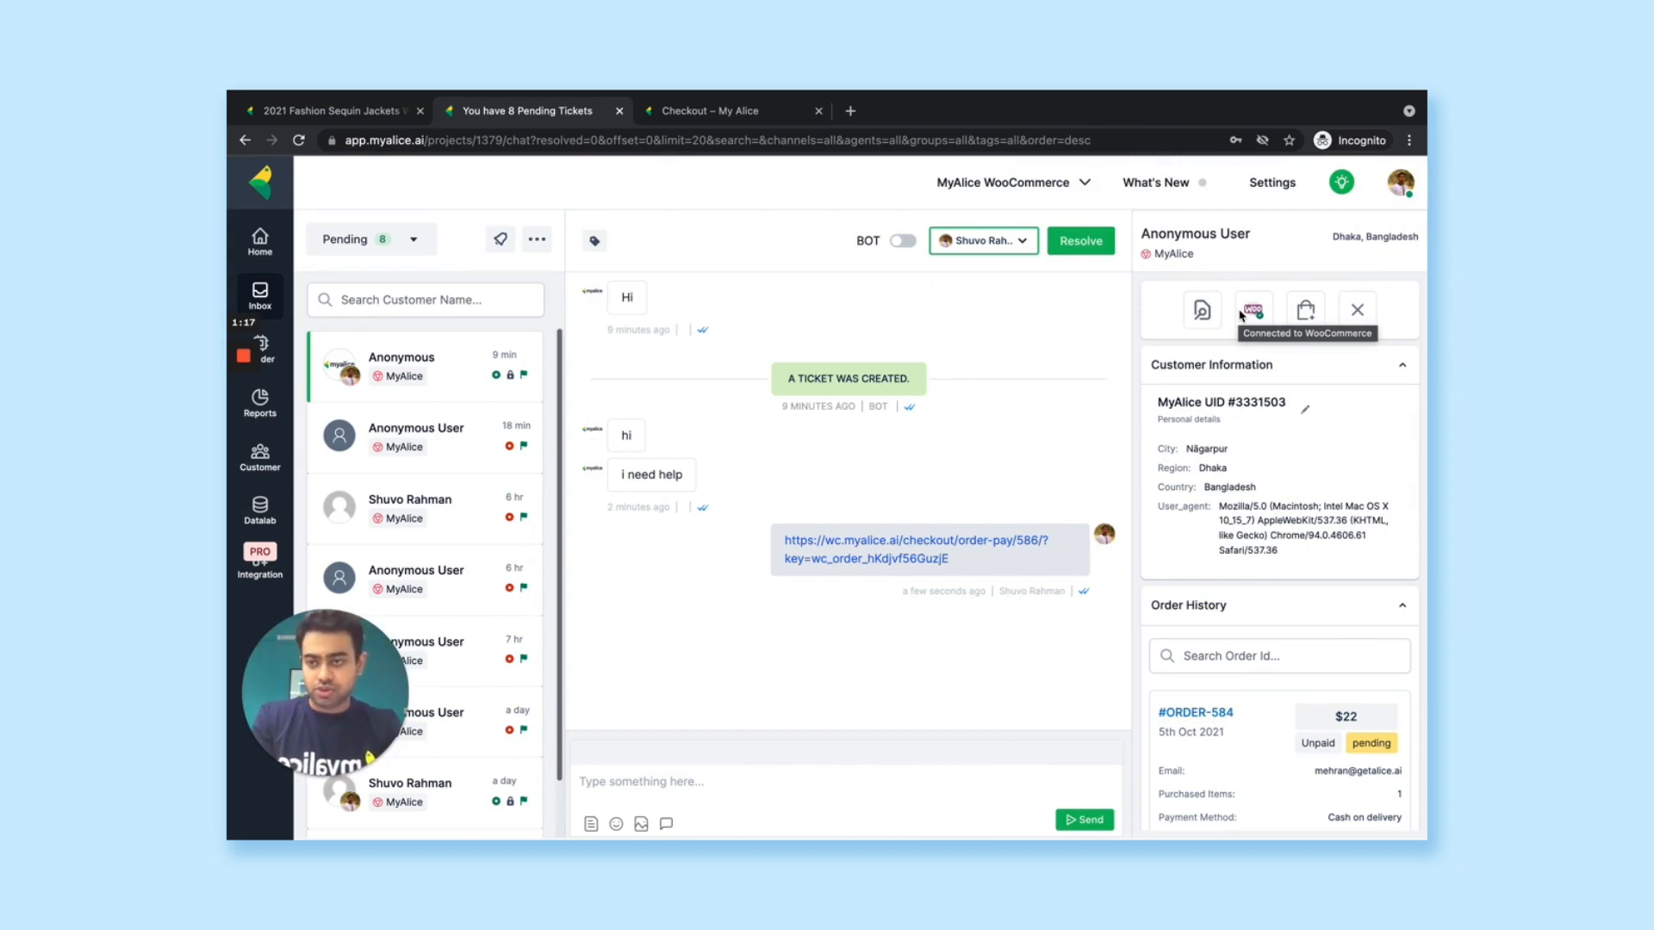
pyautogui.moveTo(287, 395)
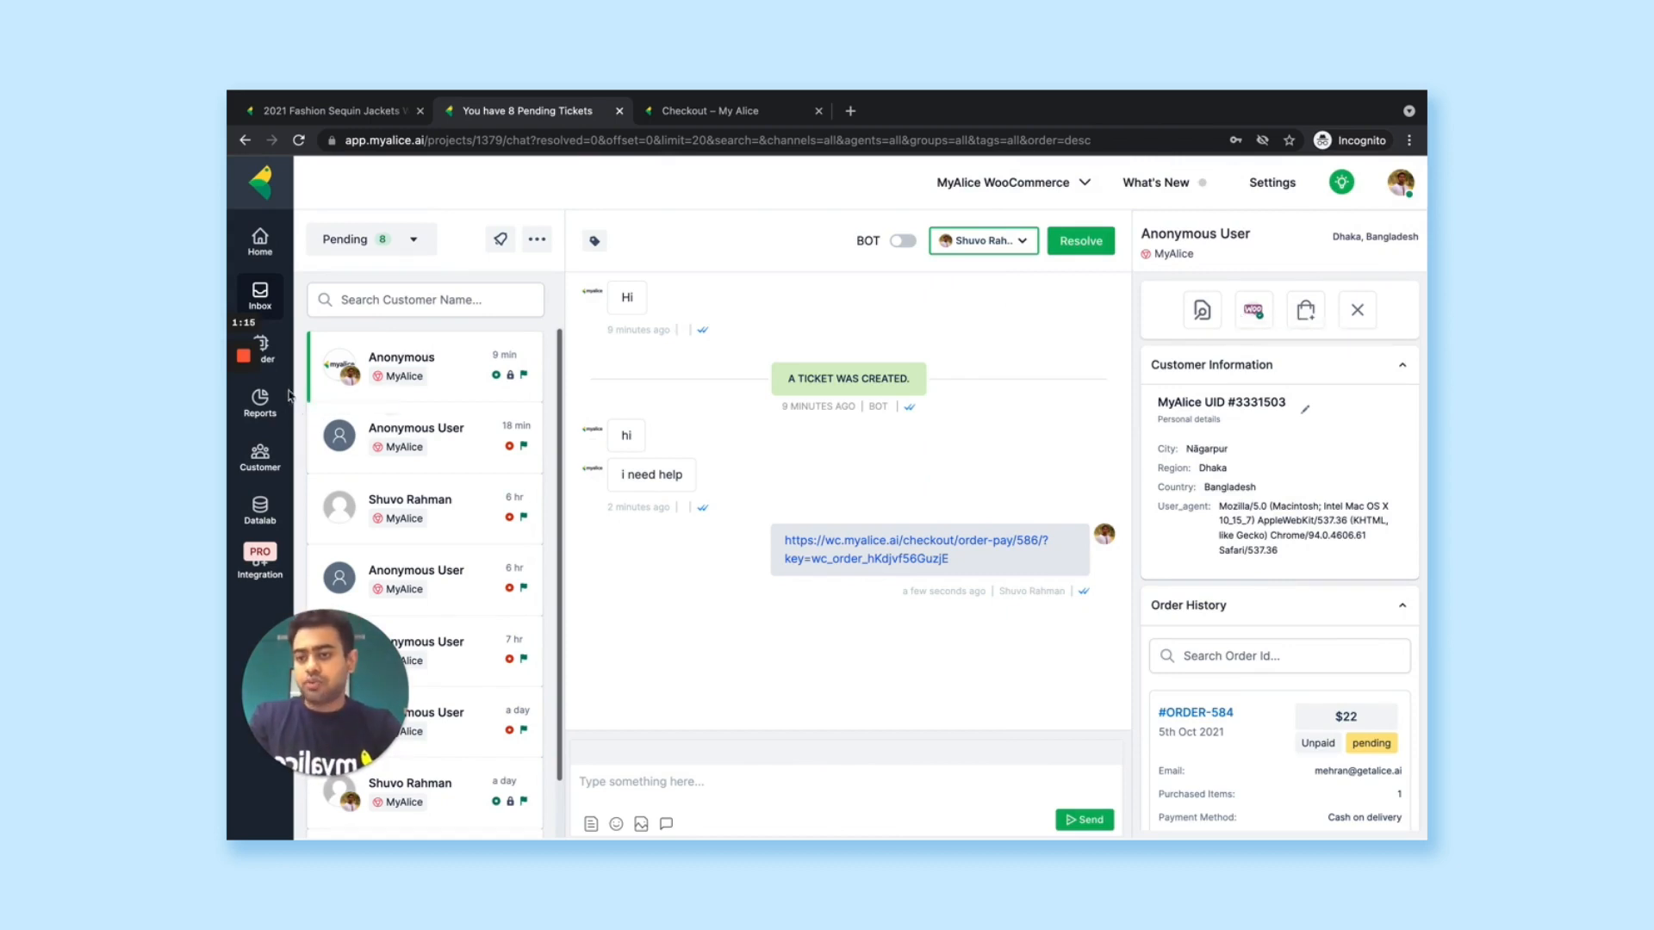
pyautogui.click(260, 404)
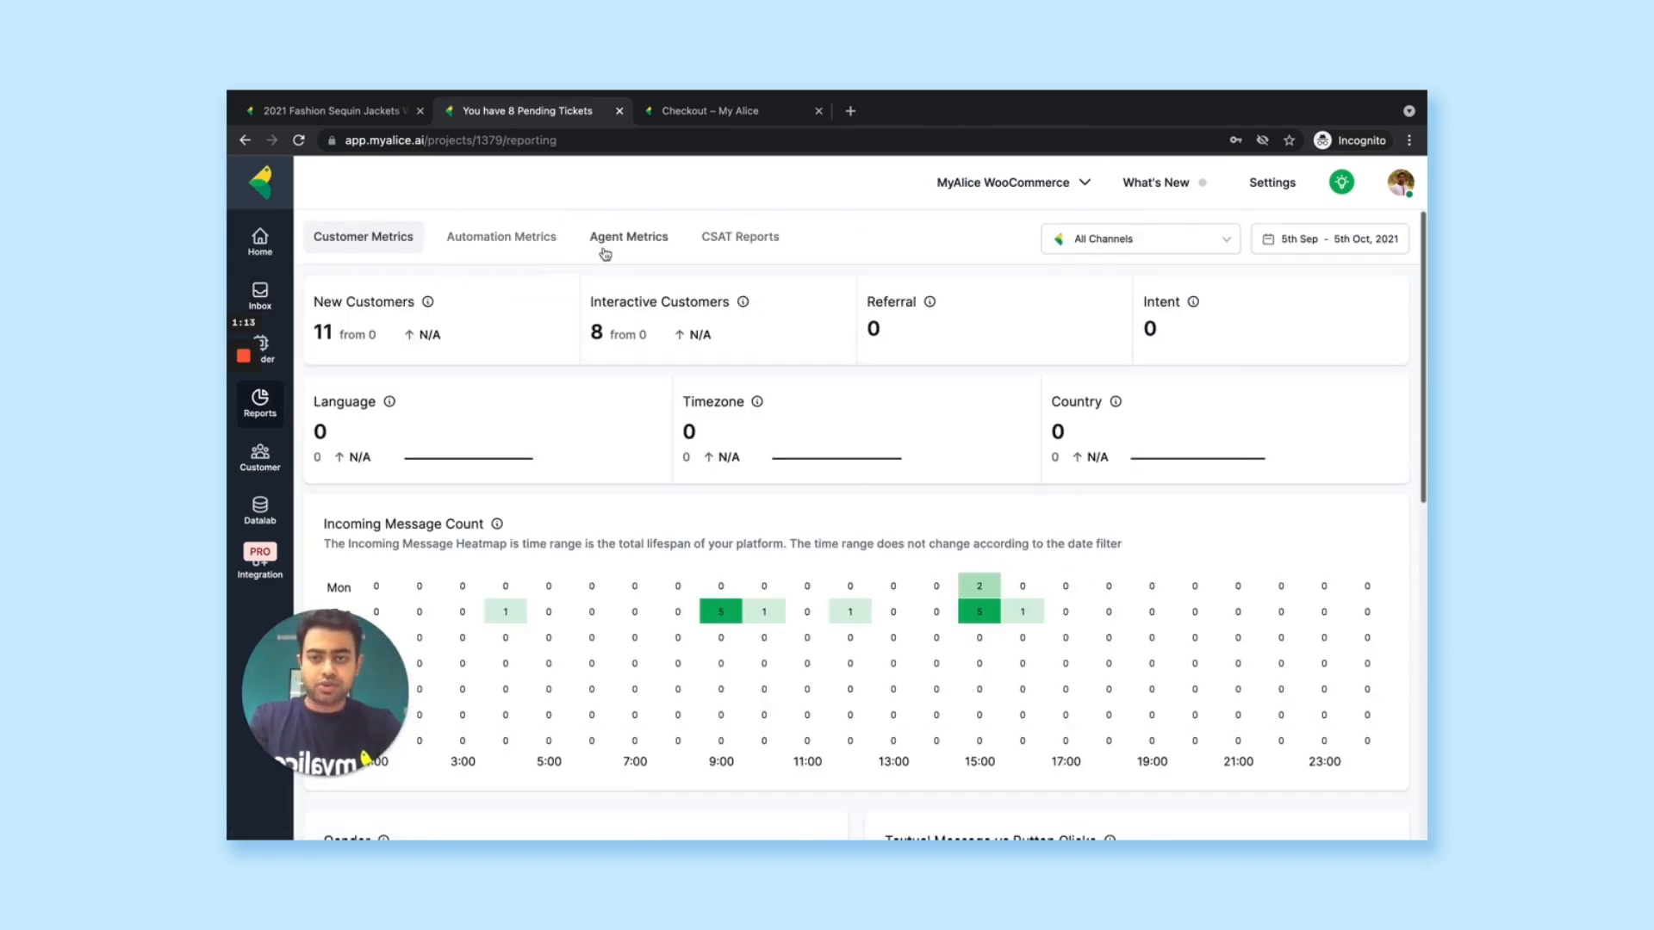
pyautogui.click(629, 236)
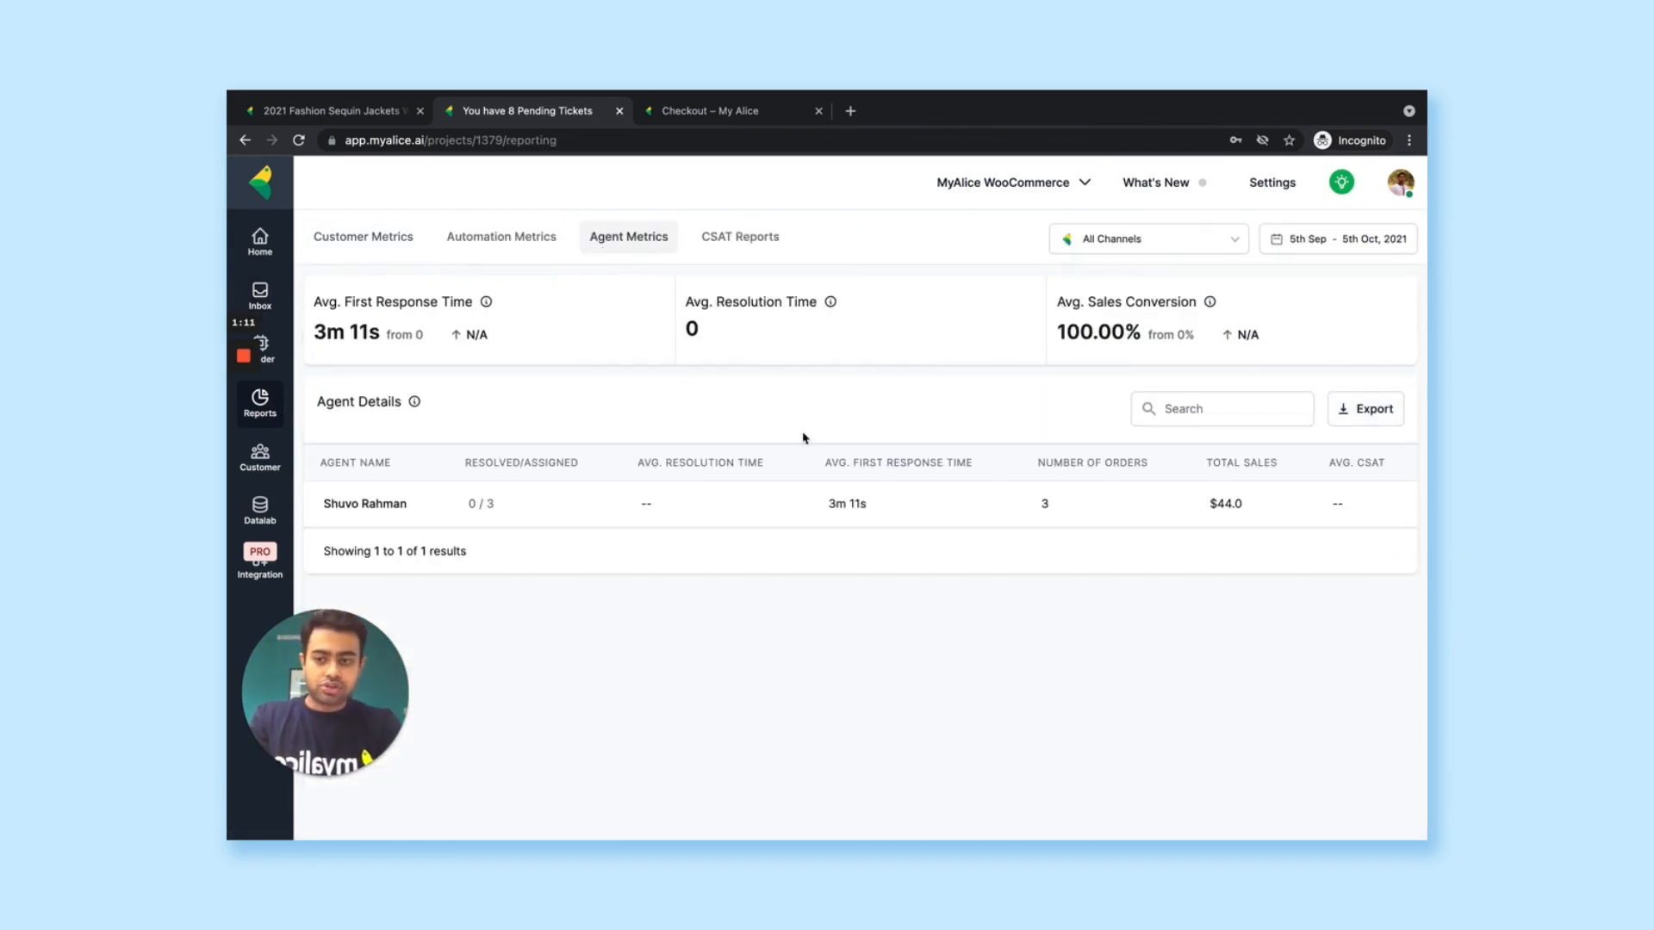
pyautogui.moveTo(1111, 344)
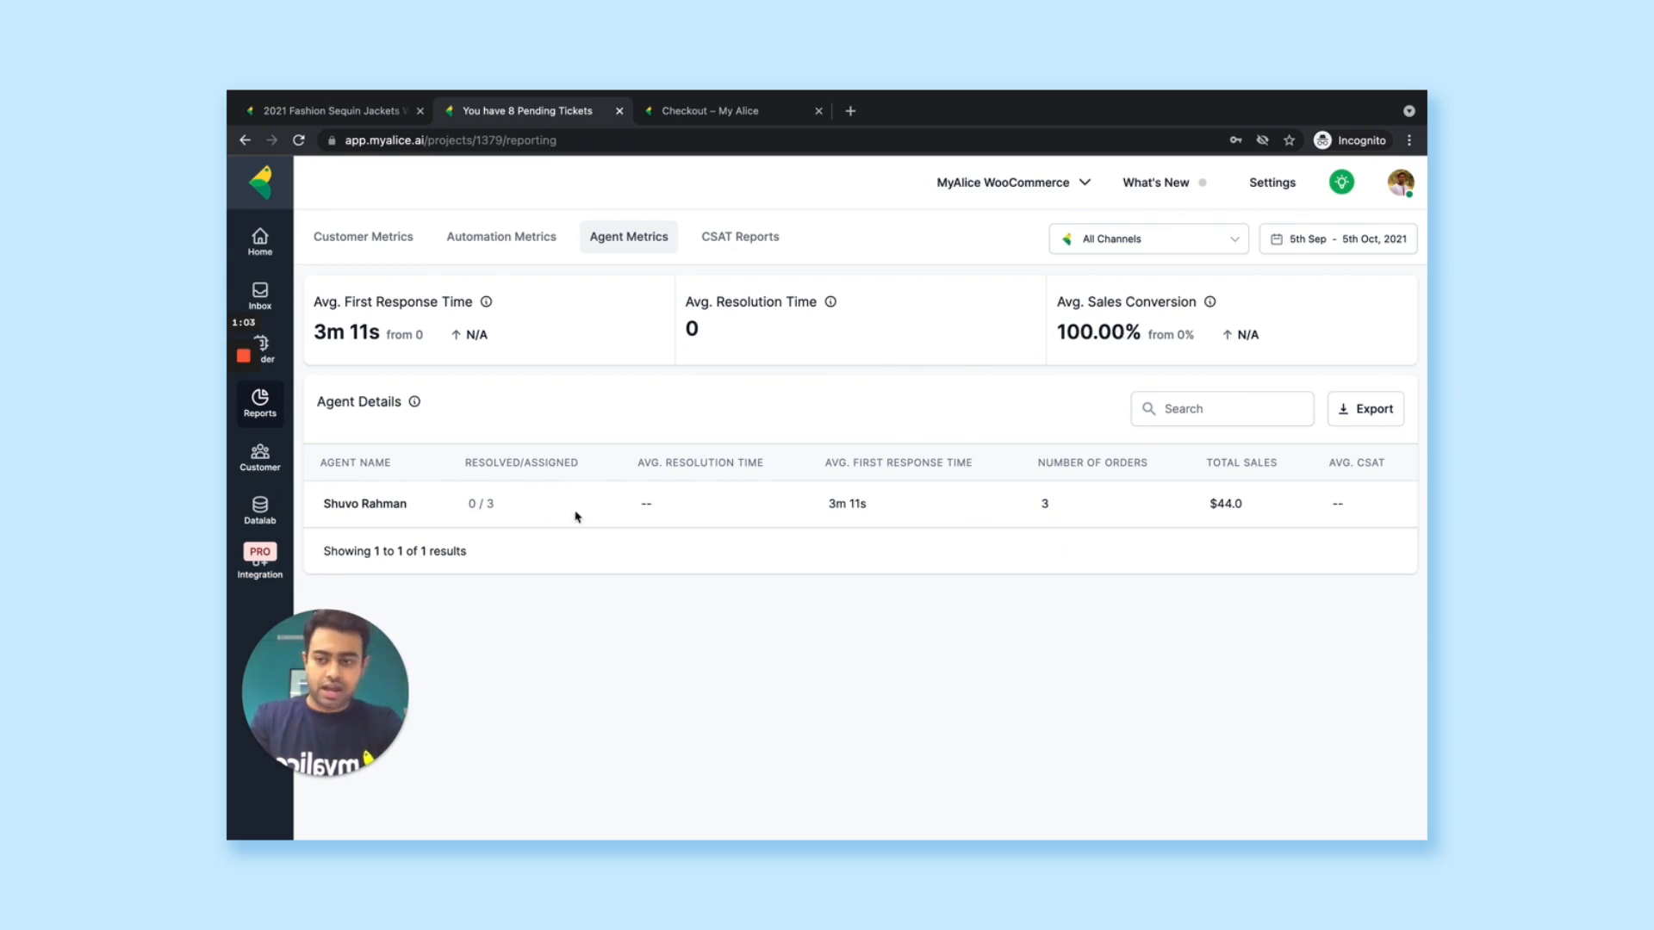
pyautogui.moveTo(1034, 522)
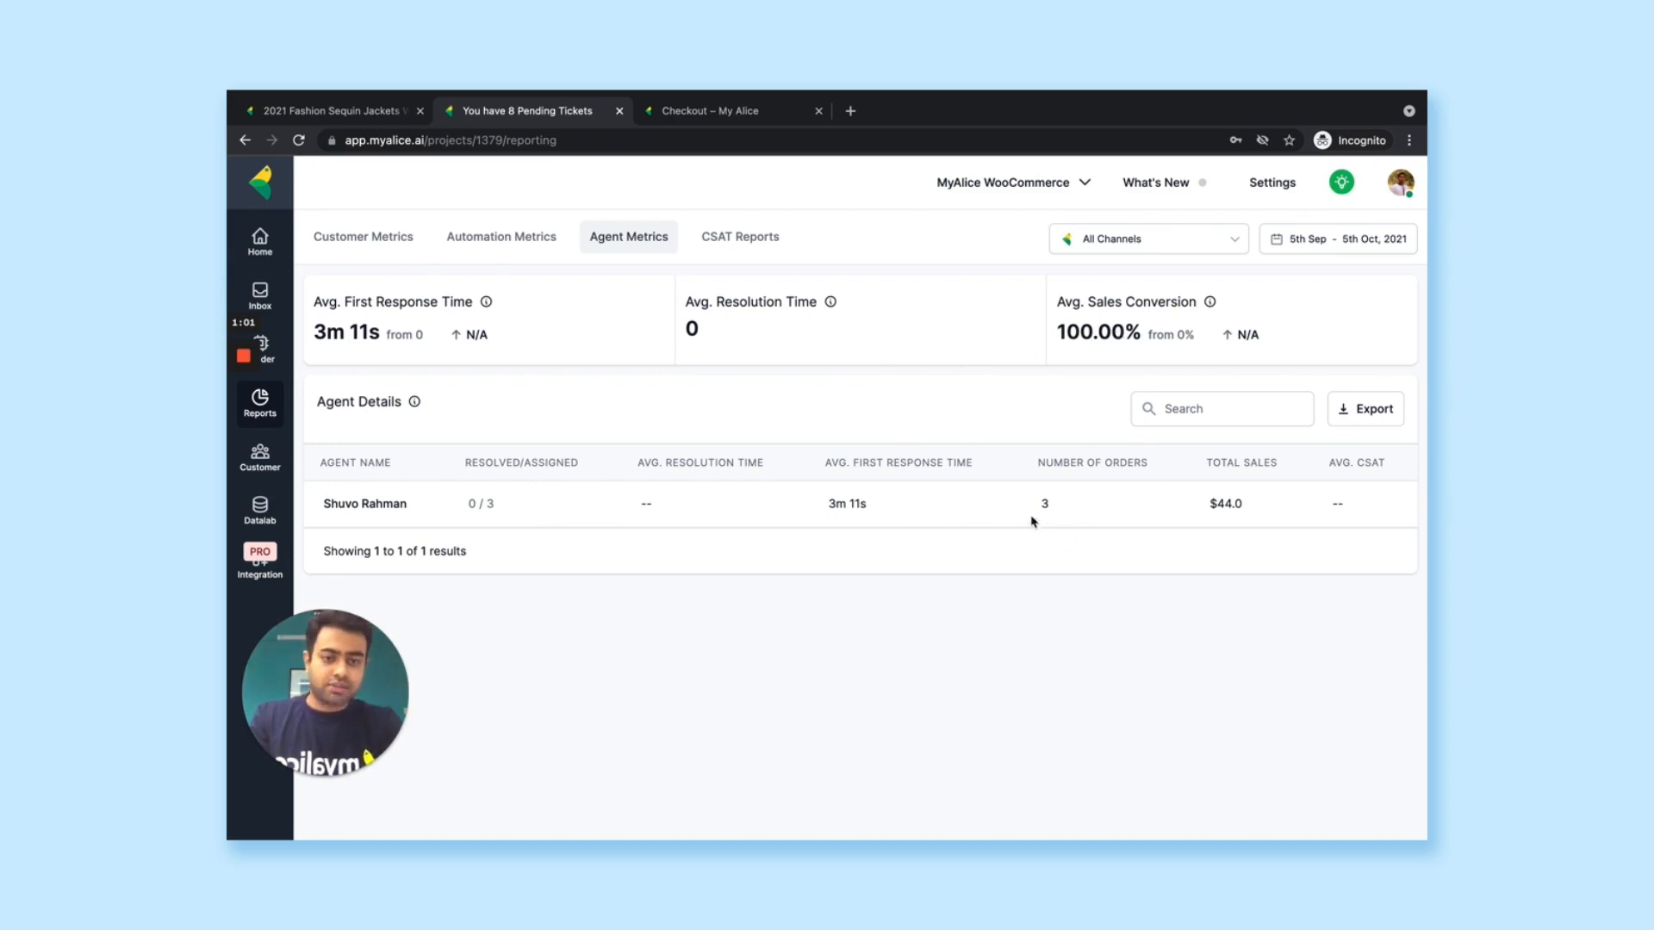
pyautogui.moveTo(1218, 519)
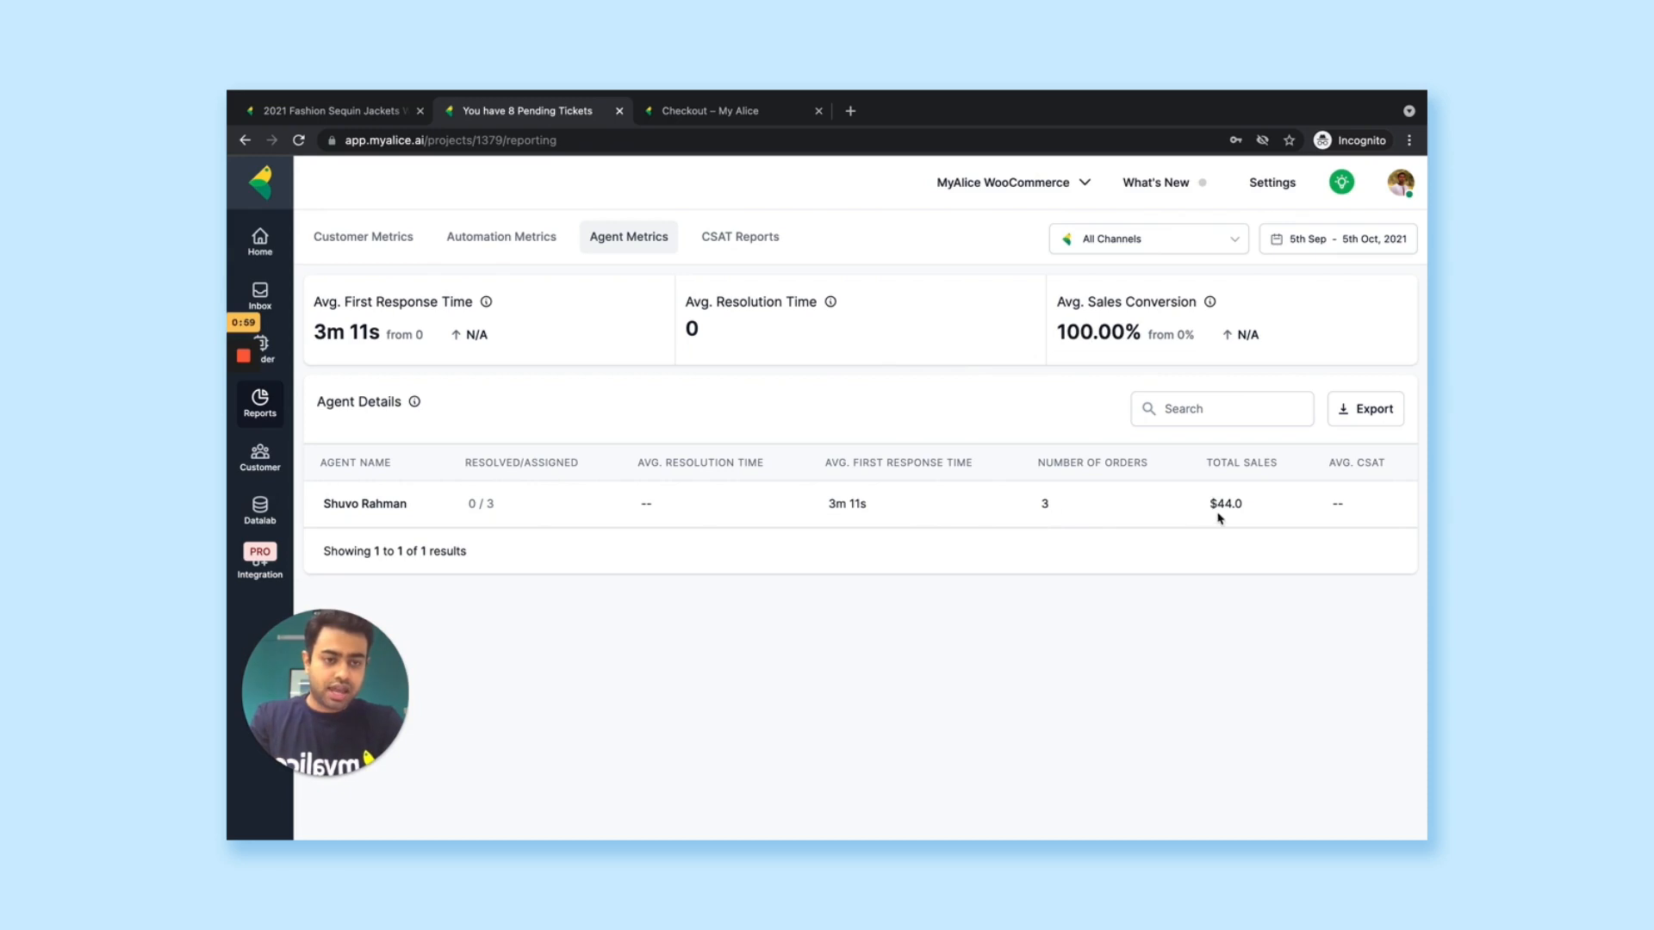
pyautogui.moveTo(1204, 517)
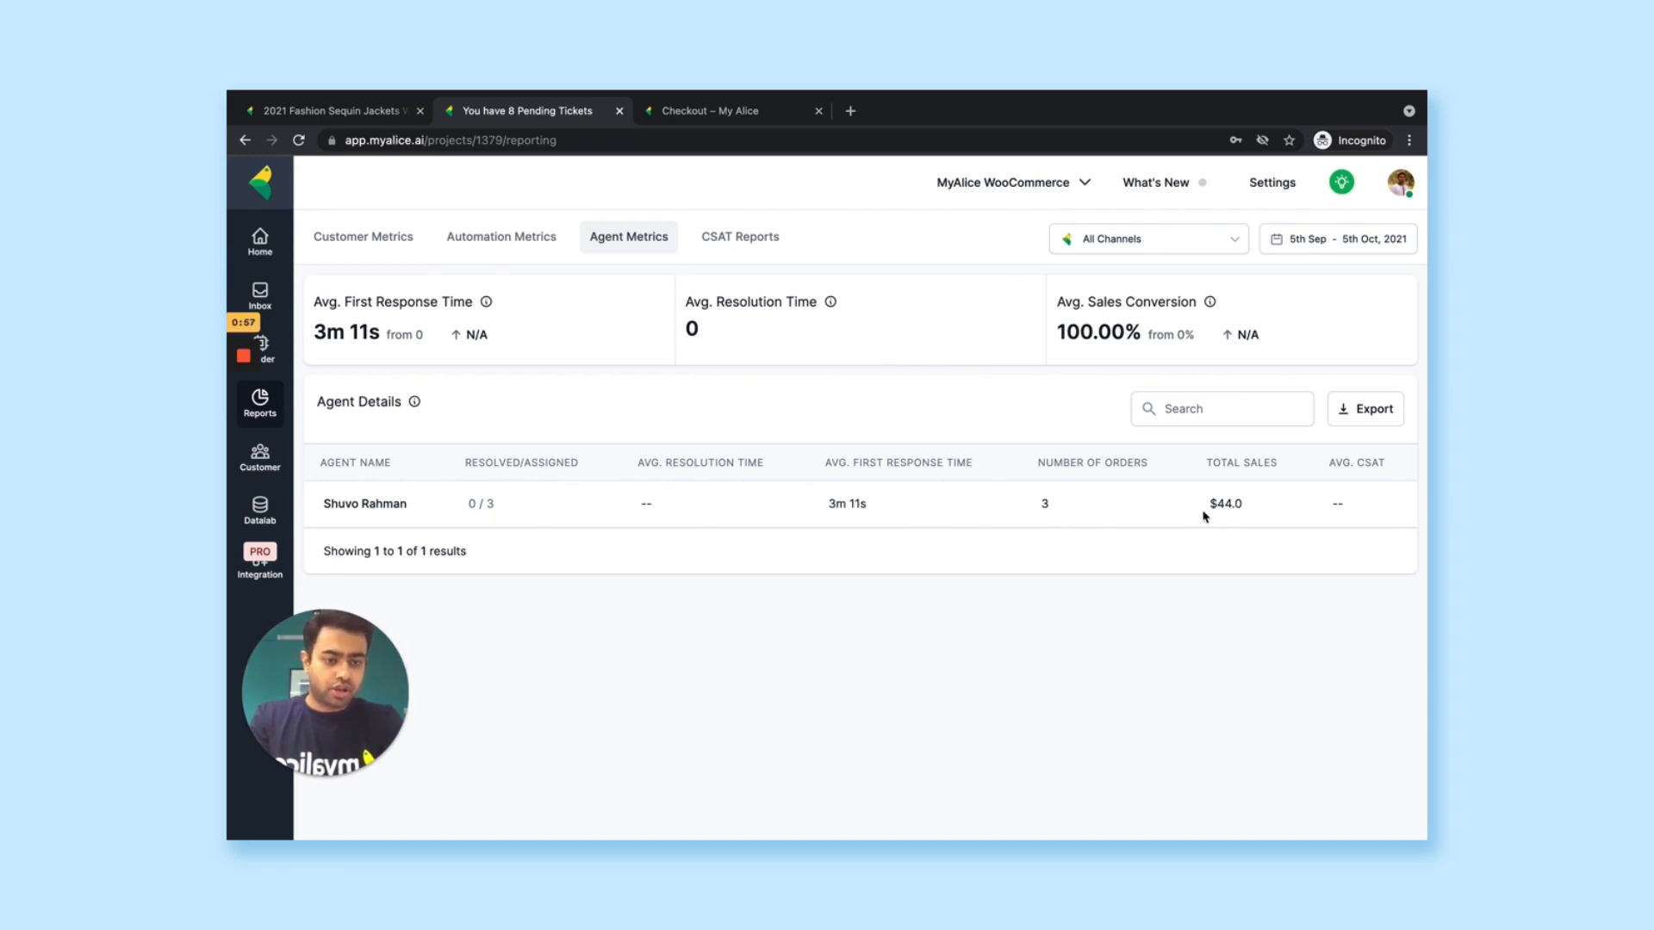